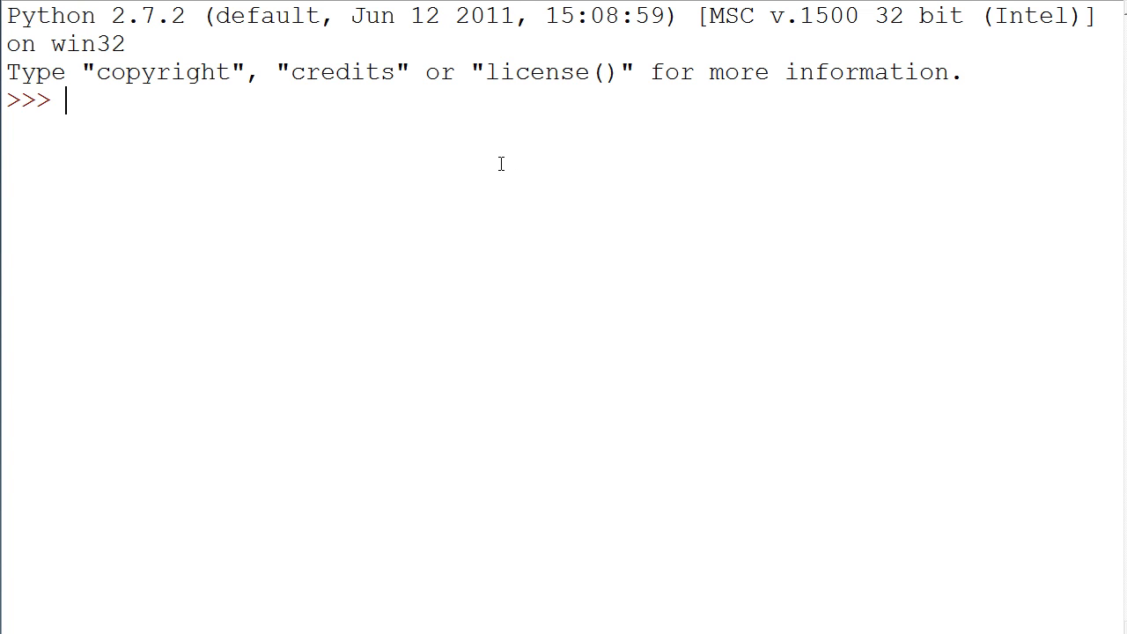
# - Create the list li = [1,2,3,4], print it, and begin typing dir(li)
pyautogui.write('li = [')
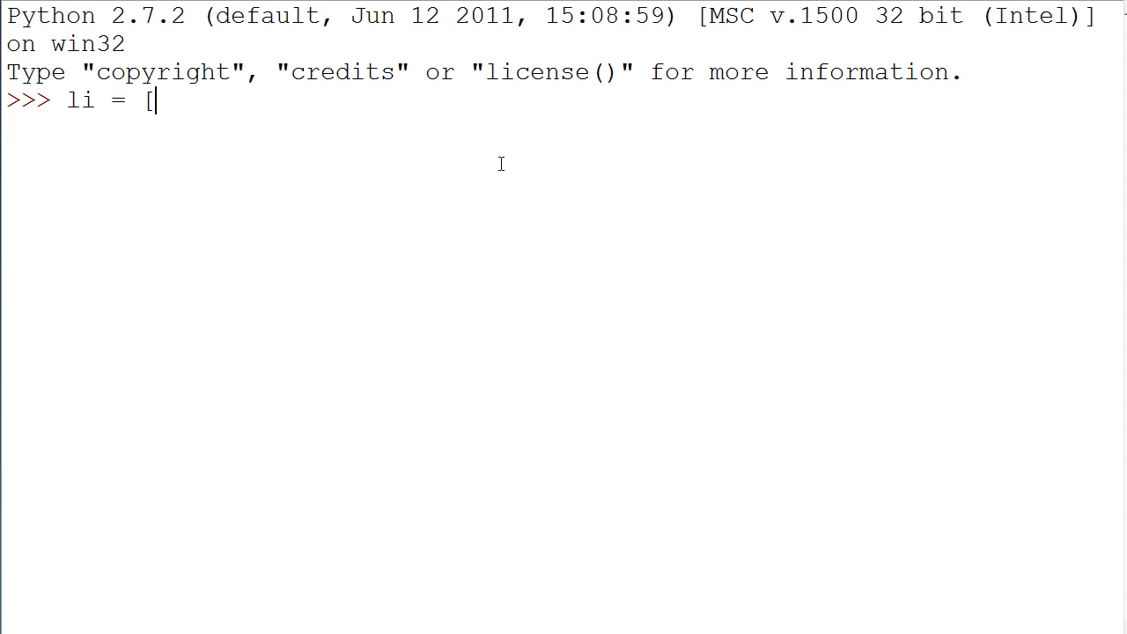
pyautogui.write('1,2,3,4')
pyautogui.write('print li')
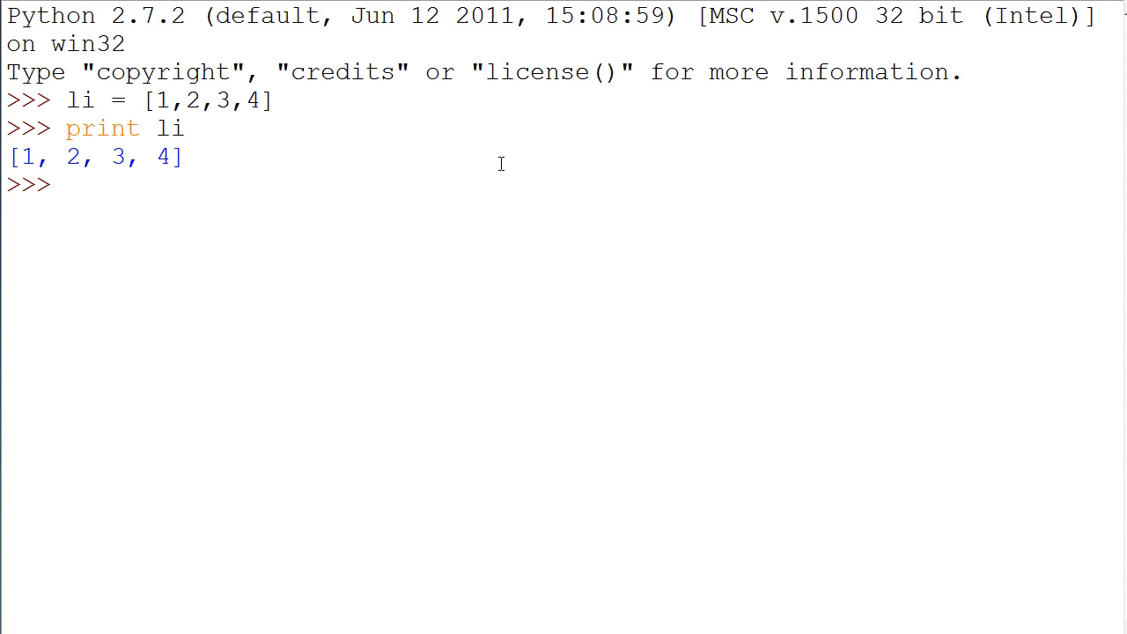
pyautogui.write('dir(li')
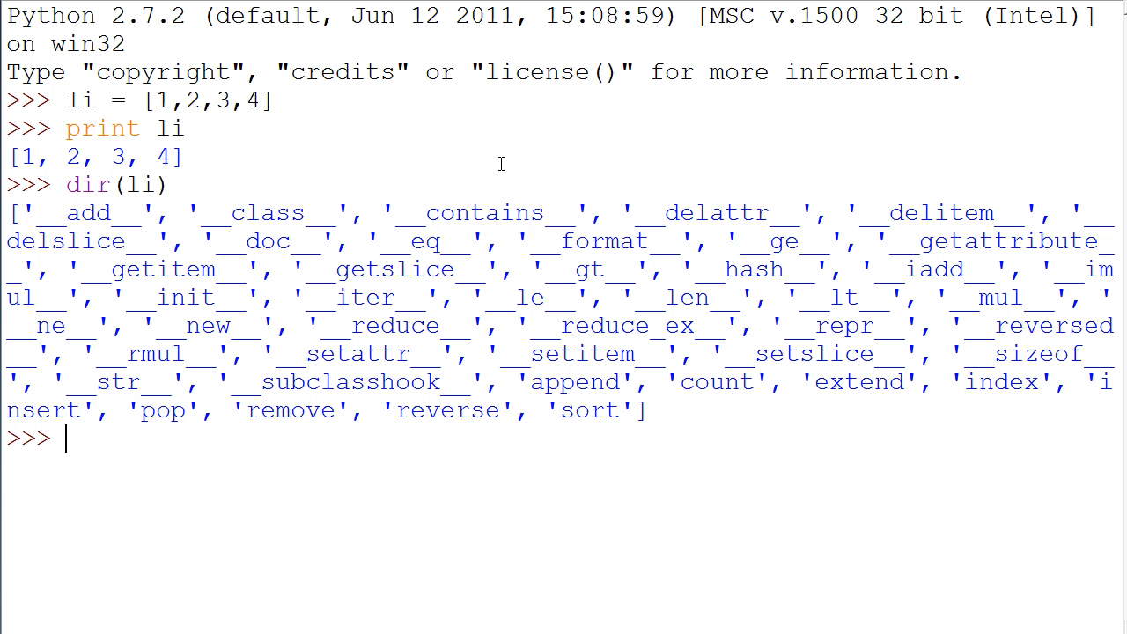
pyautogui.moveTo(369, 228)
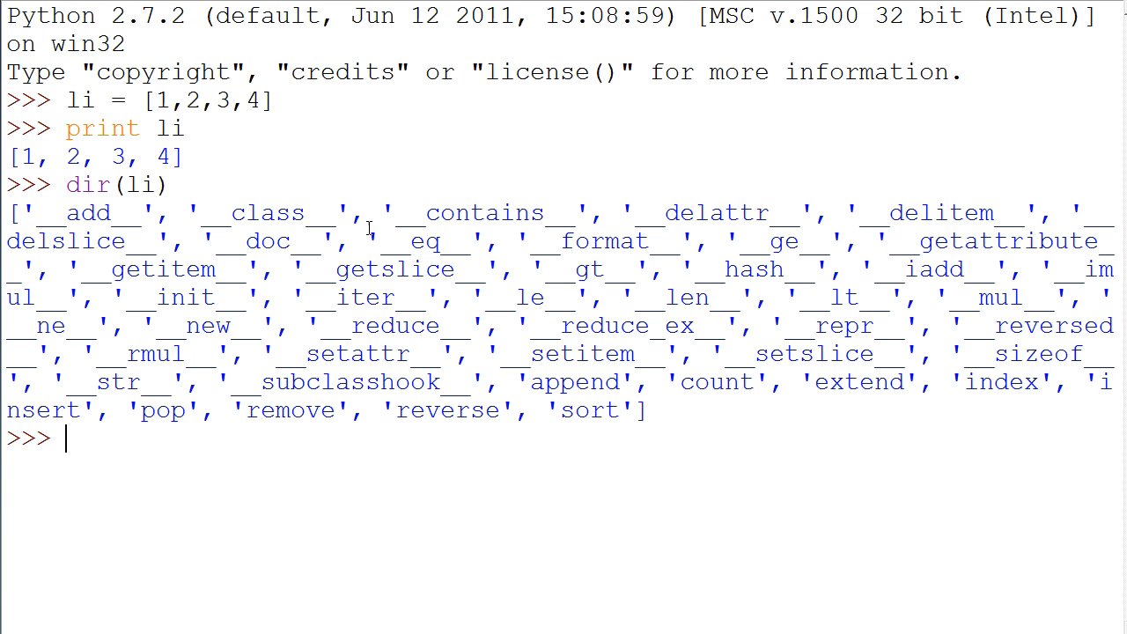
# - Highlight the first double-underscore attribute names in the dir(li) output
pyautogui.doubleClick(78, 213)
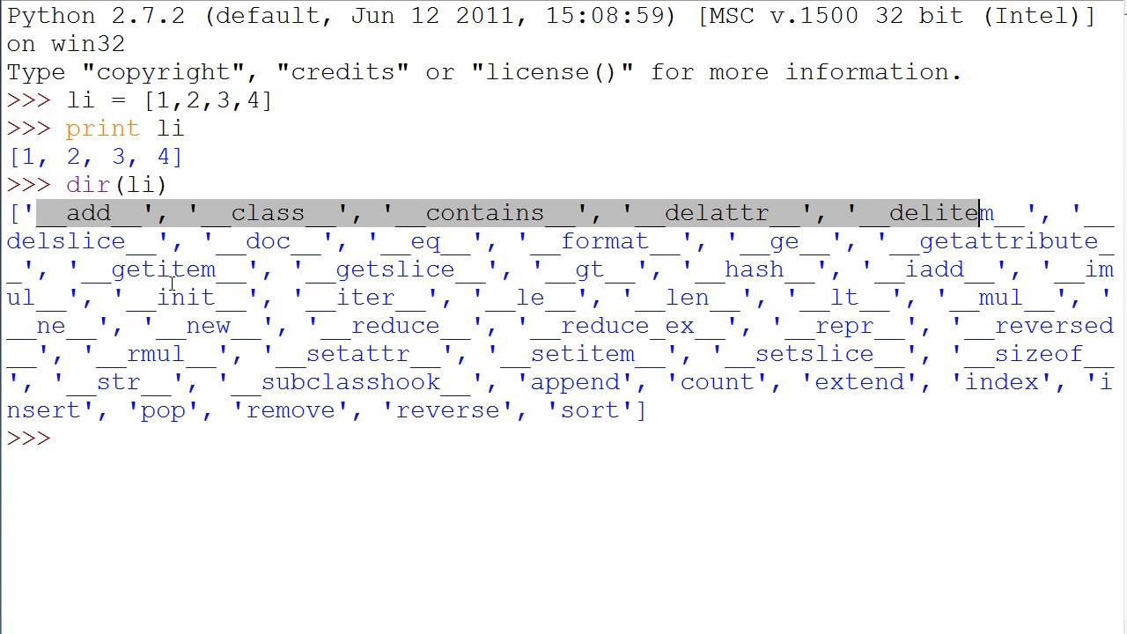
pyautogui.moveTo(635, 319)
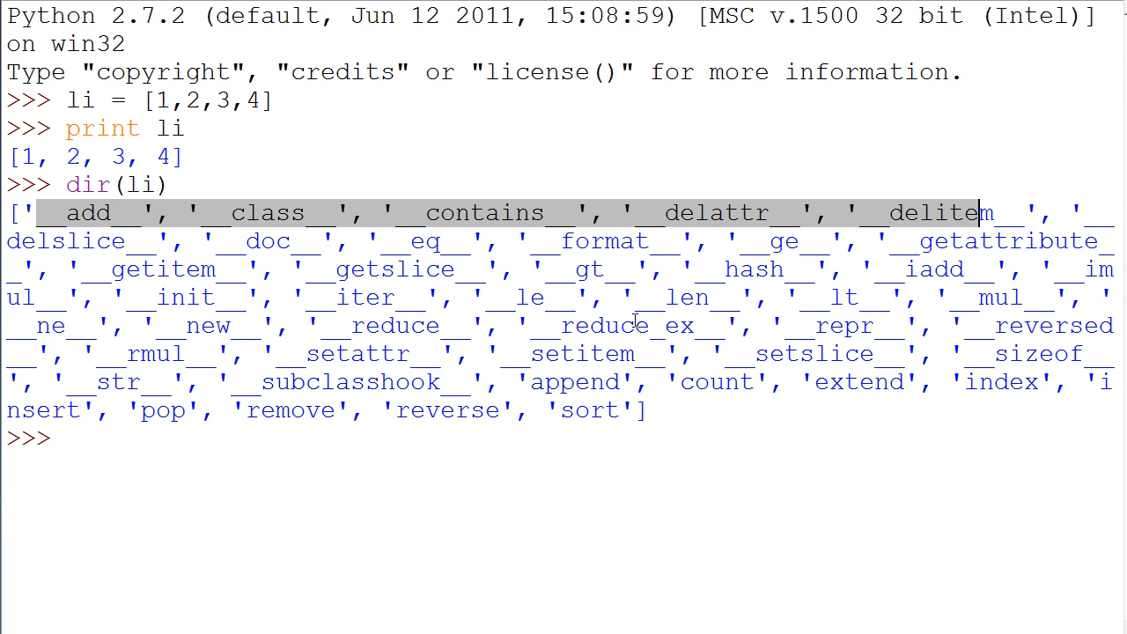
pyautogui.moveTo(157, 355)
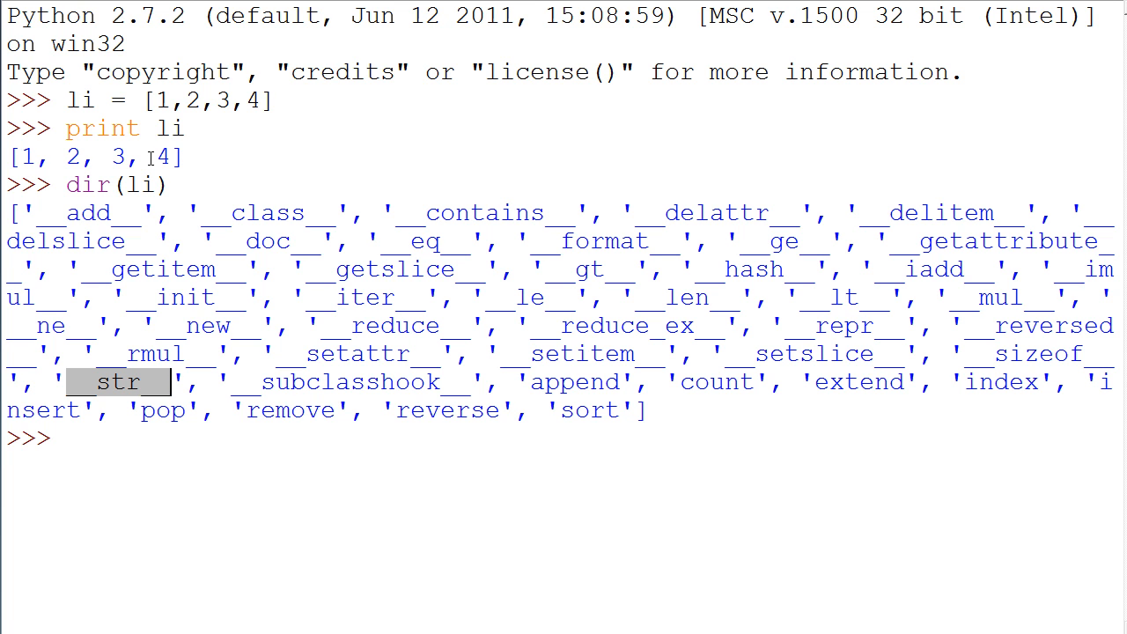
pyautogui.moveTo(405, 165)
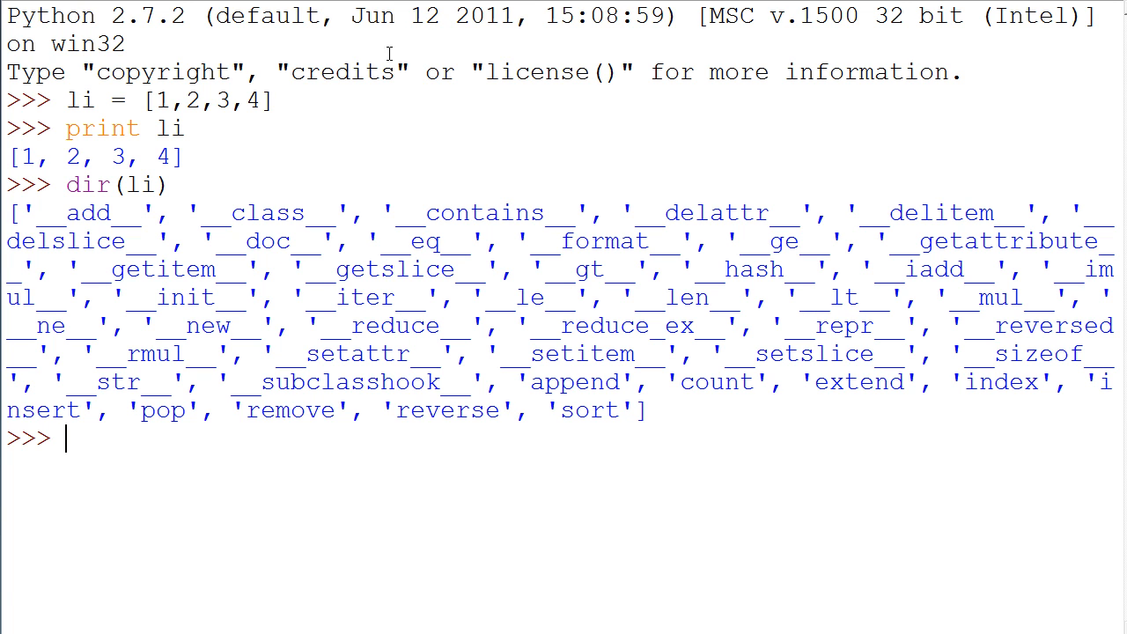
pyautogui.moveTo(247, 511)
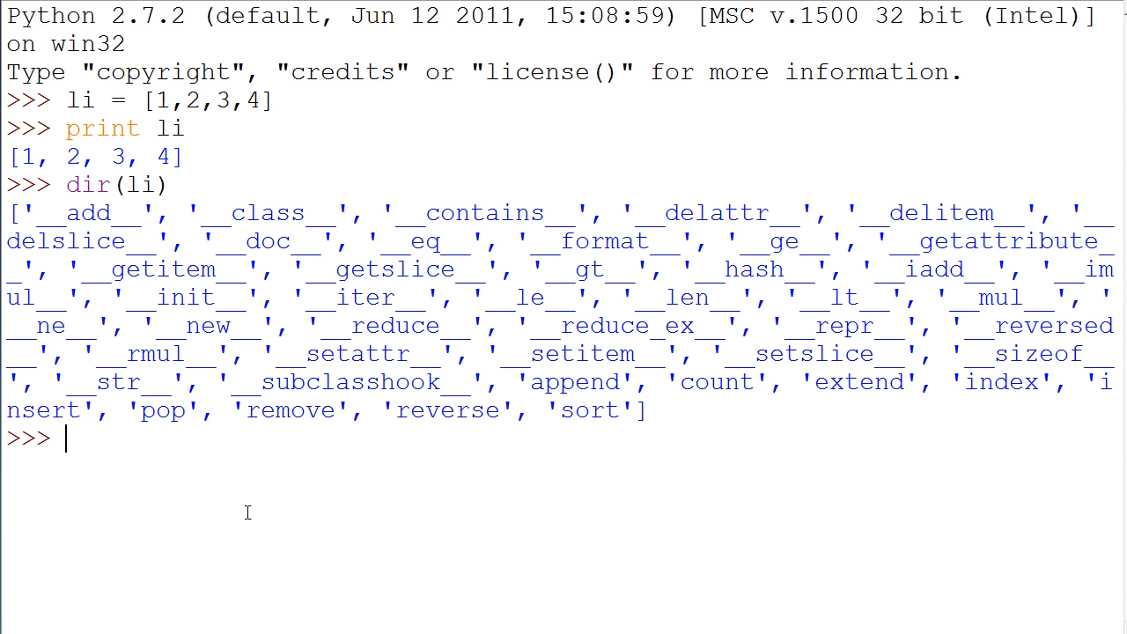
pyautogui.moveTo(246, 526)
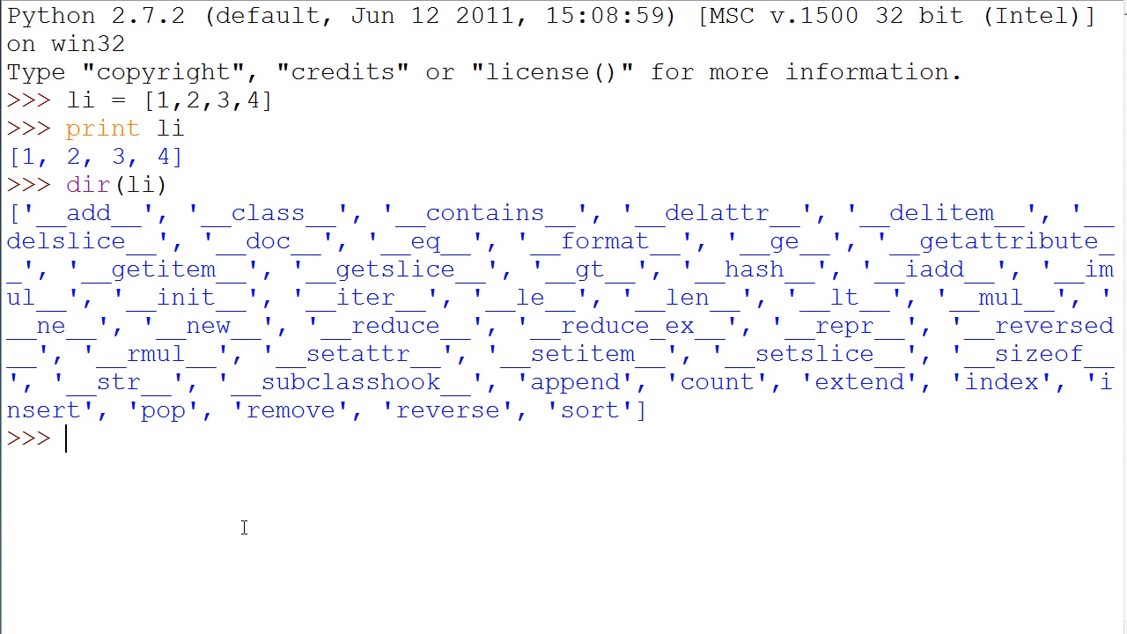
pyautogui.moveTo(343, 365)
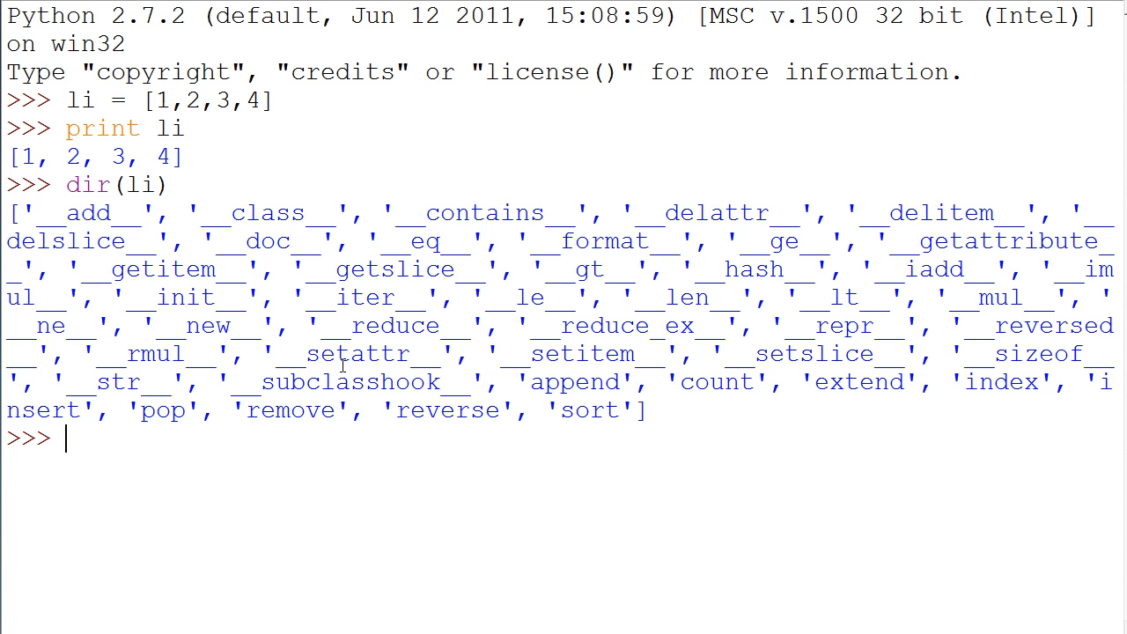
pyautogui.write('print')
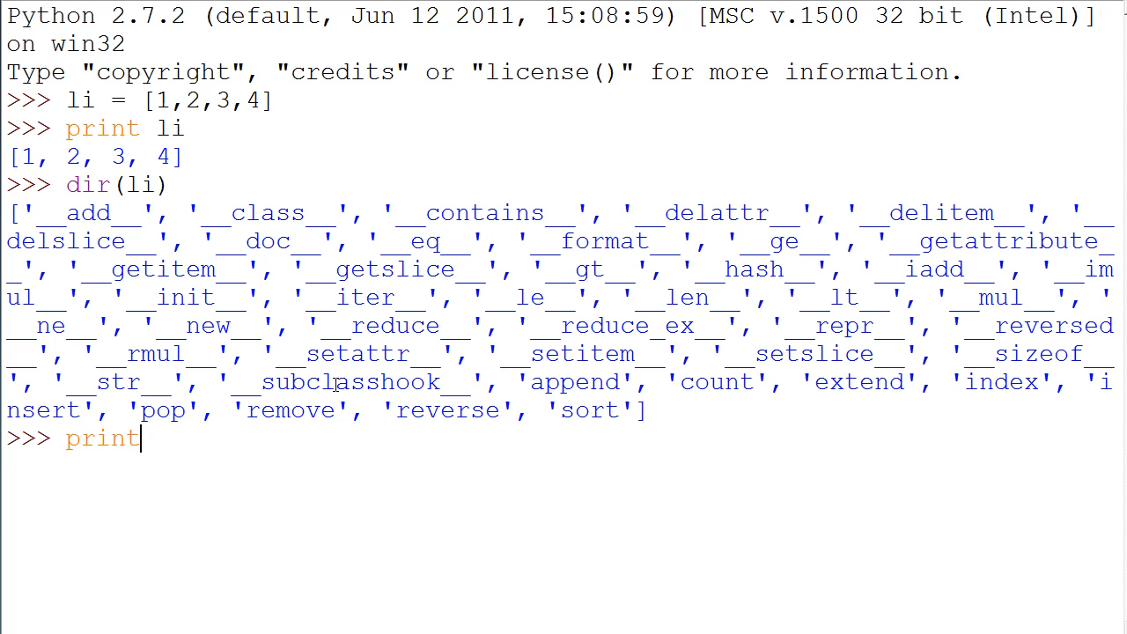
pyautogui.write('""')
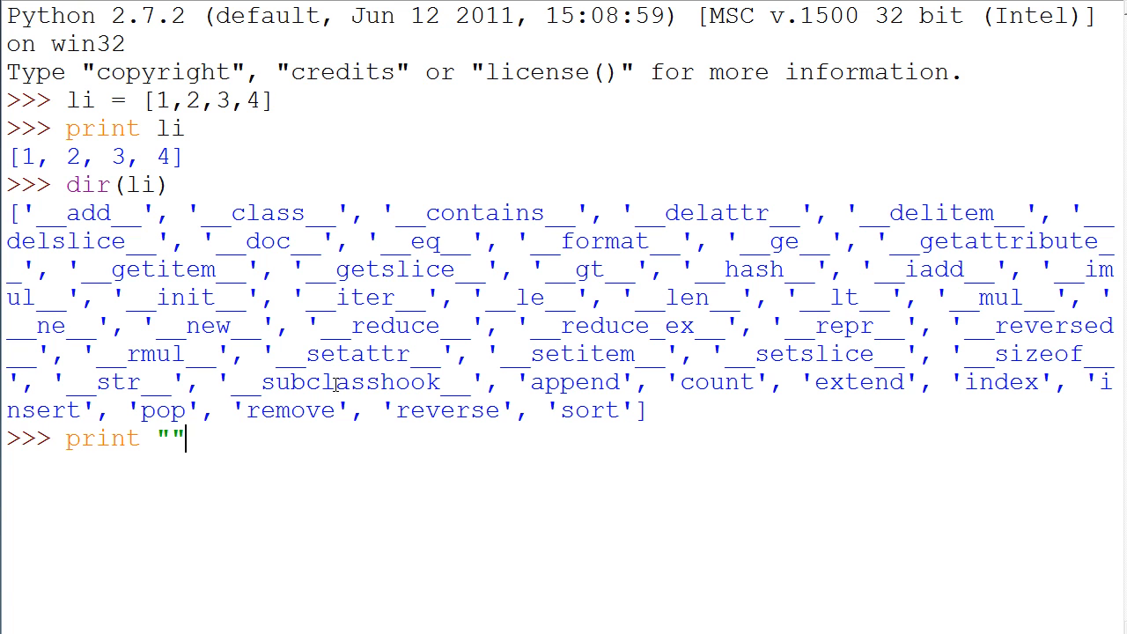
pyautogui.write('%s asd')
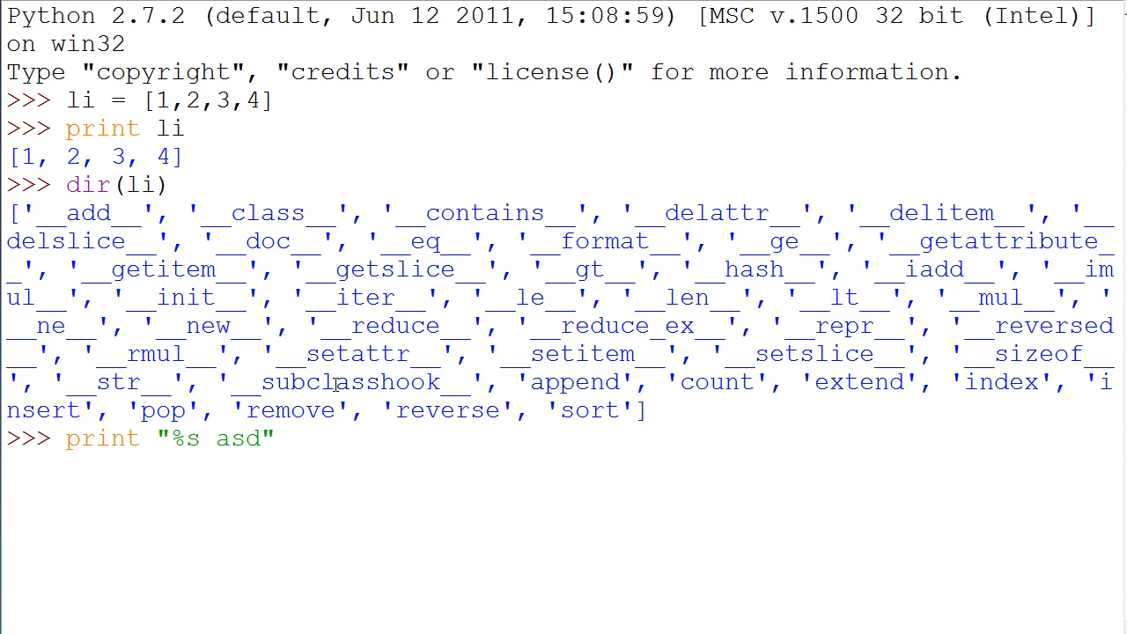
pyautogui.write('fasdf %')
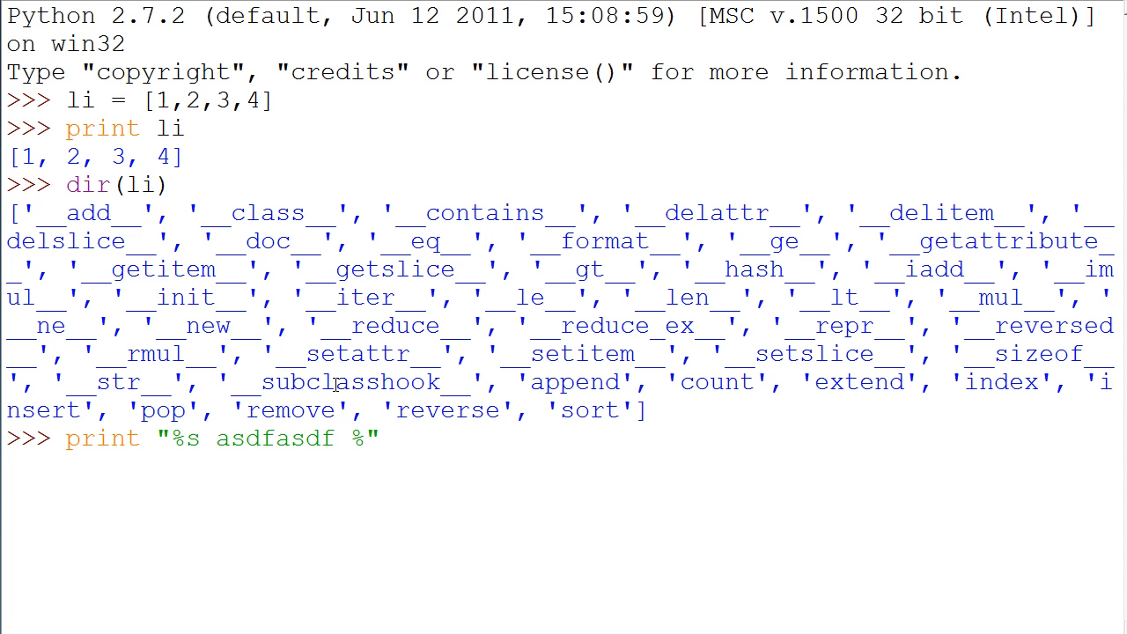
pyautogui.write('d')
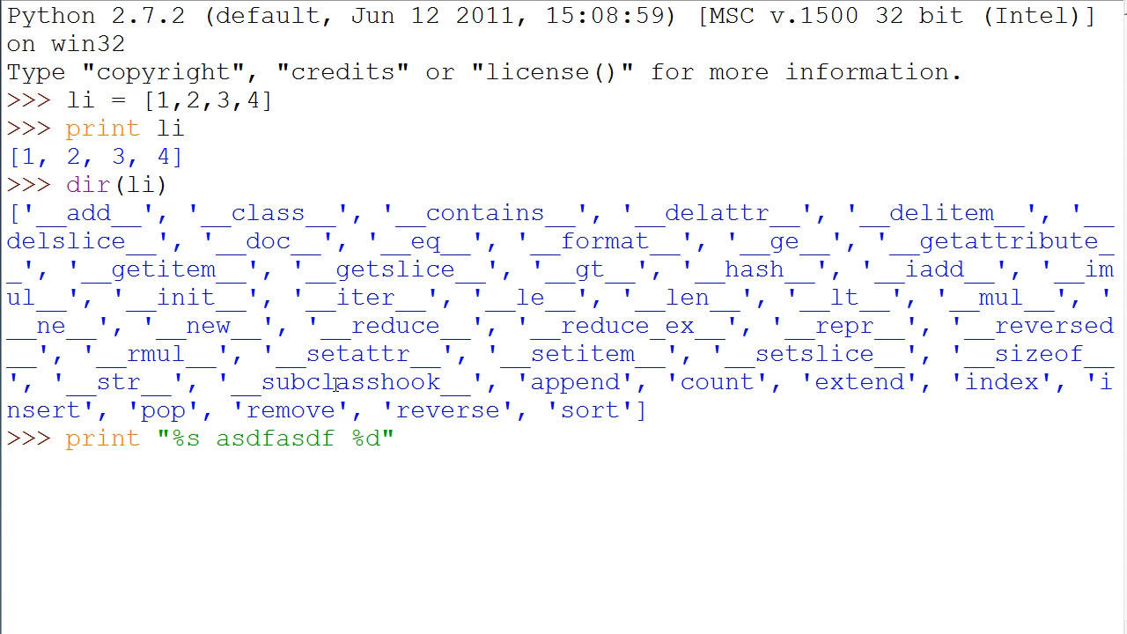
pyautogui.write('%s')
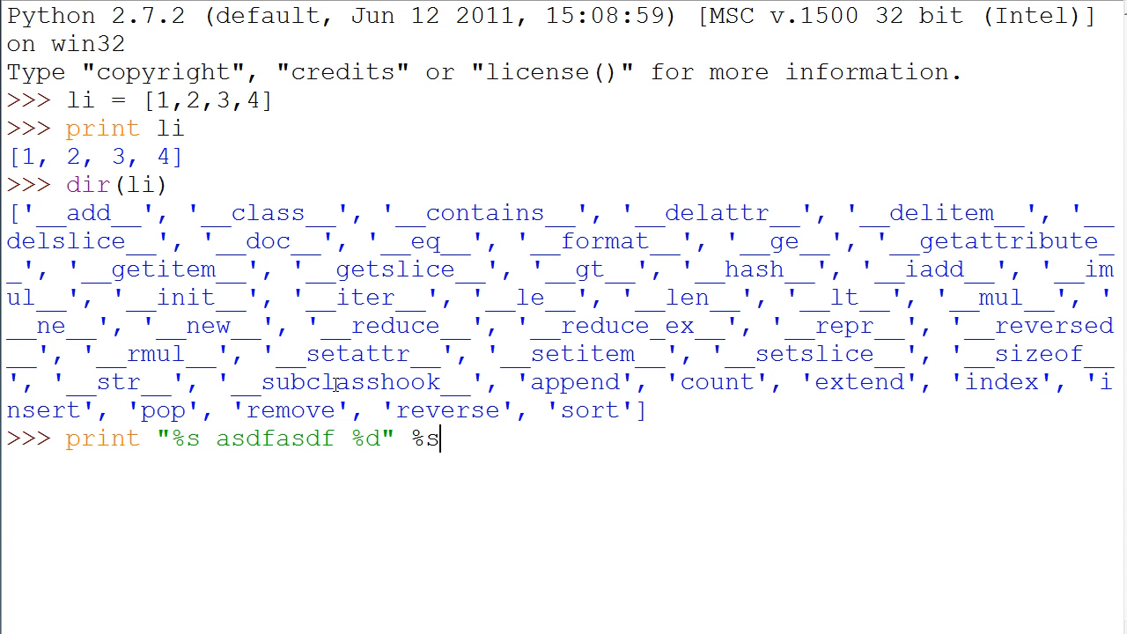
pyautogui.write('%d')
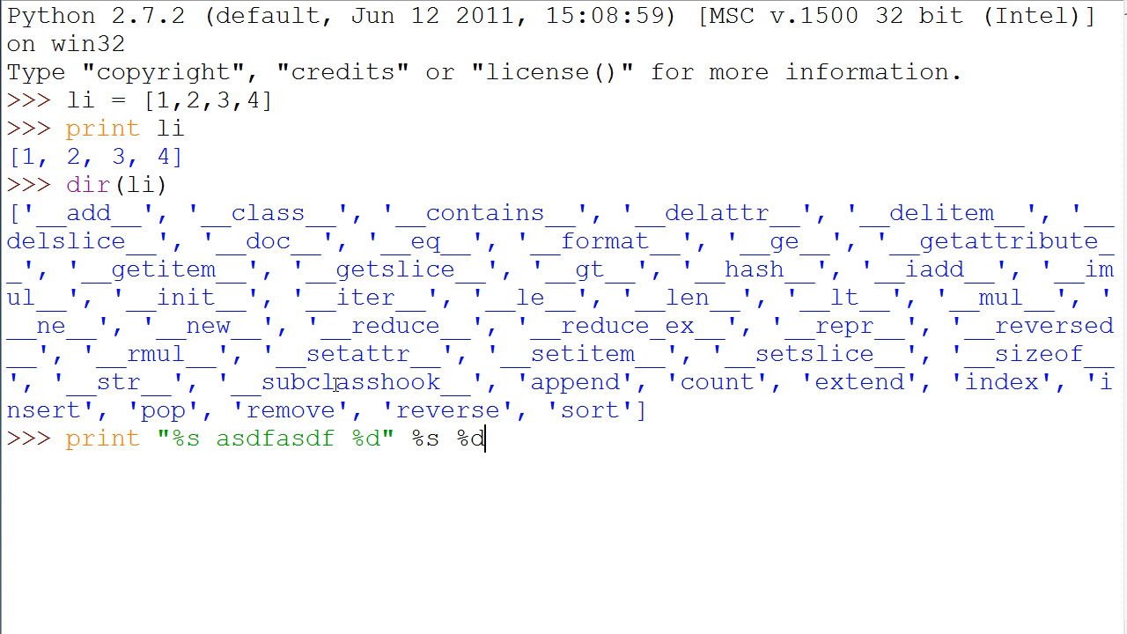
pyautogui.press('BackSpace')
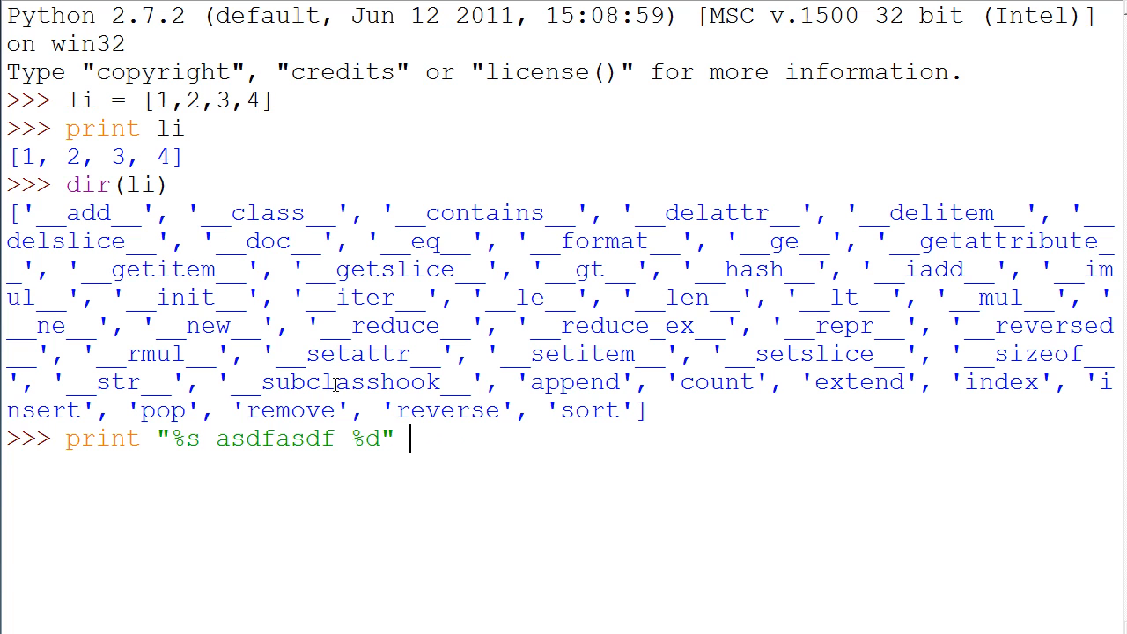
pyautogui.write('%s')
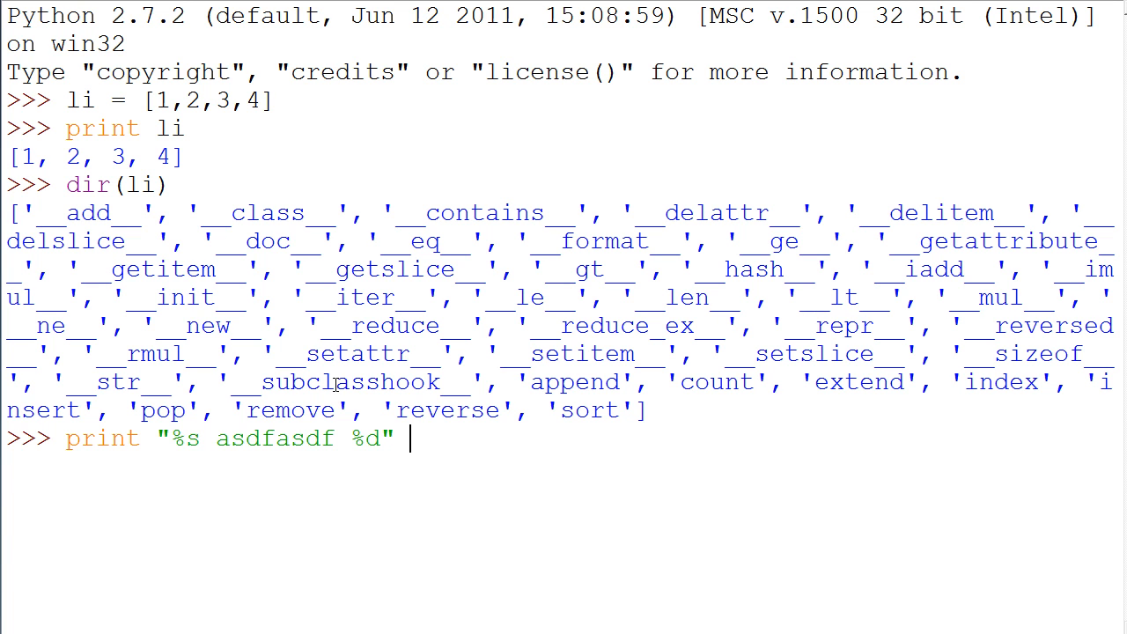
pyautogui.press('BackSpace')
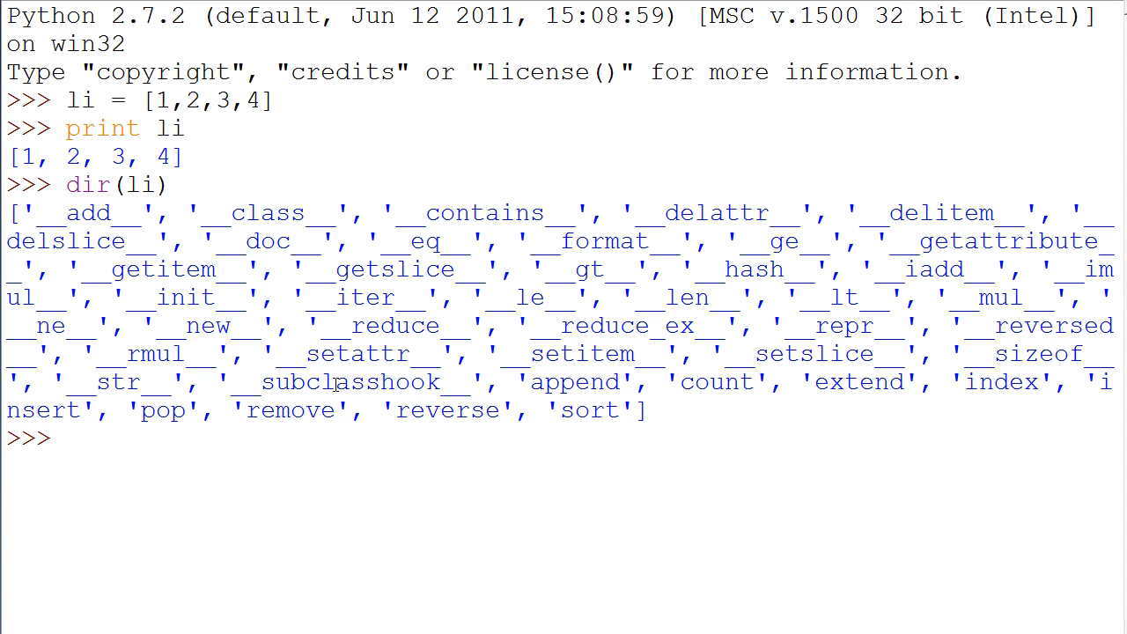
# - Start the class definition class Constructors(object):
pyautogui.write('class')
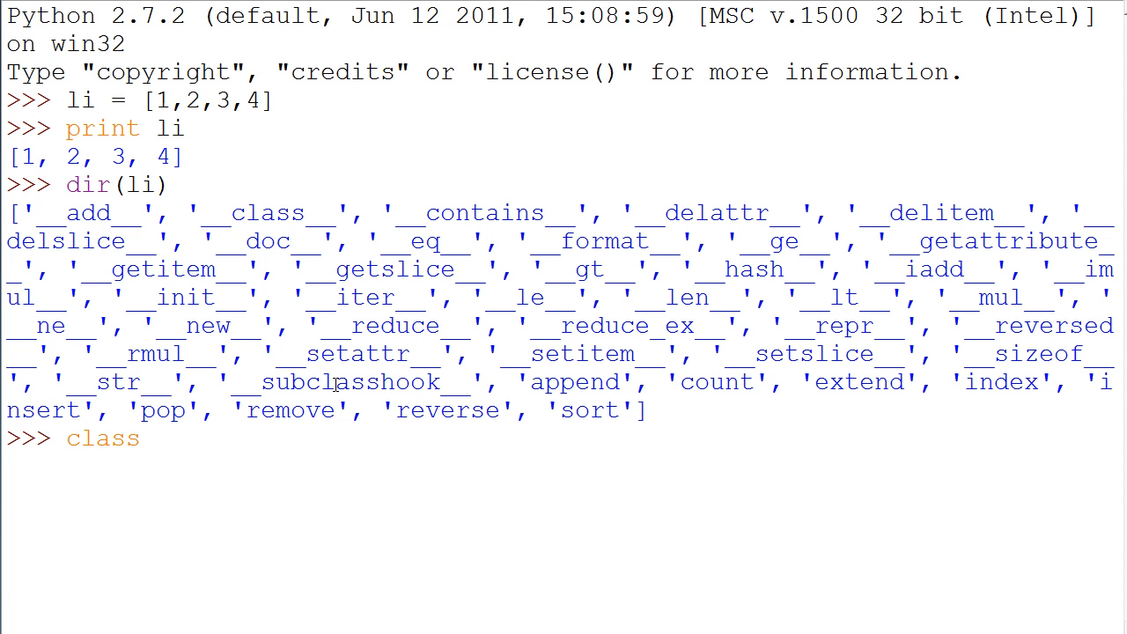
pyautogui.write('Cons')
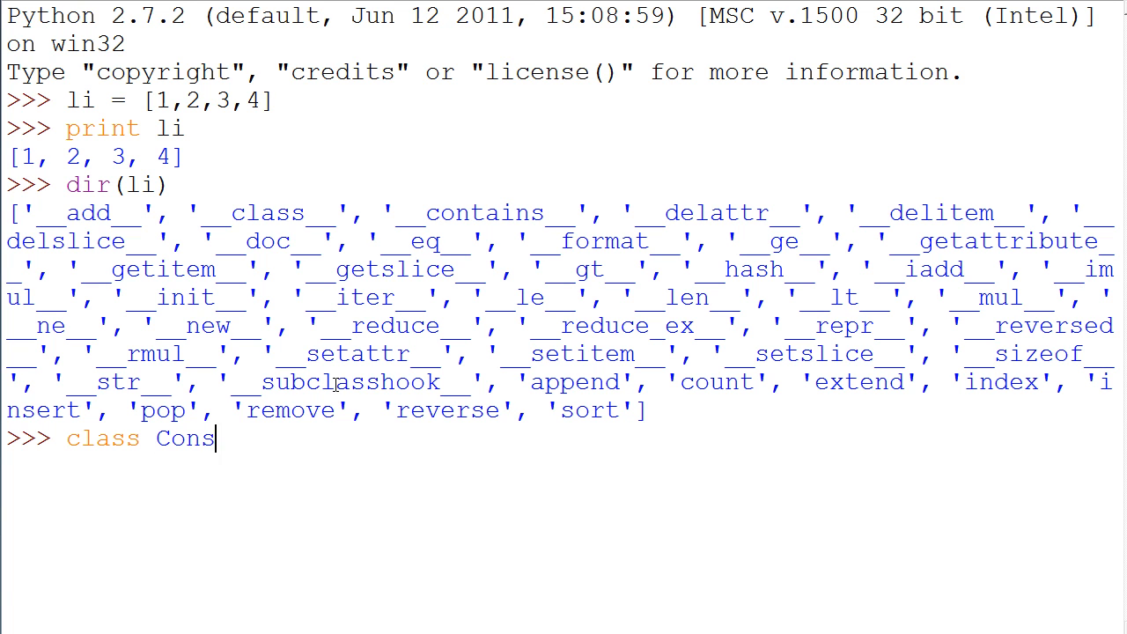
pyautogui.write('tructors(')
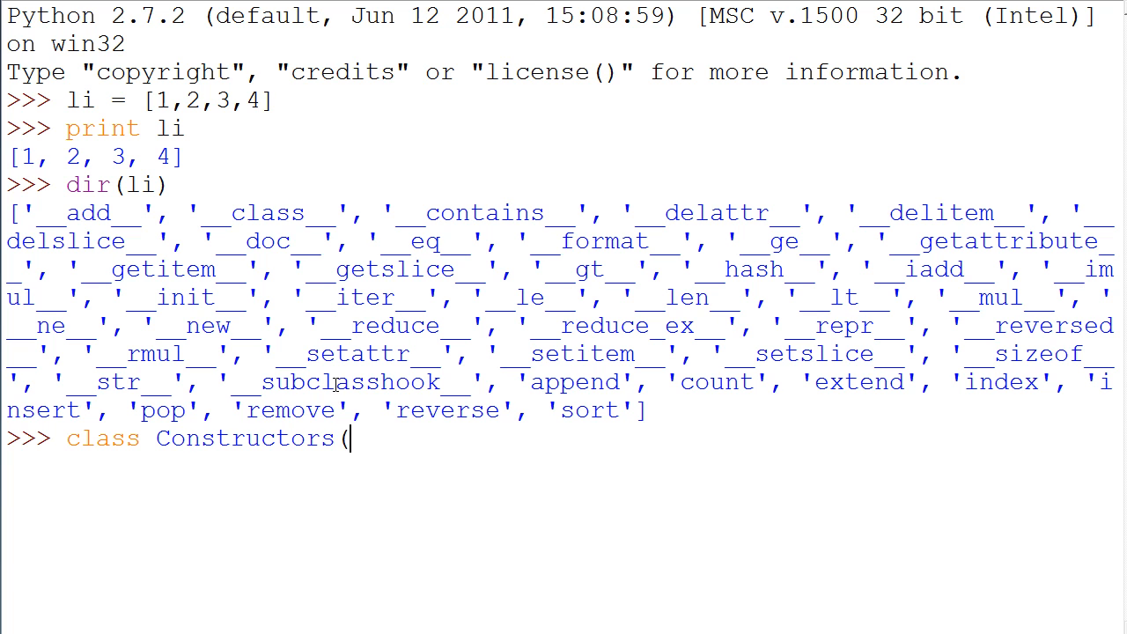
pyautogui.write(')')
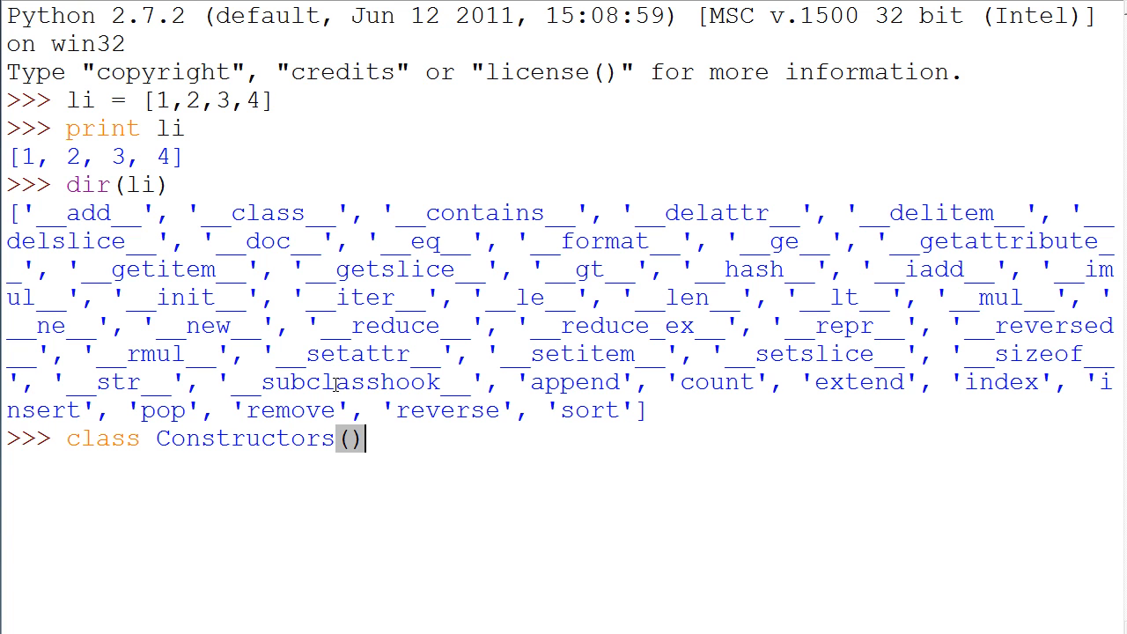
pyautogui.write('object')
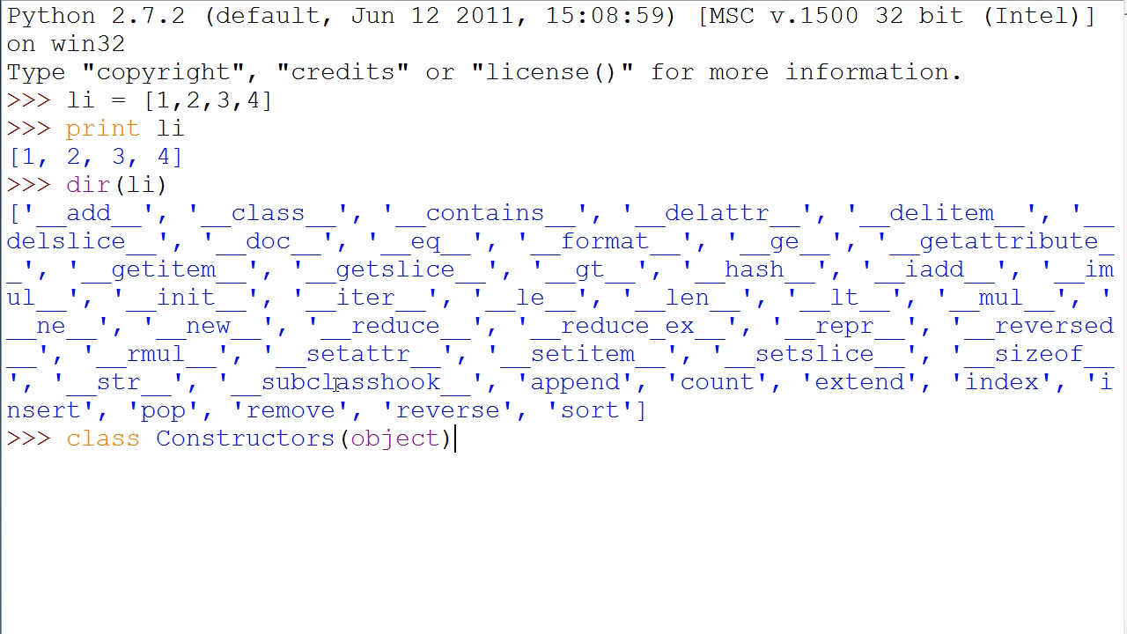
pyautogui.write(':')
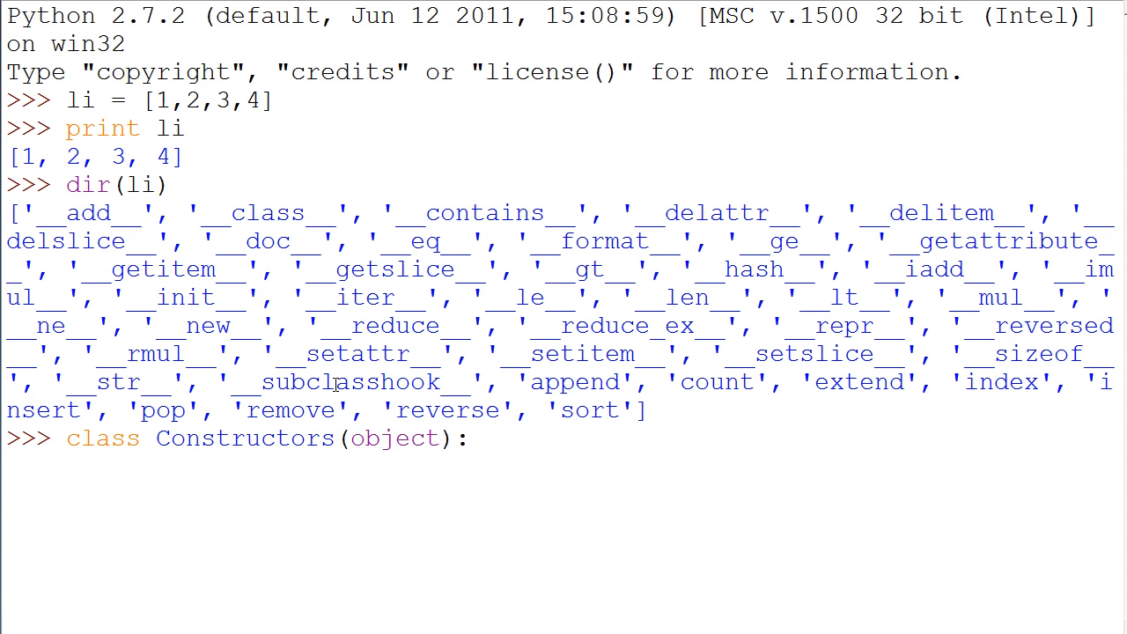
# - Add the method header def __init__(self,x,y): under the class line
pyautogui.write('def')
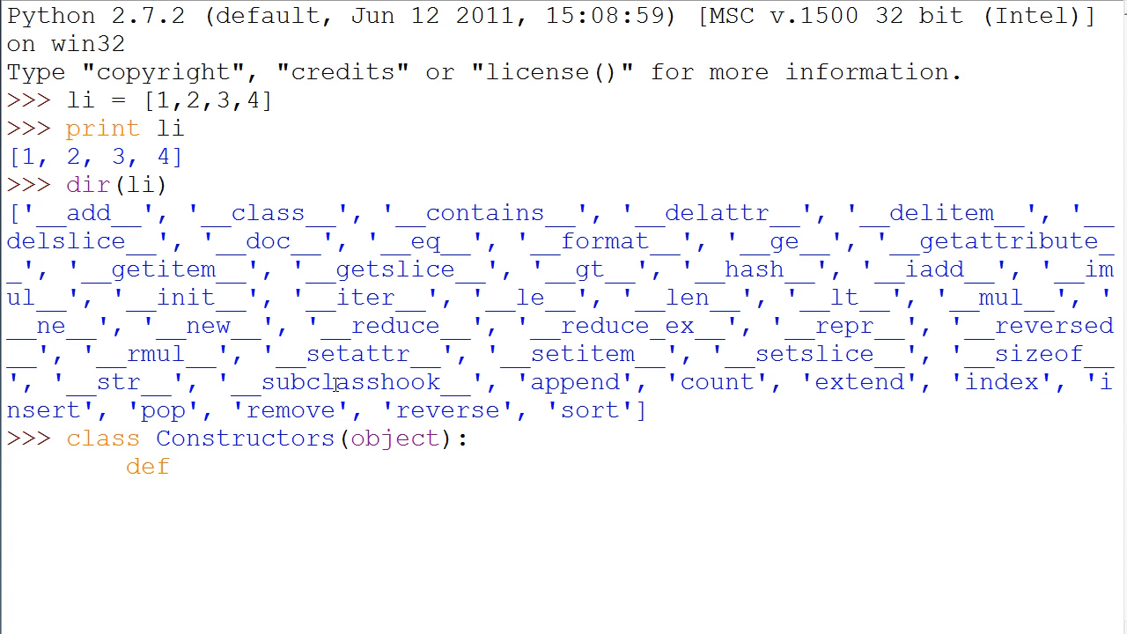
pyautogui.write('__ini')
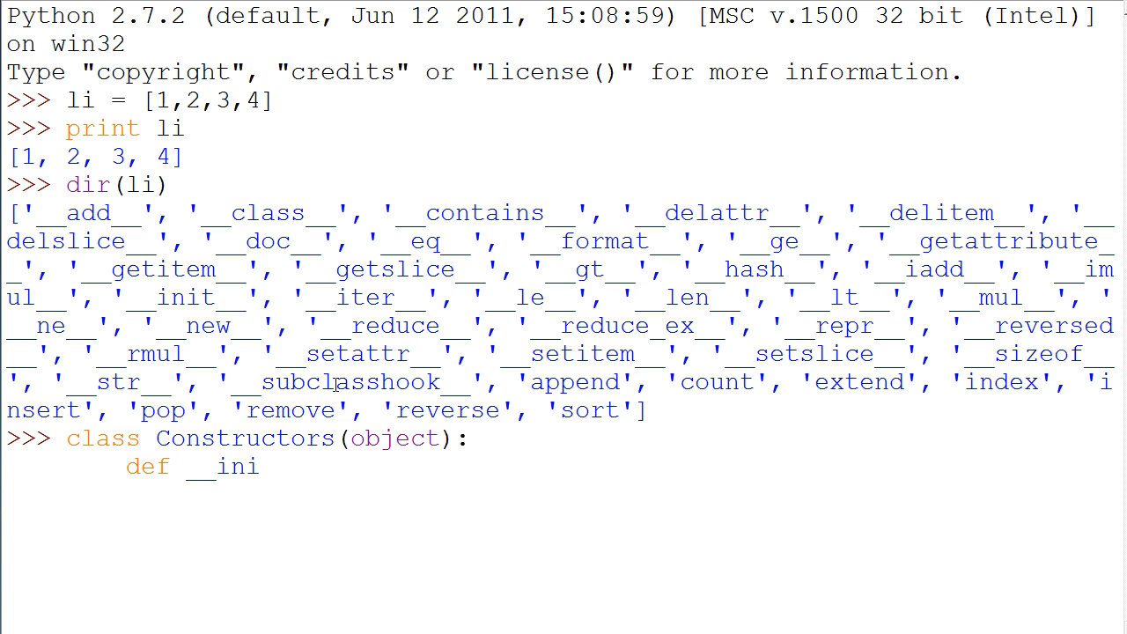
pyautogui.write('t__(')
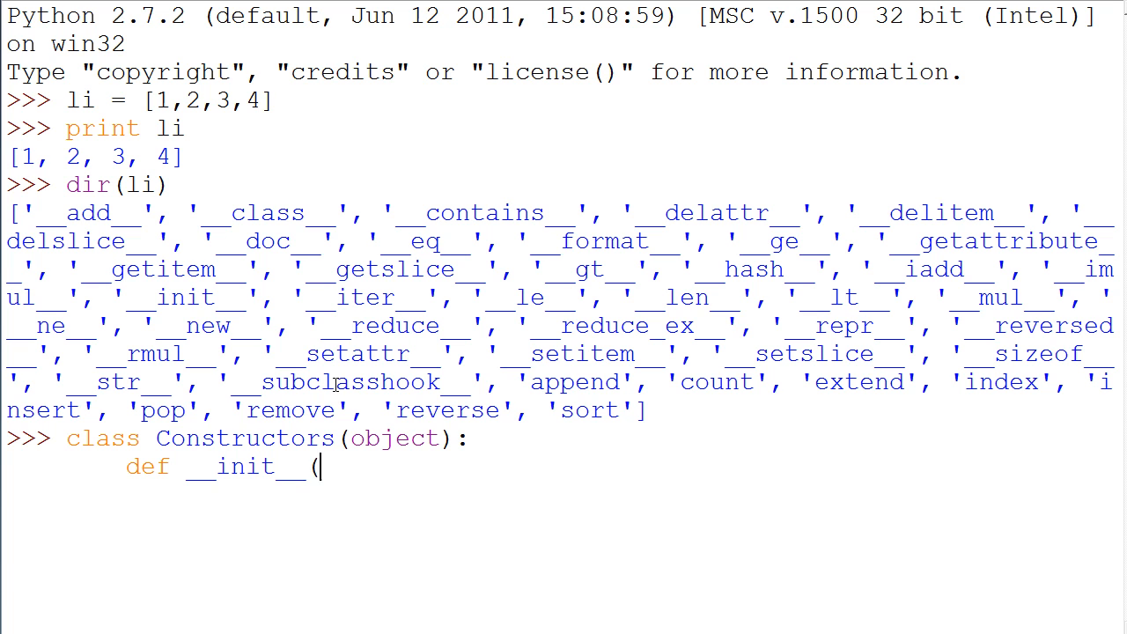
pyautogui.write(')')
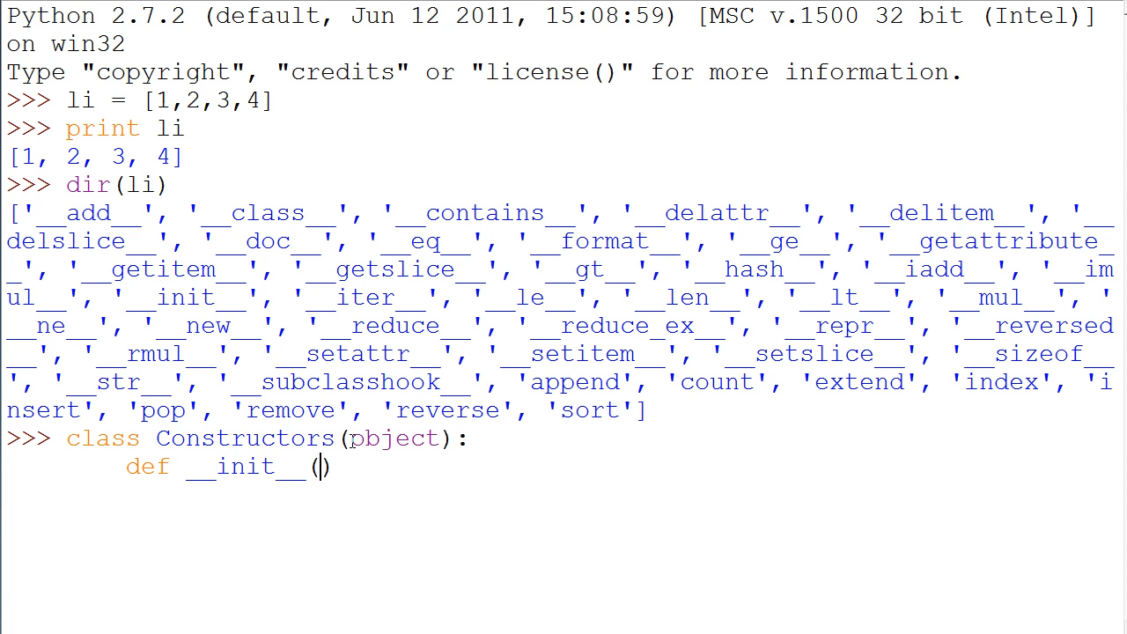
pyautogui.doubleClick(393, 438)
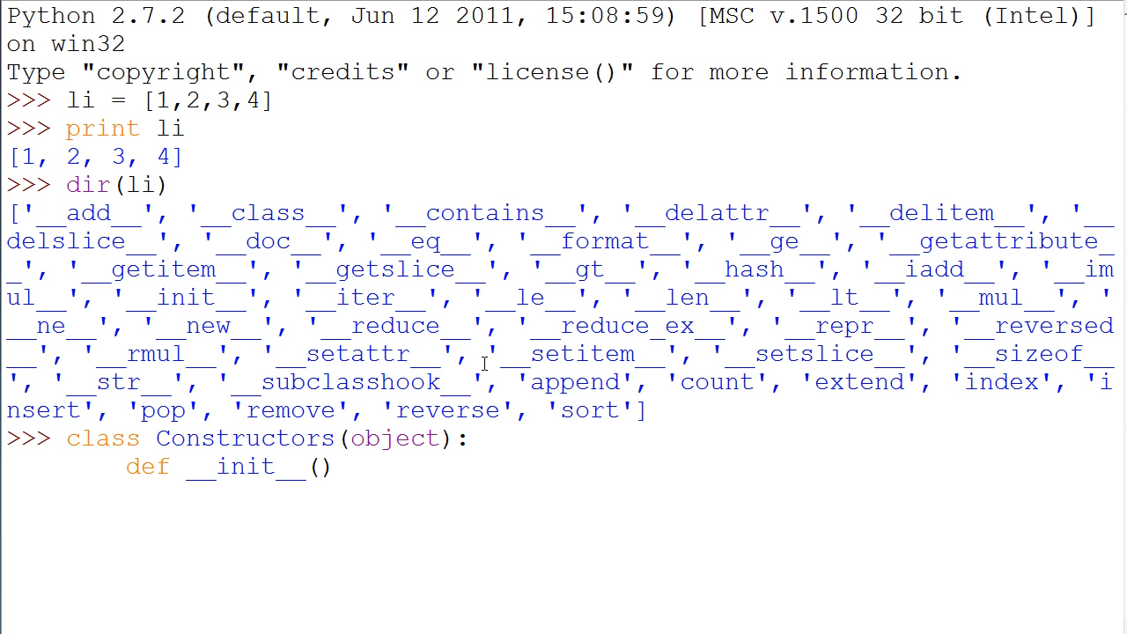
pyautogui.write('x,y')
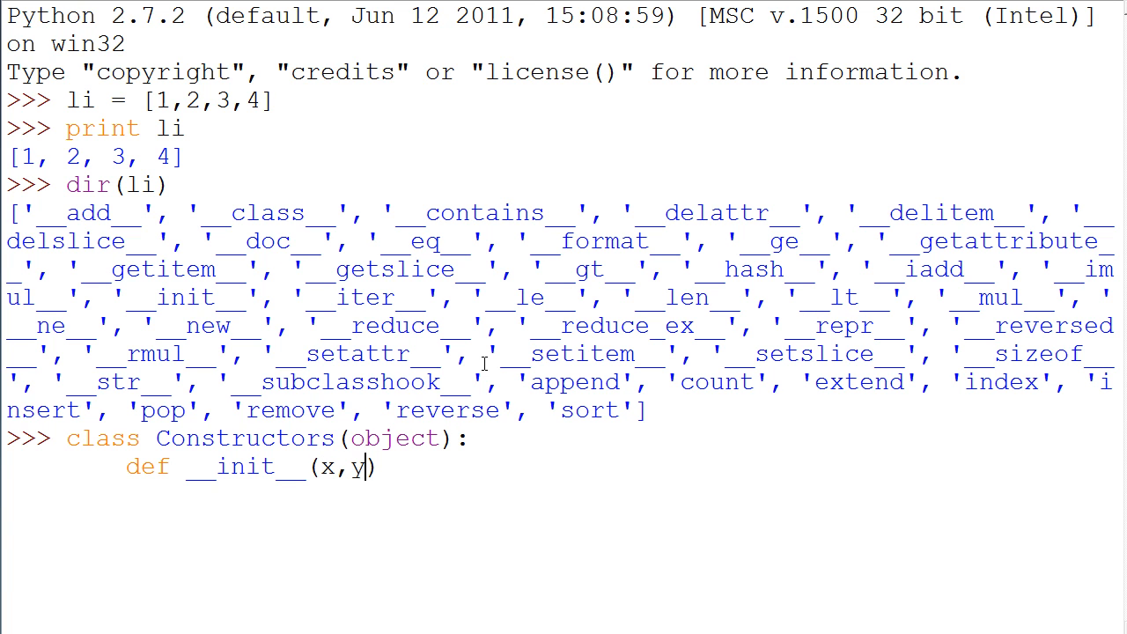
pyautogui.write('s')
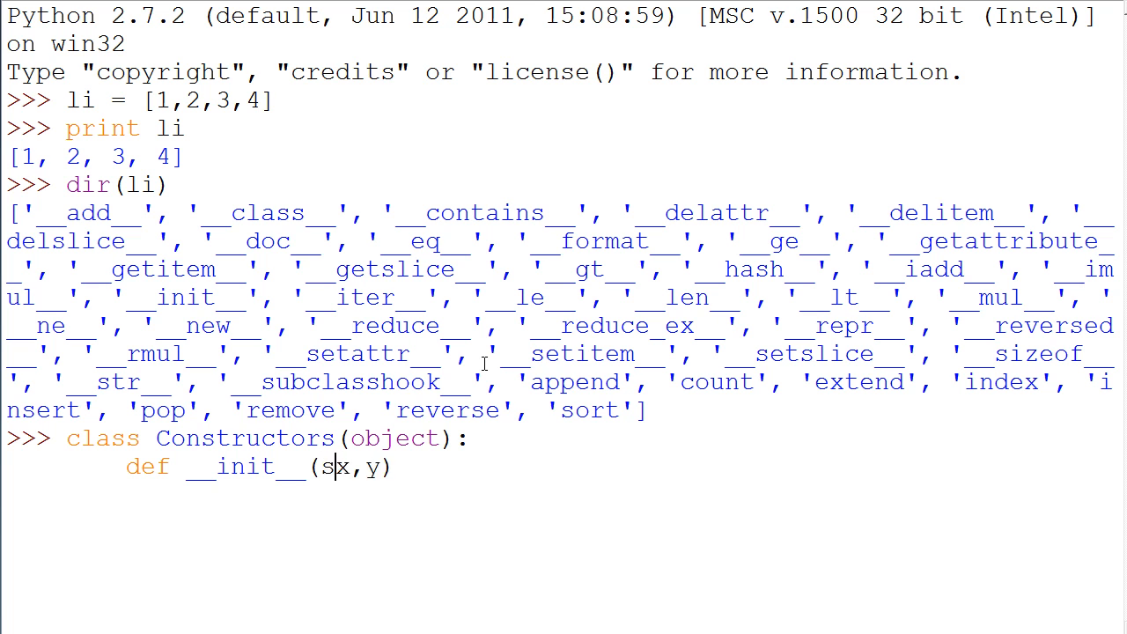
pyautogui.write('elf,')
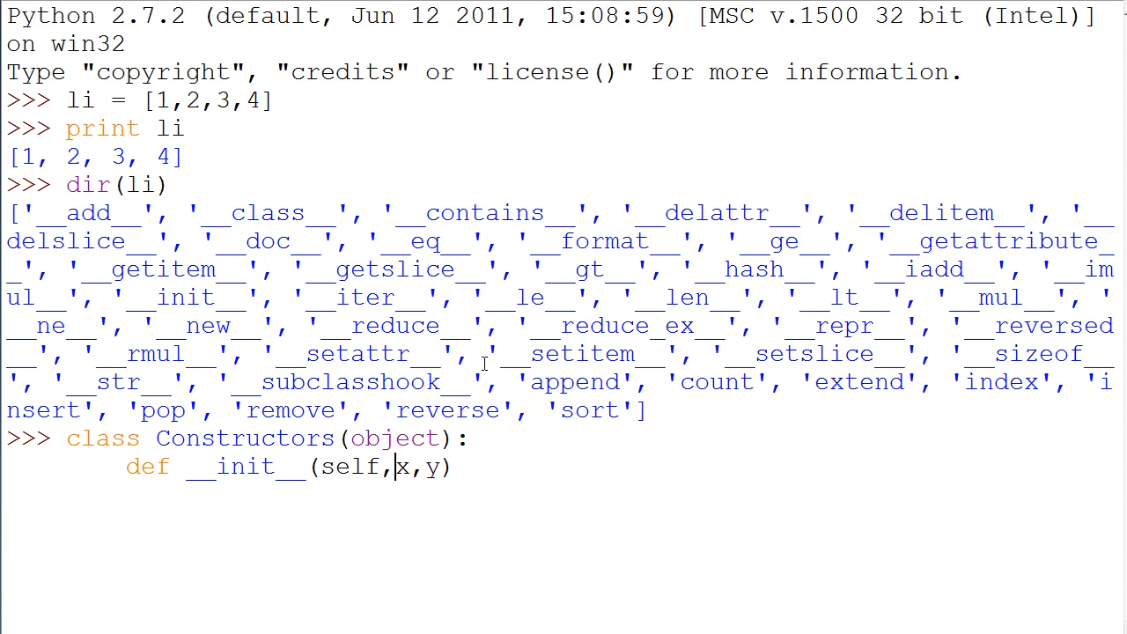
pyautogui.moveTo(343, 436)
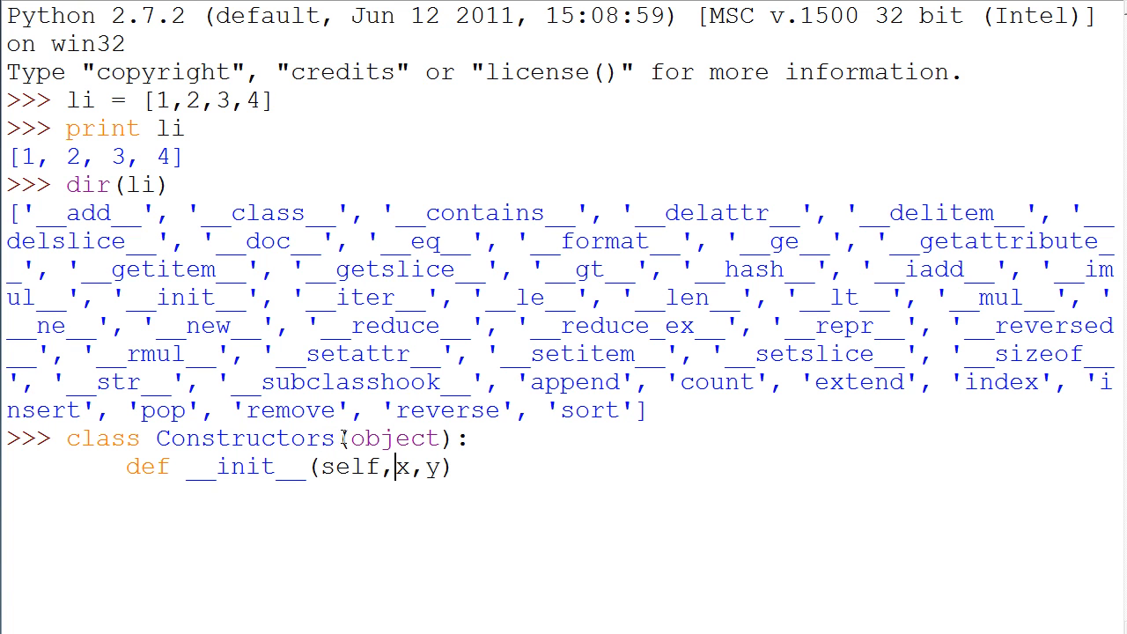
pyautogui.doubleClick(393, 439)
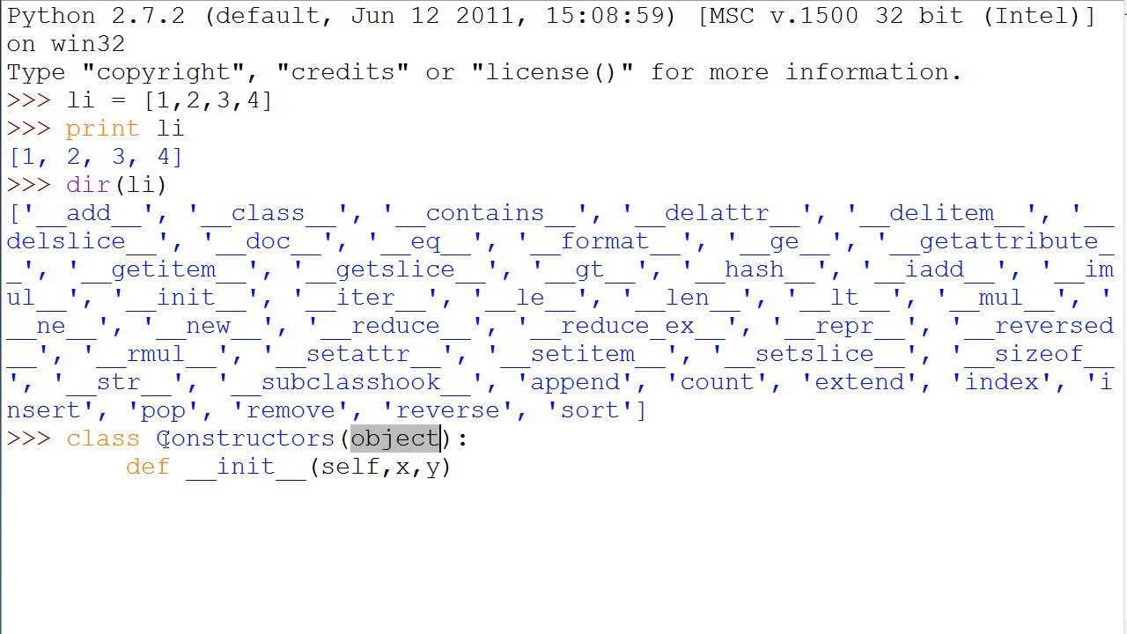
pyautogui.doubleClick(244, 438)
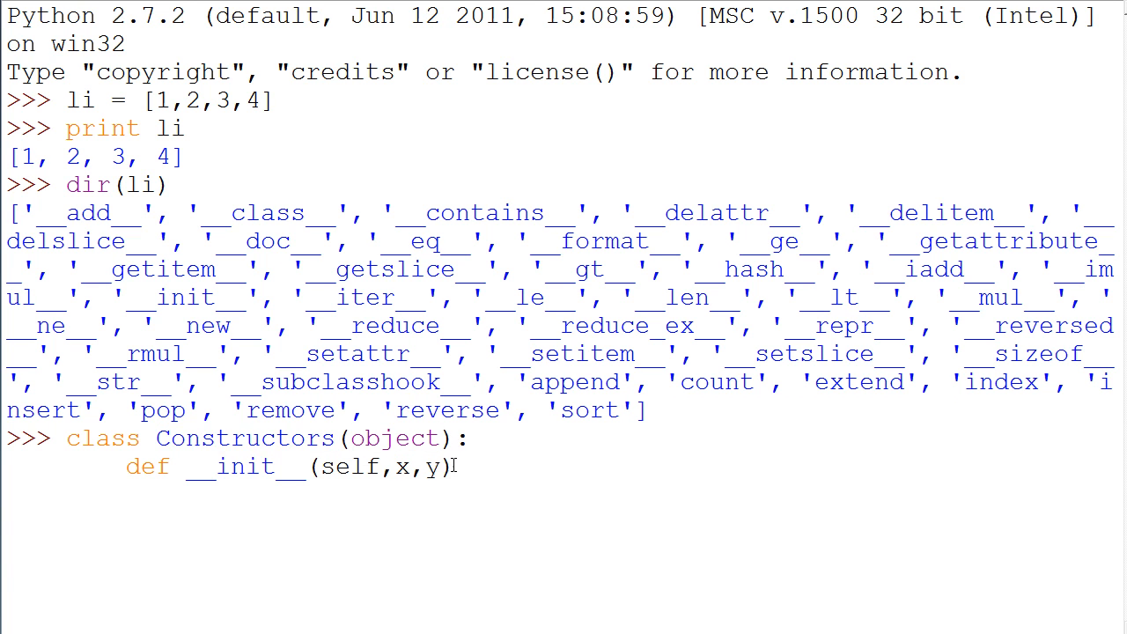
pyautogui.write(':')
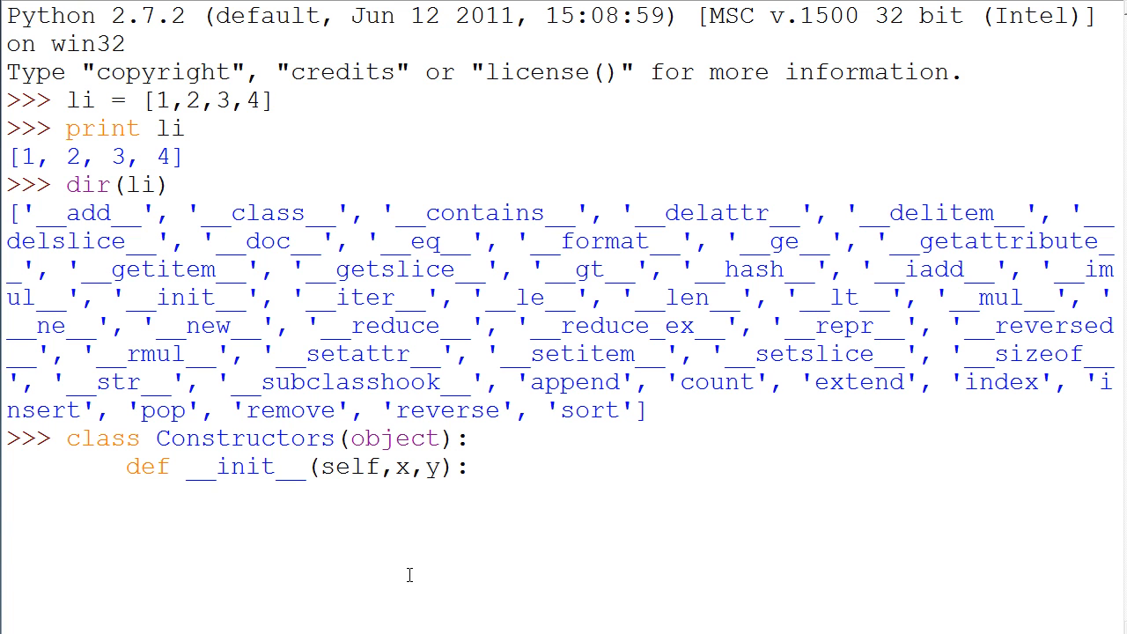
# - Fill the __init__ body with self.x = x and self.y = y
pyautogui.write('x =')
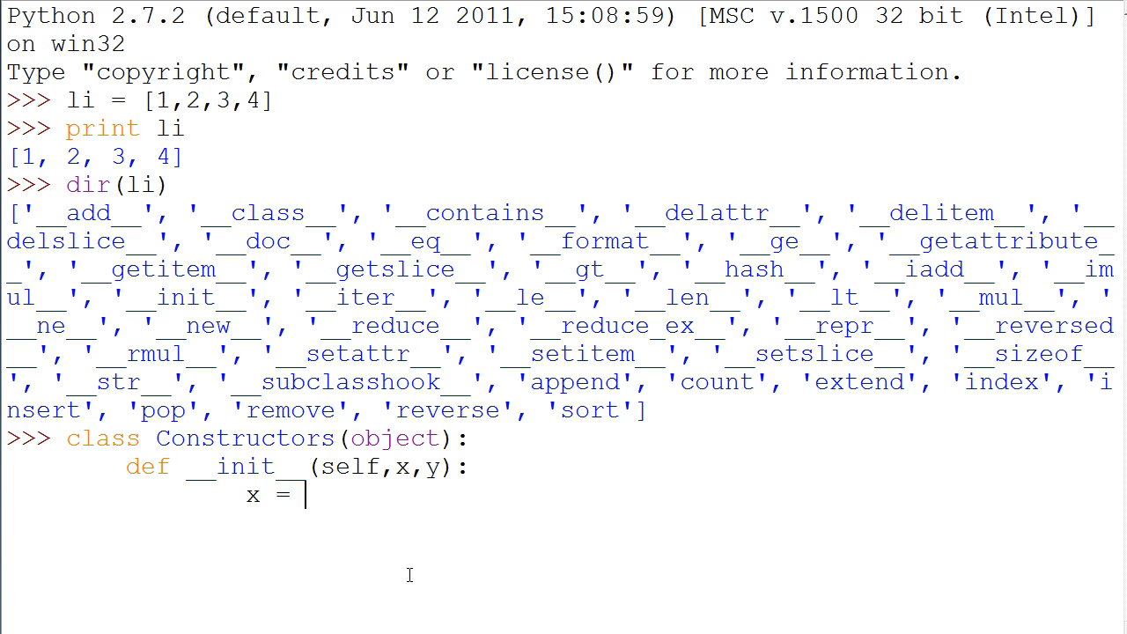
pyautogui.write('self.x')
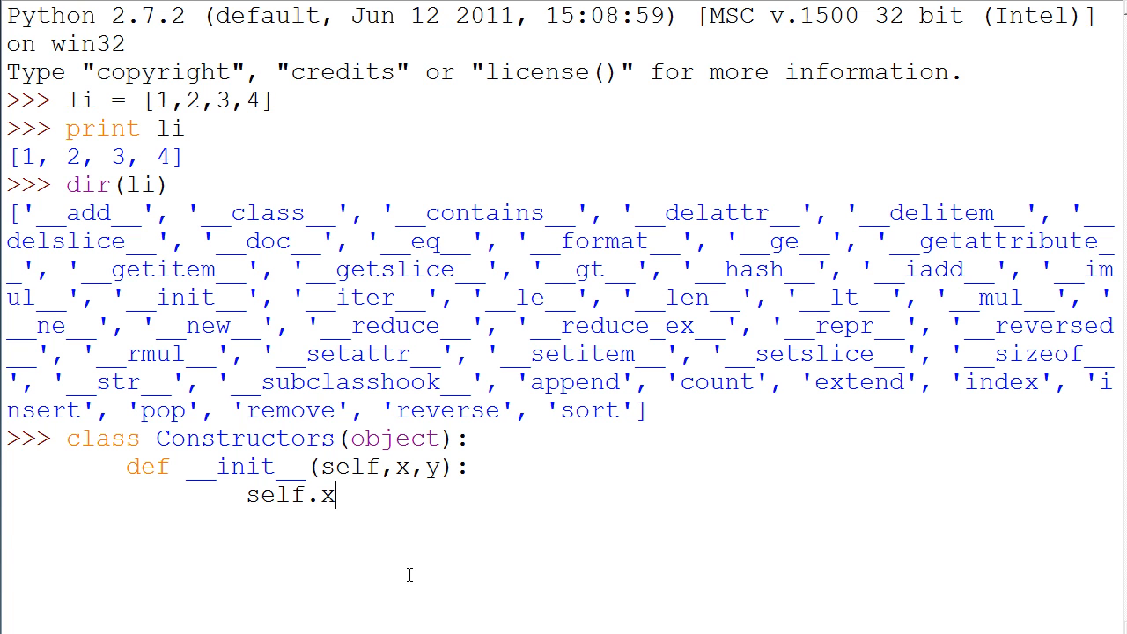
pyautogui.write('= x')
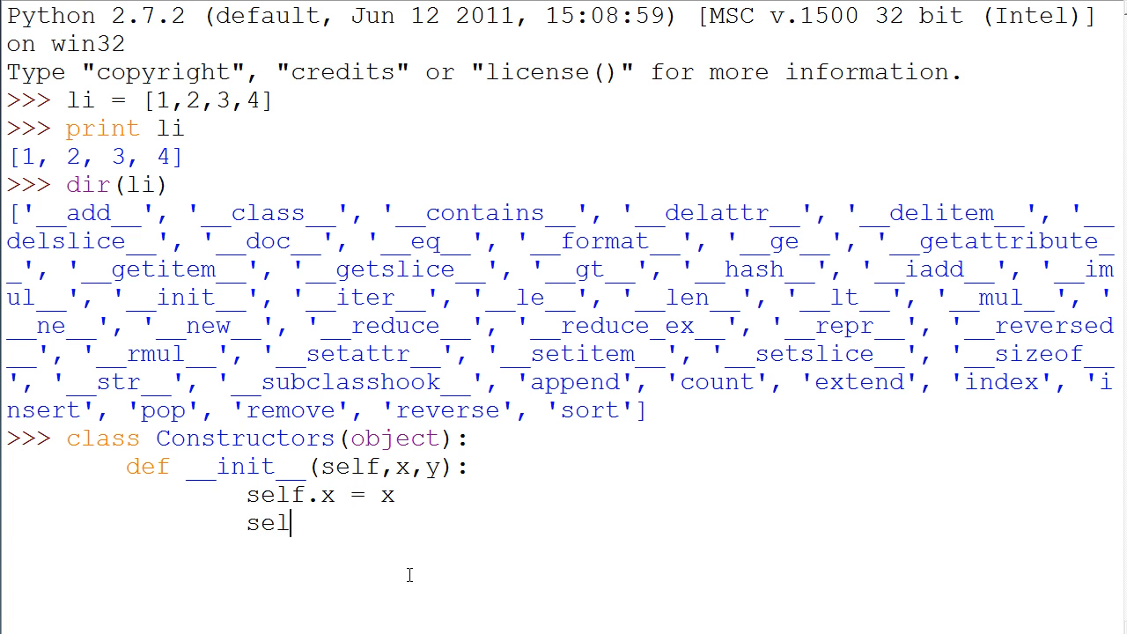
pyautogui.write('f.y')
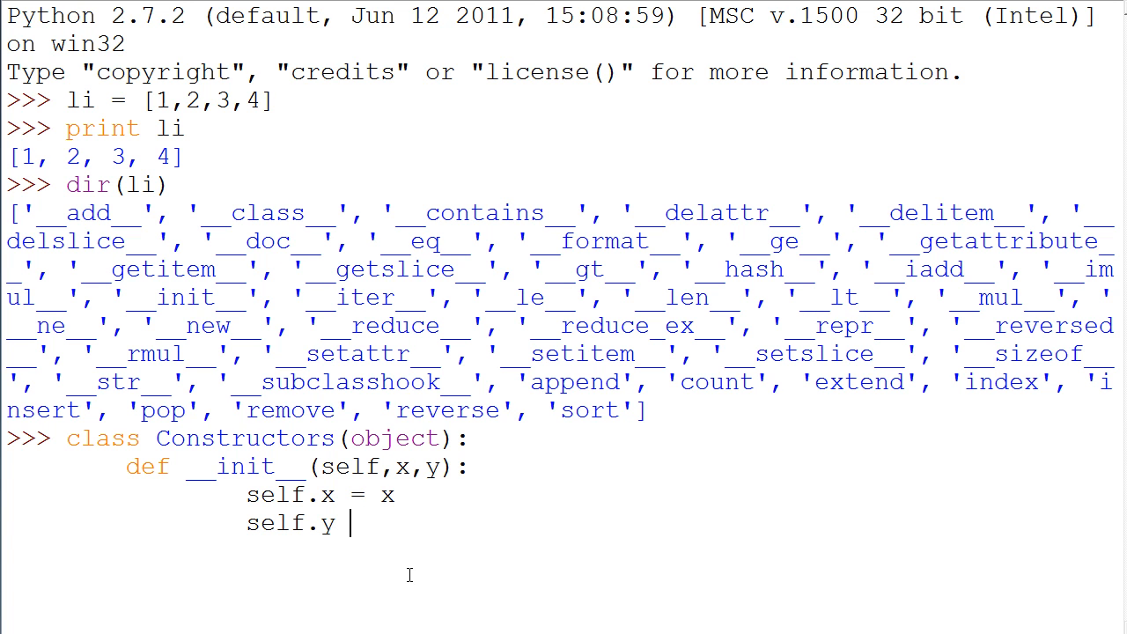
pyautogui.write('= y')
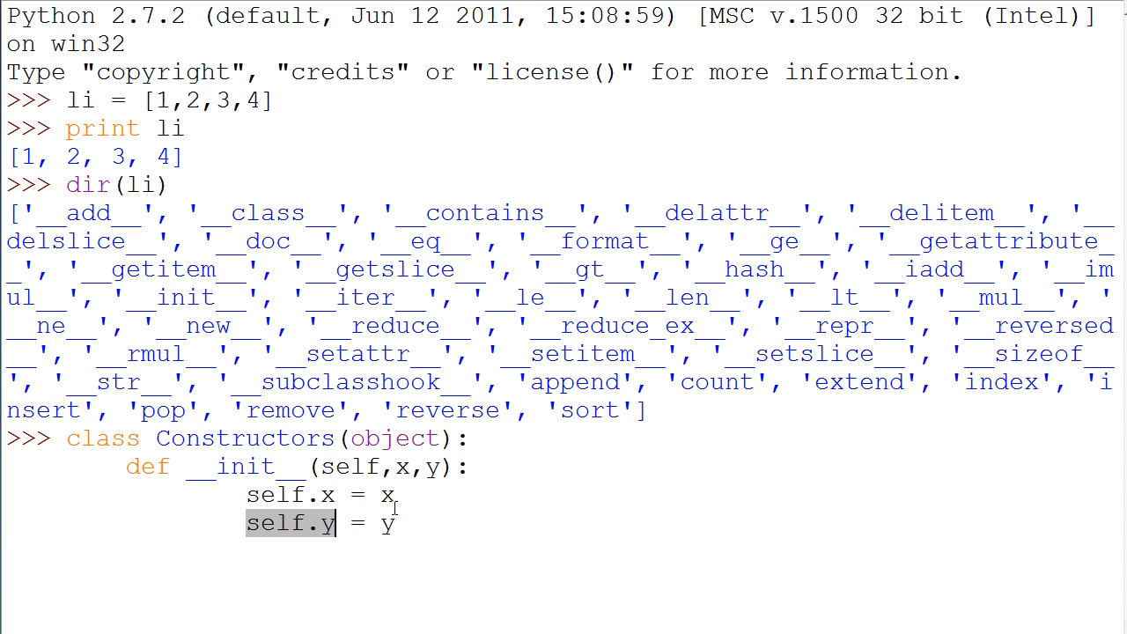
# - Highlight the class name and the self.x / self.y assignment lines to explain them
pyautogui.doubleClick(291, 494)
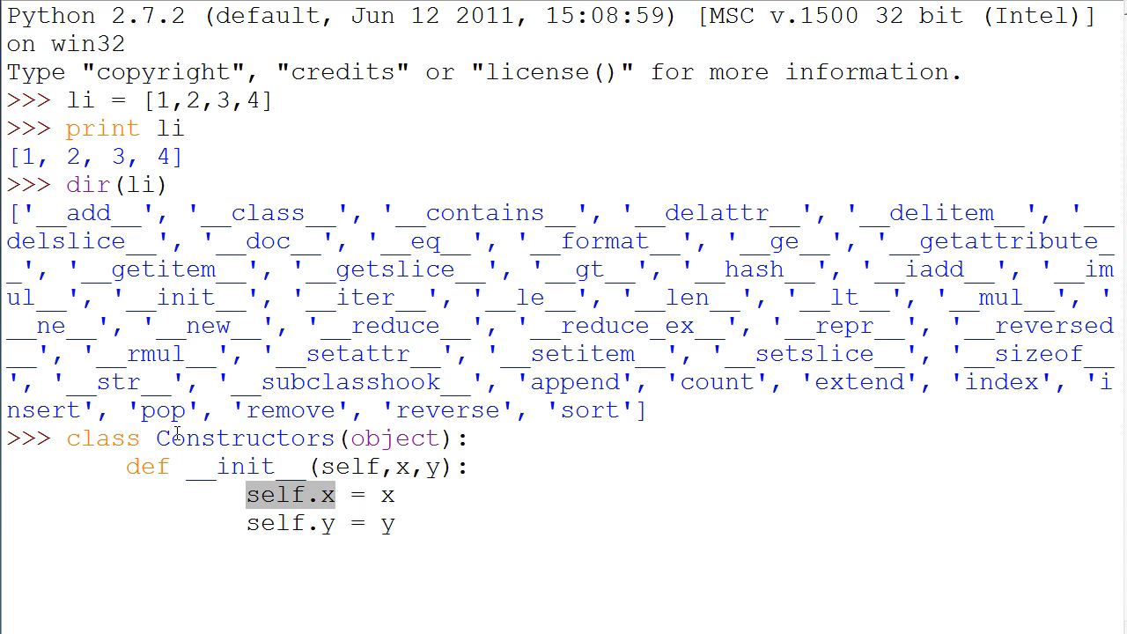
pyautogui.doubleClick(245, 438)
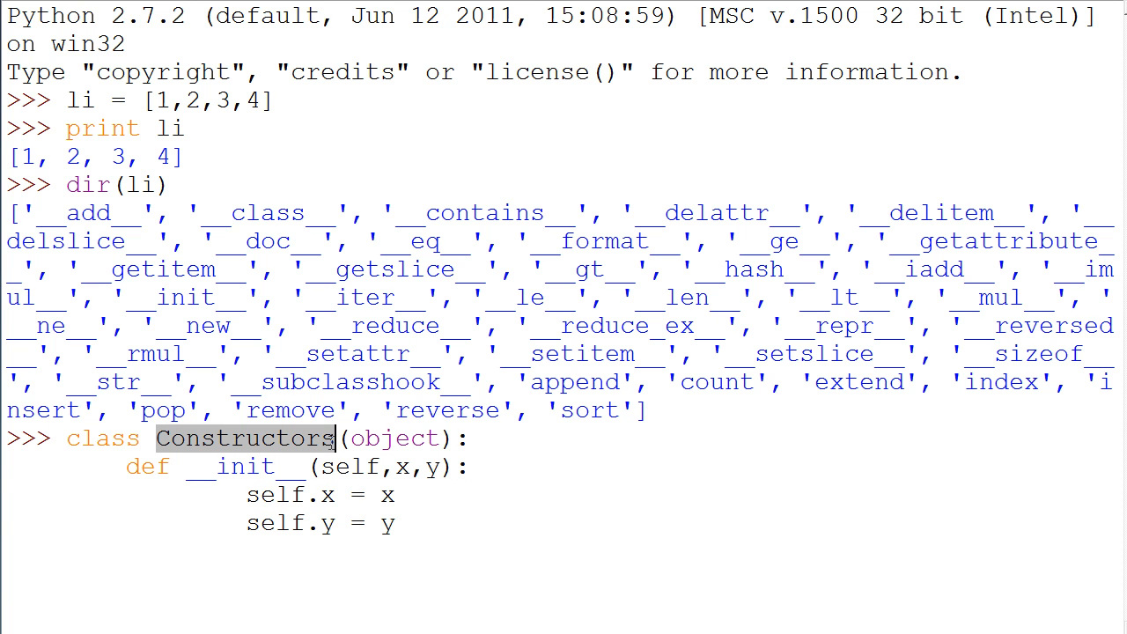
pyautogui.moveTo(412, 511)
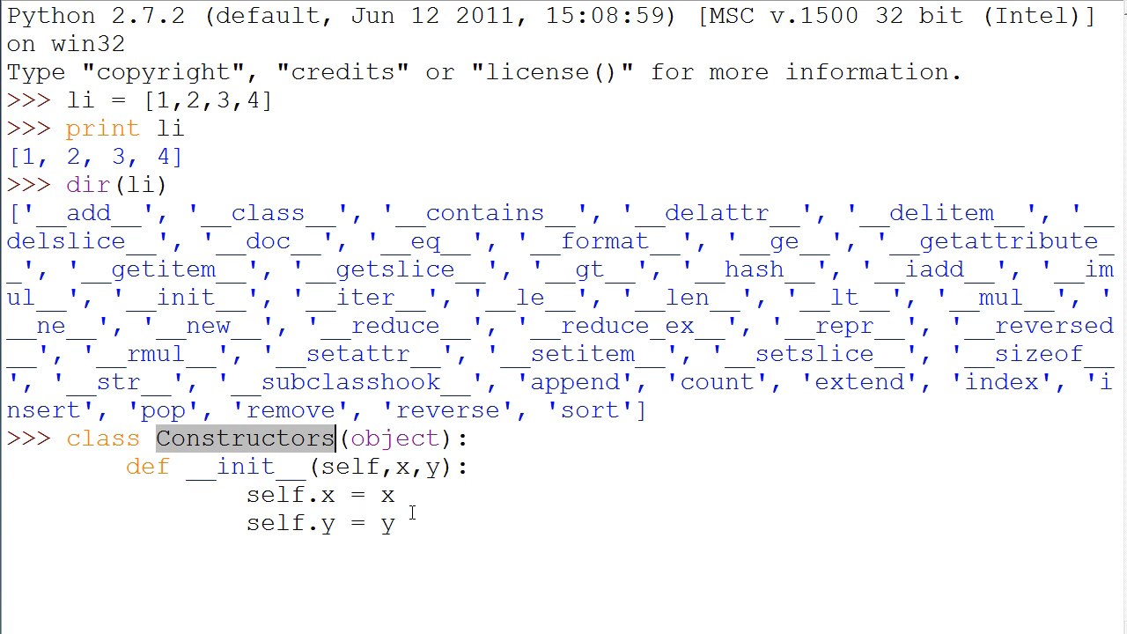
pyautogui.moveTo(249, 494); pyautogui.dragTo(396, 523)
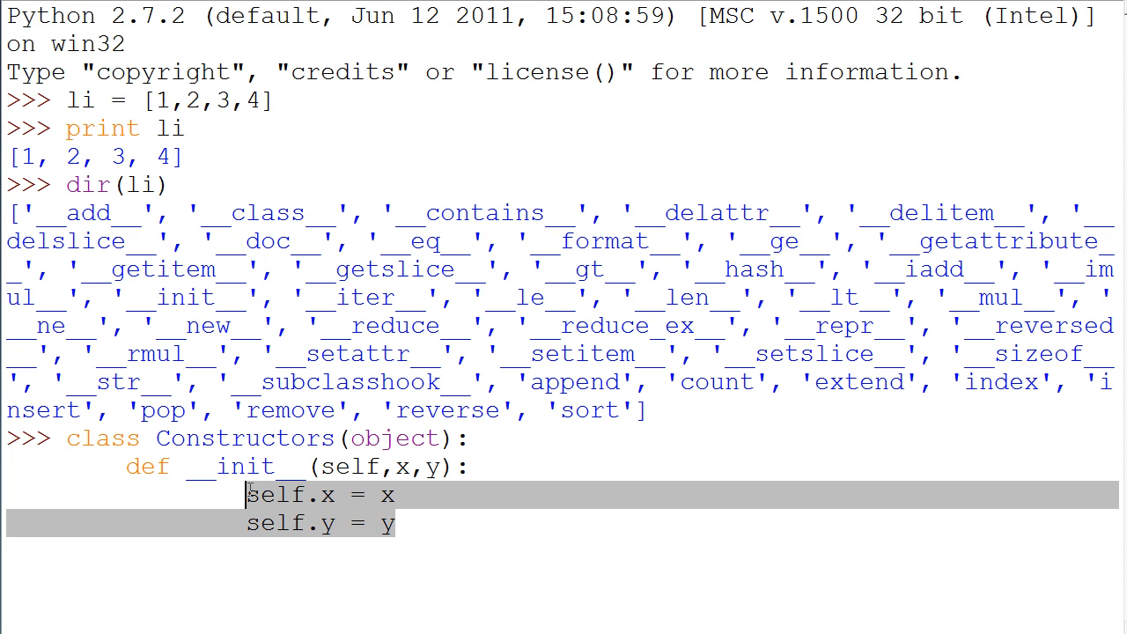
pyautogui.click(396, 523)
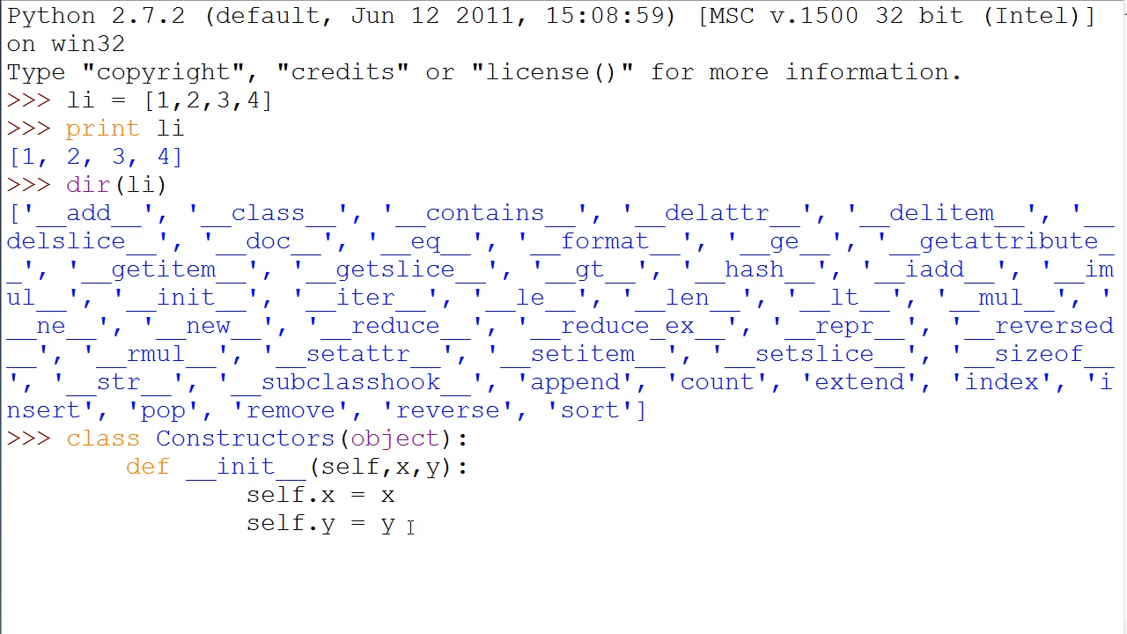
pyautogui.moveTo(249, 494); pyautogui.dragTo(394, 523)
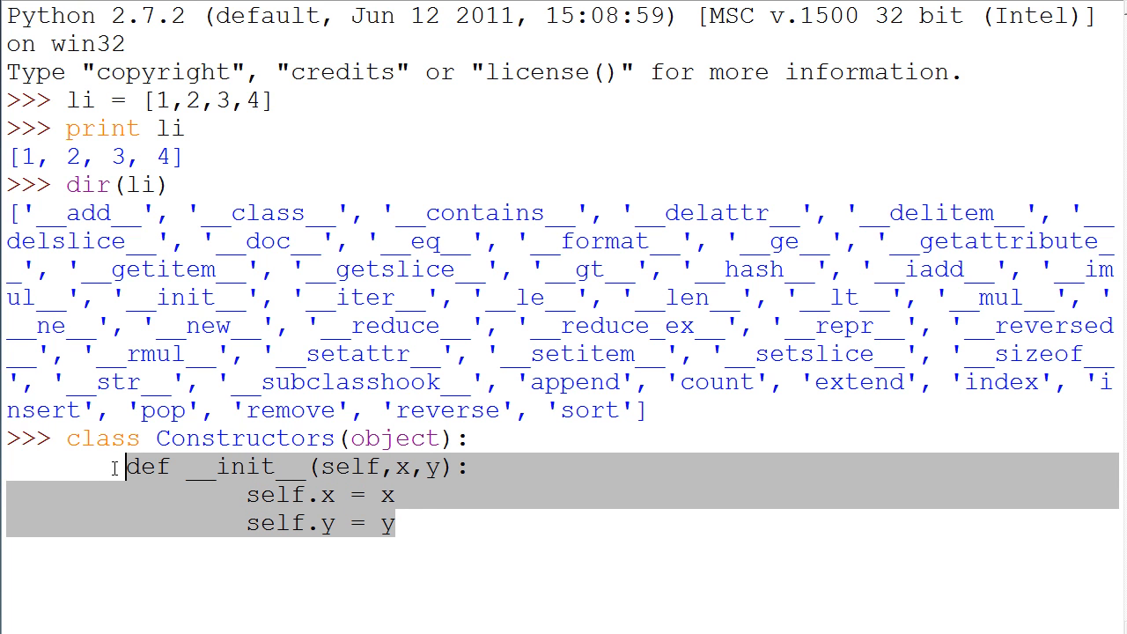
pyautogui.click(392, 523)
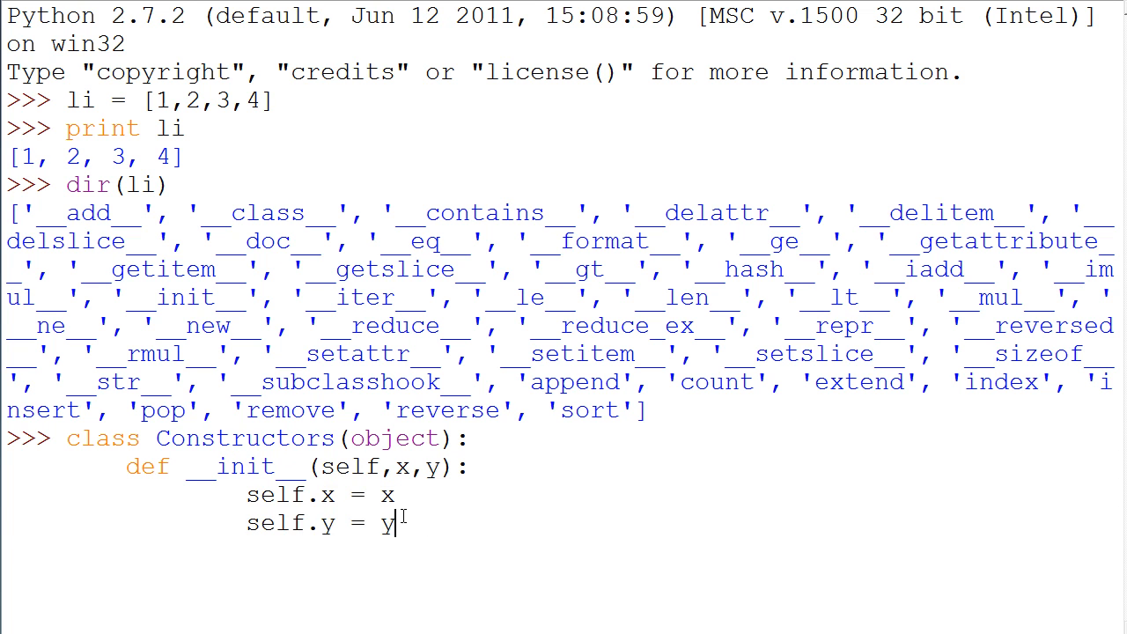
pyautogui.moveTo(249, 494); pyautogui.dragTo(395, 522)
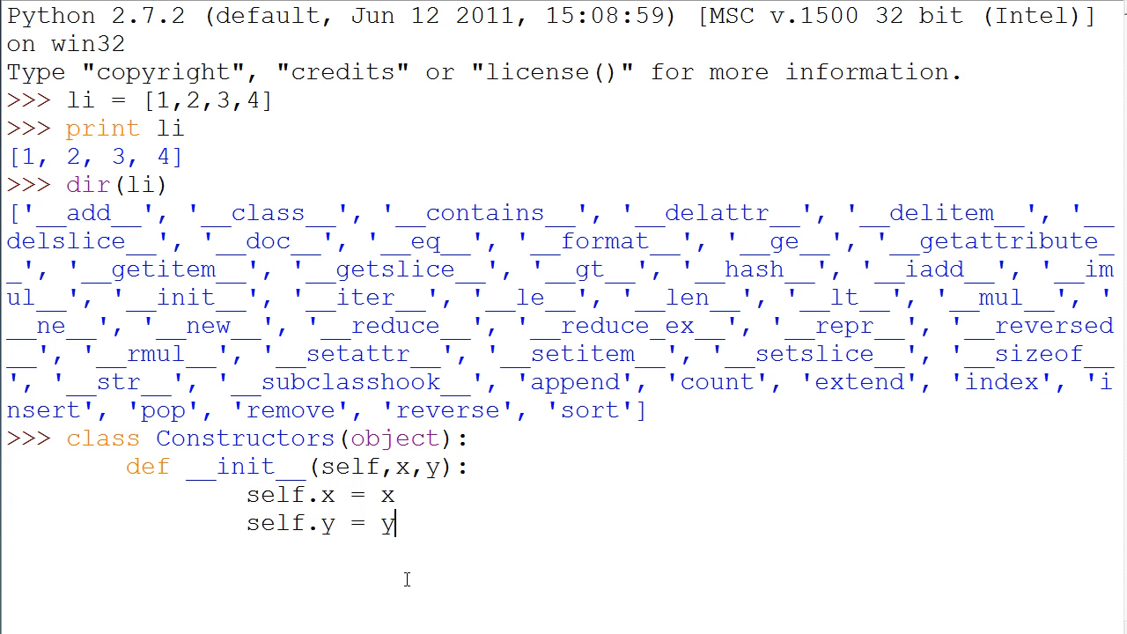
pyautogui.moveTo(478, 620)
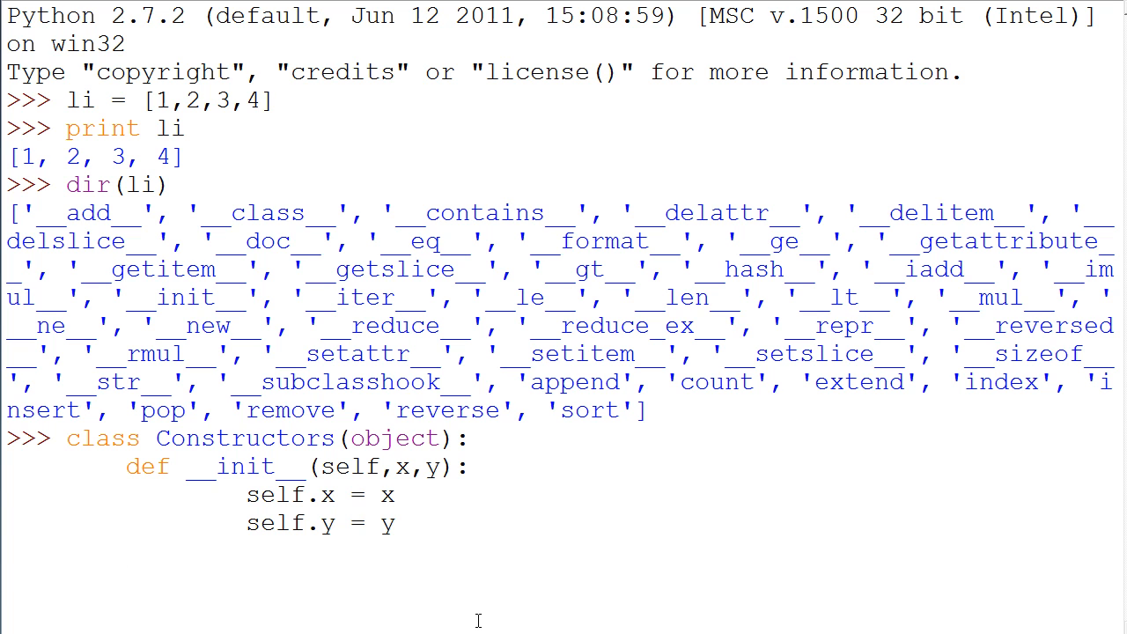
# - Add a def __str__(self): method starting with return, correcting typos
pyautogui.write('def ++')
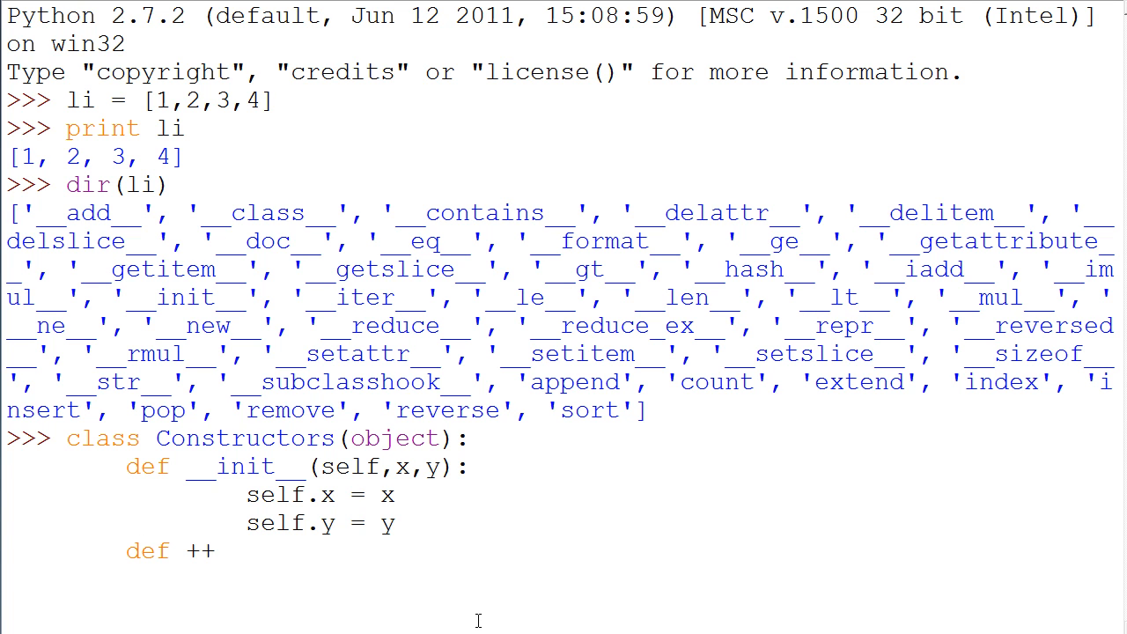
pyautogui.press('Backspace')
pyautogui.write('__str__')
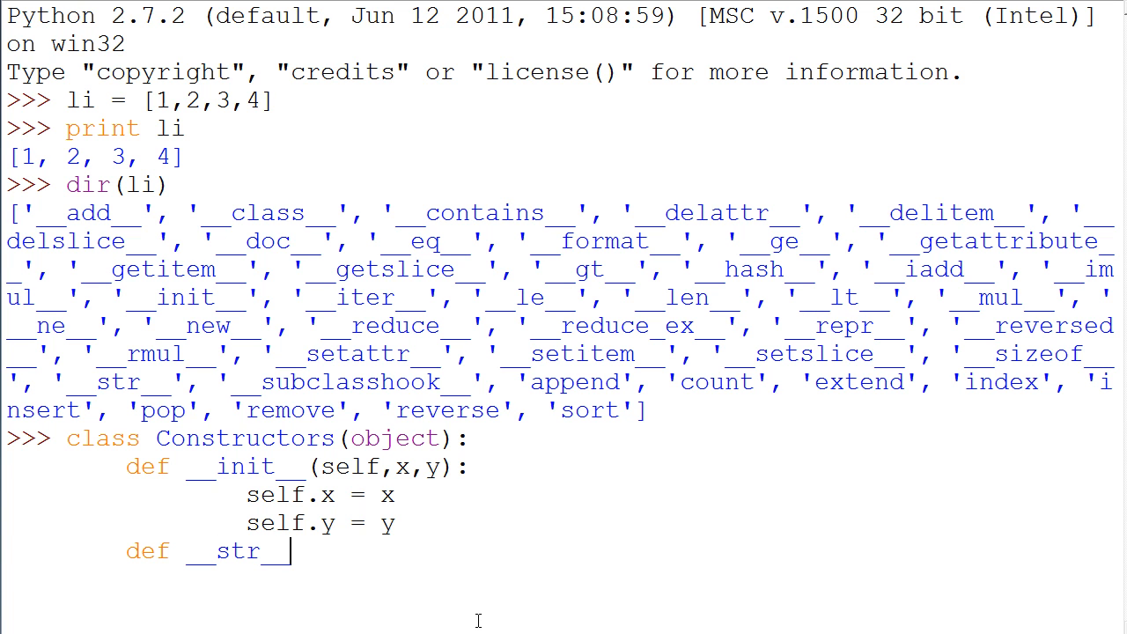
pyautogui.write('(')
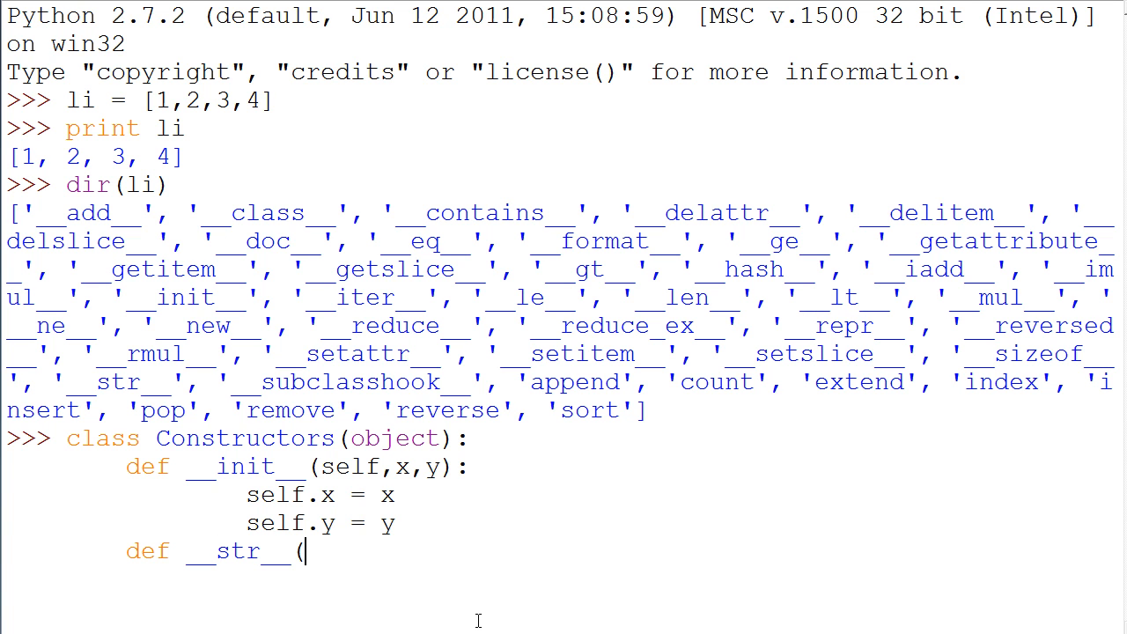
pyautogui.write('self)')
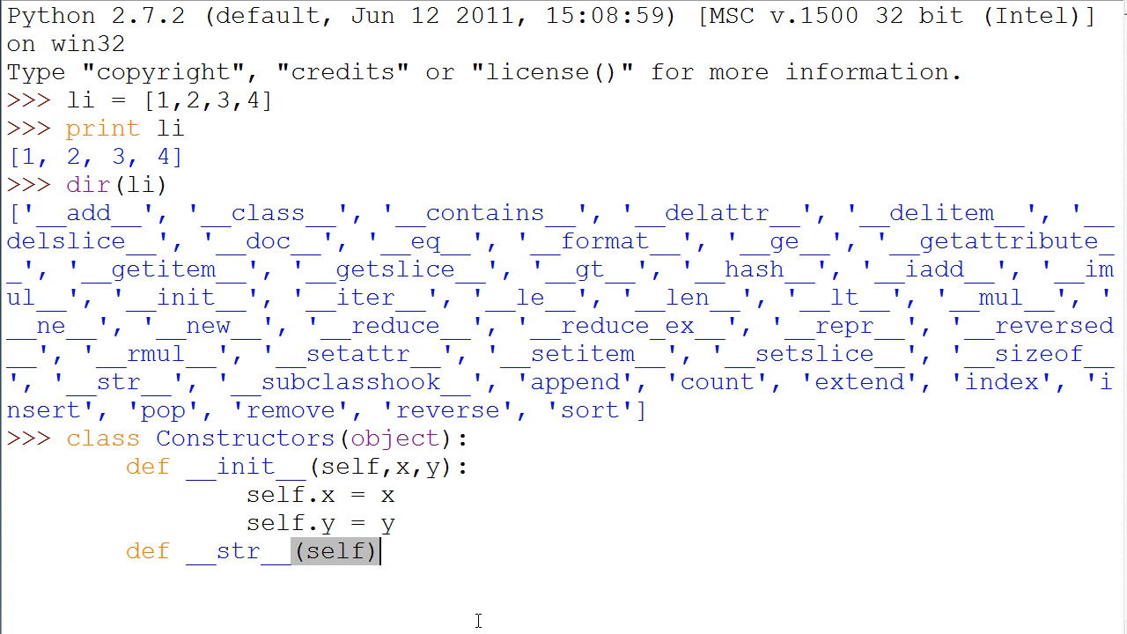
pyautogui.write(':')
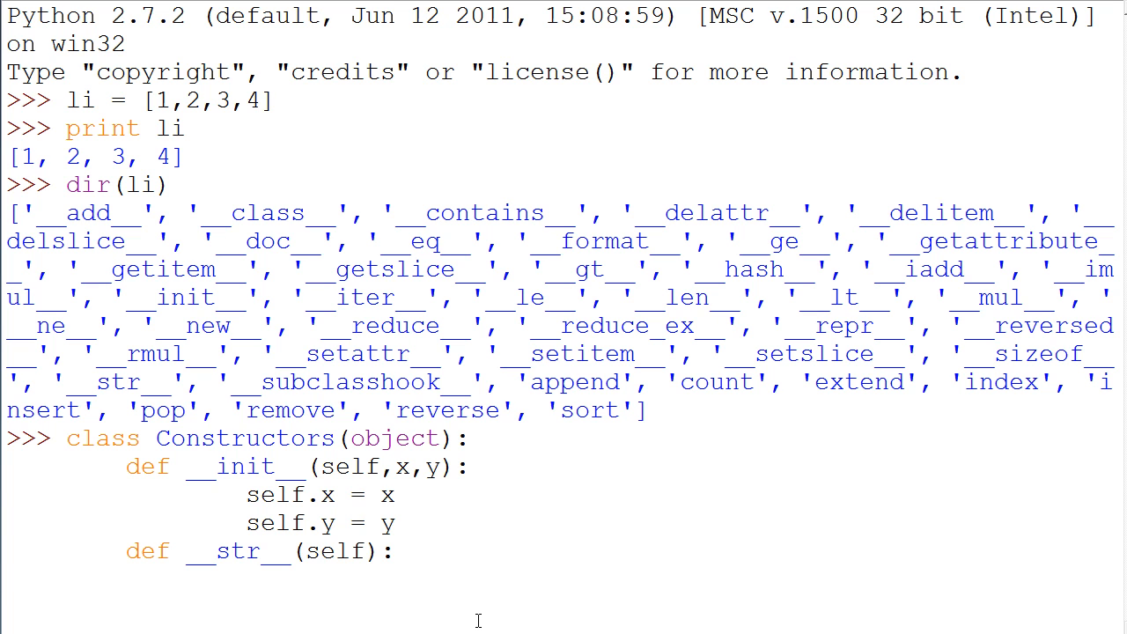
pyautogui.write('reutrn se')
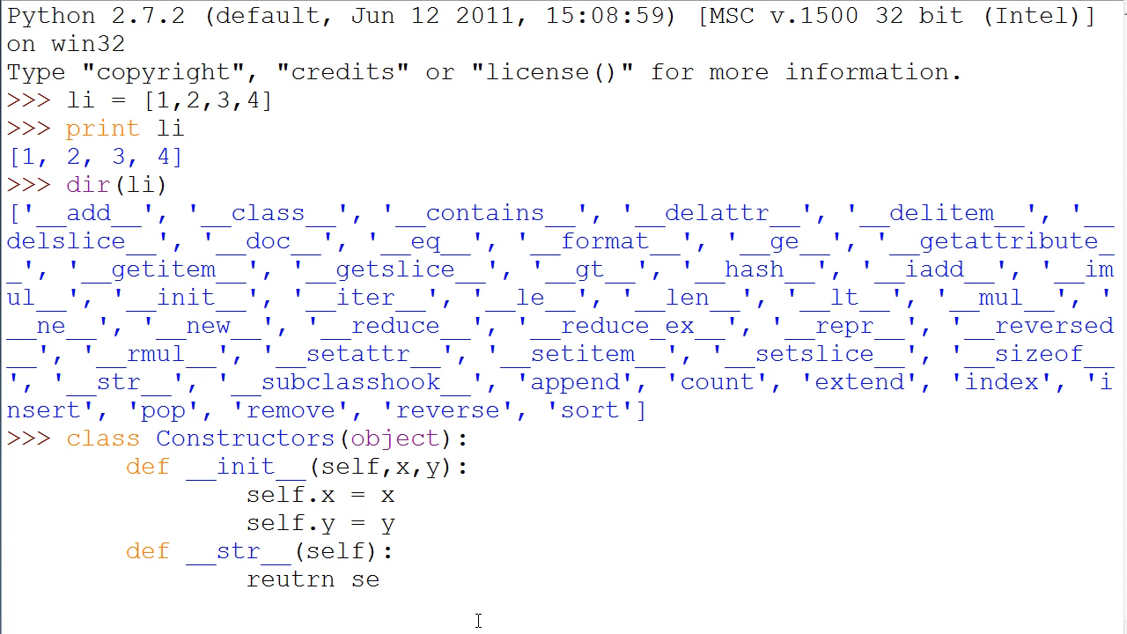
pyautogui.press('BackSpace')
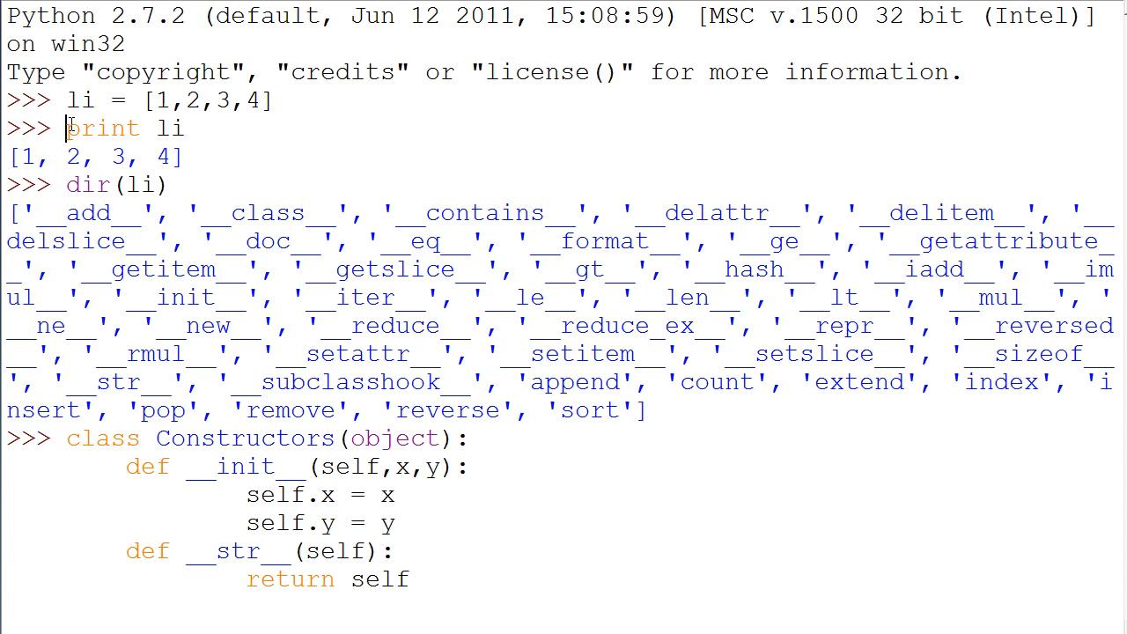
pyautogui.doubleClick(103, 128)
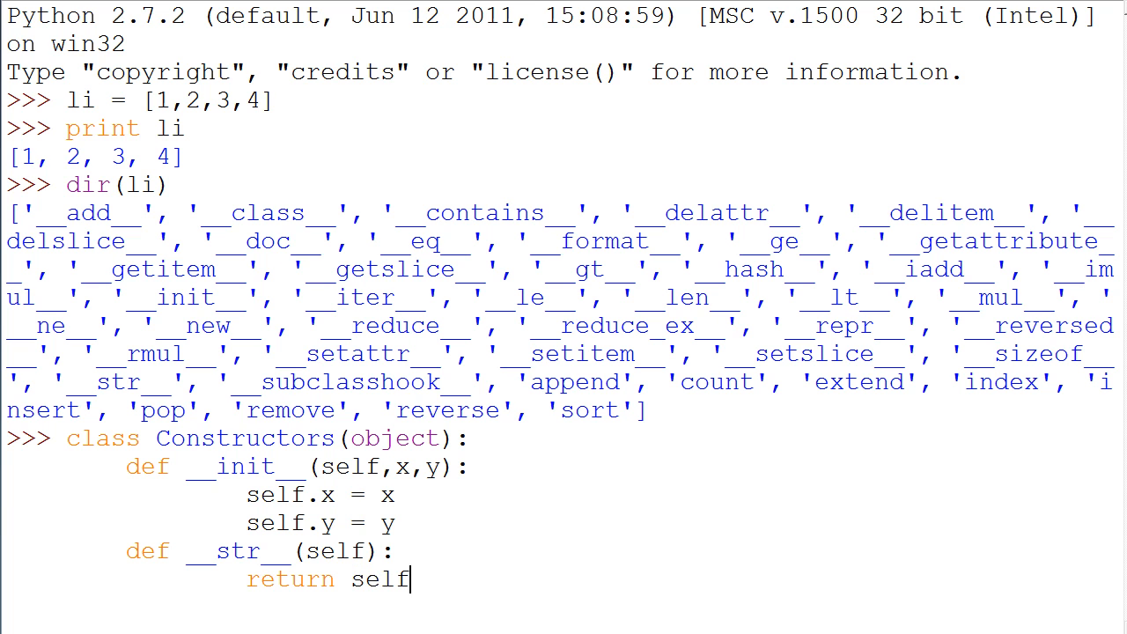
pyautogui.doubleClick(102, 128)
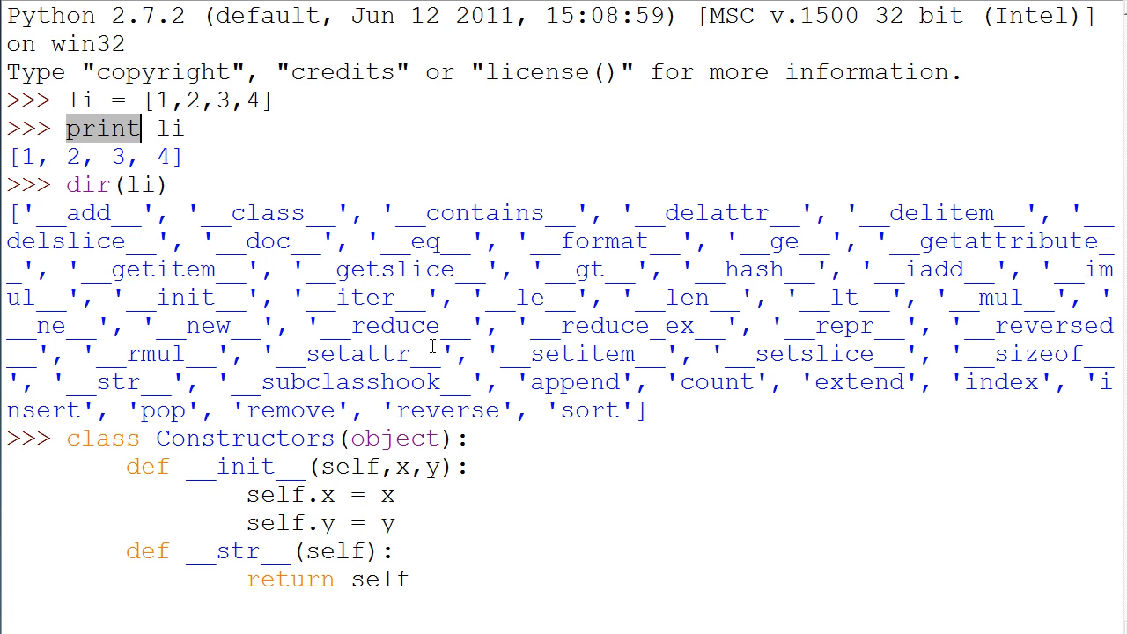
pyautogui.moveTo(476, 259)
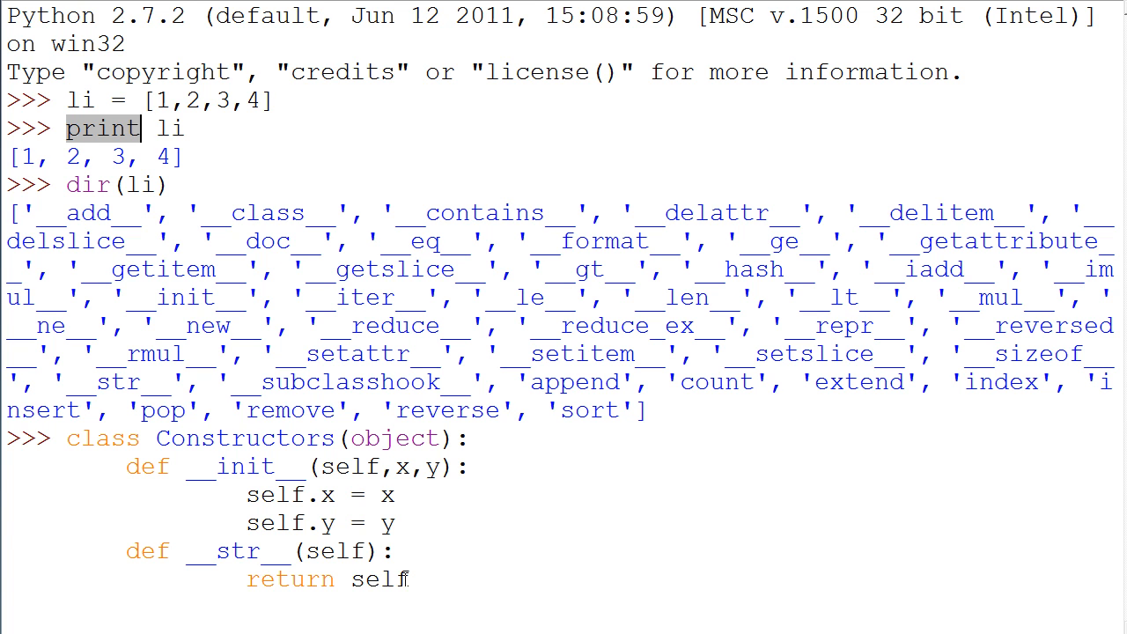
pyautogui.doubleClick(378, 580)
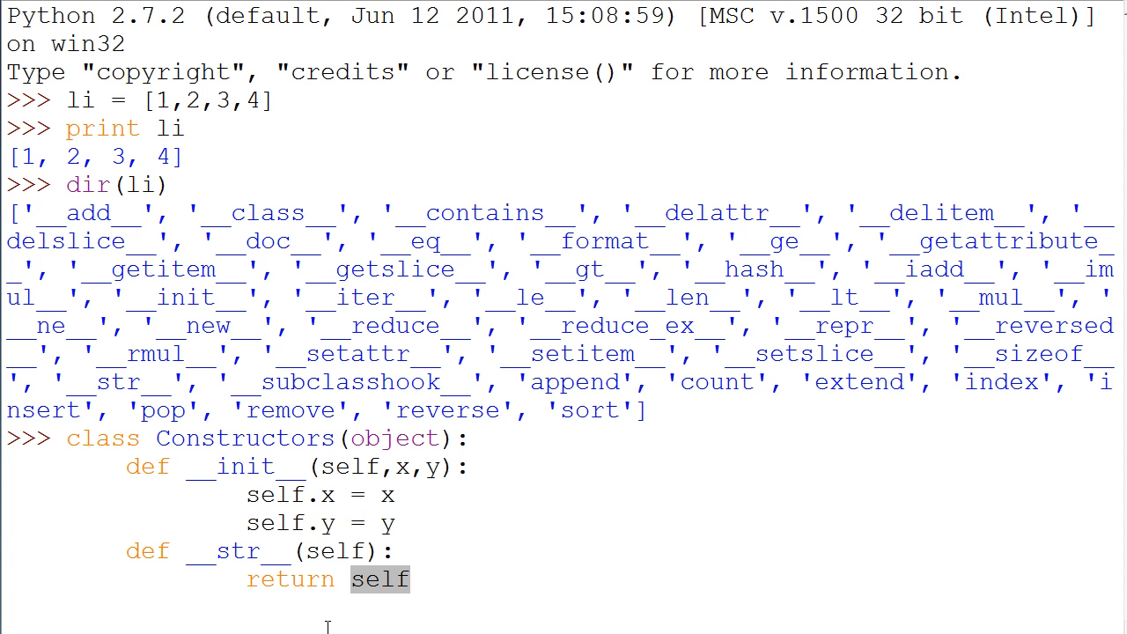
# - Make __str__ return "Hello %s" % self.x and close the class definition
pyautogui.write('""')
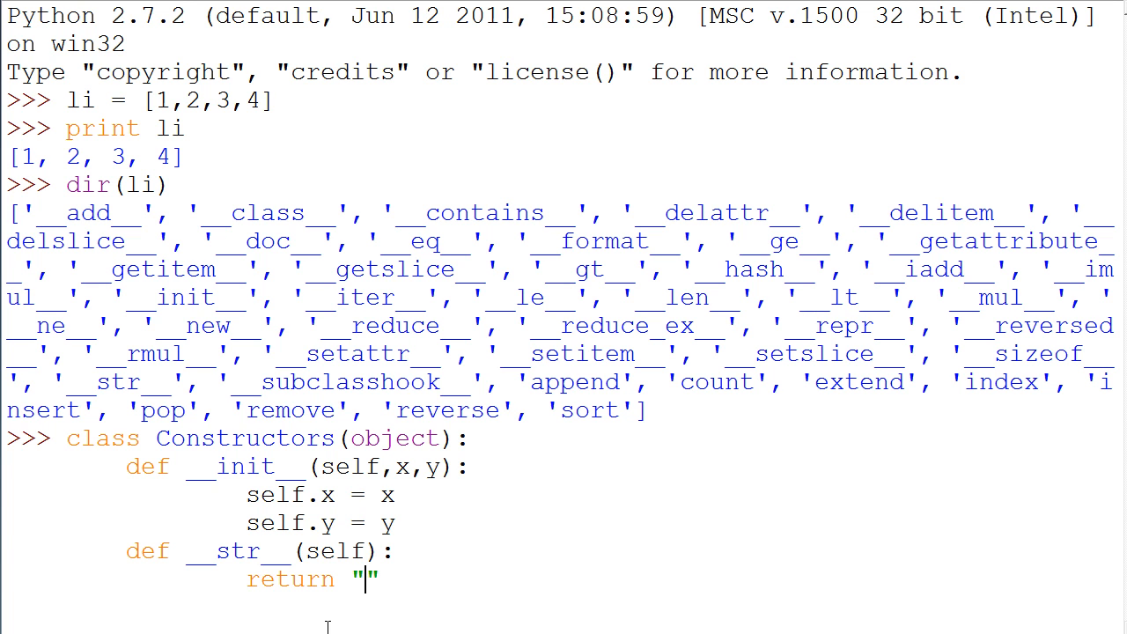
pyautogui.write('Hello')
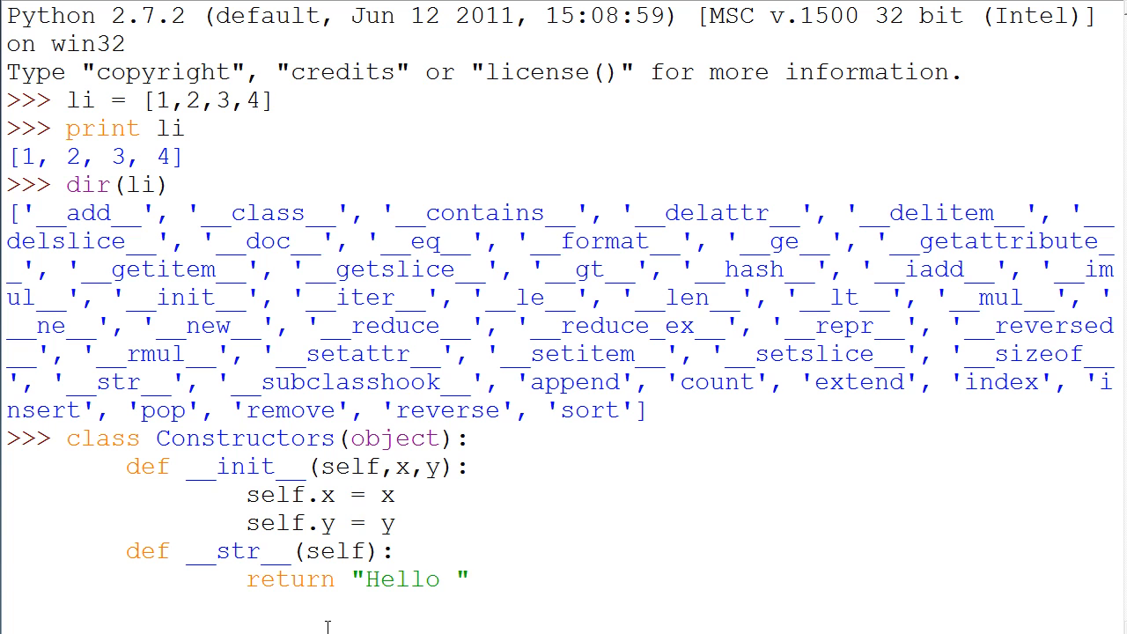
pyautogui.write('%s')
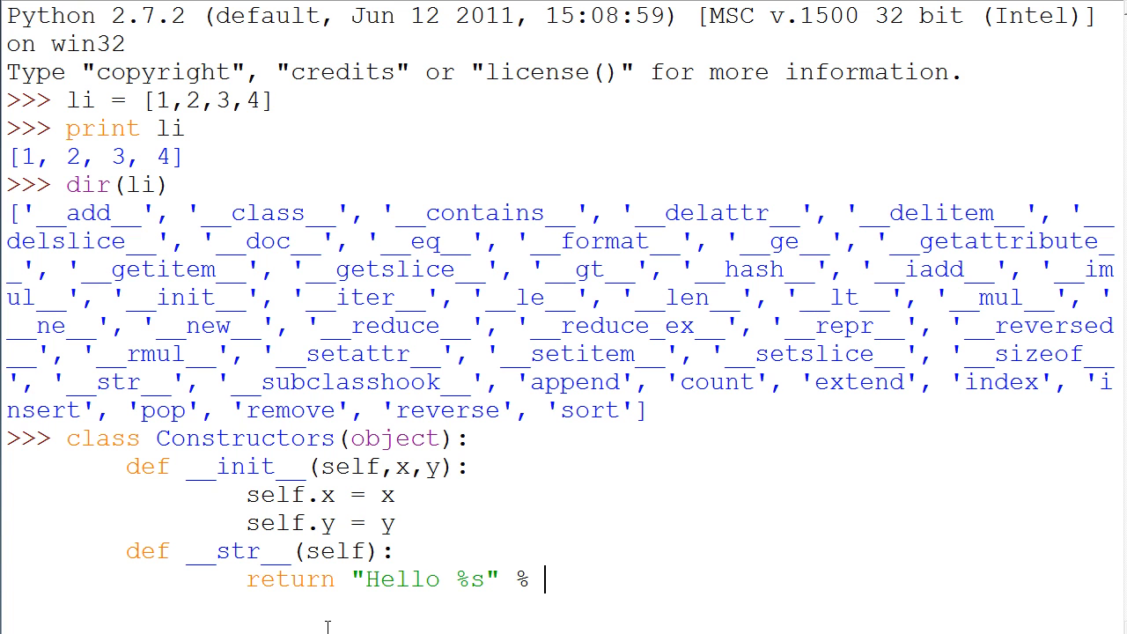
pyautogui.write('x')
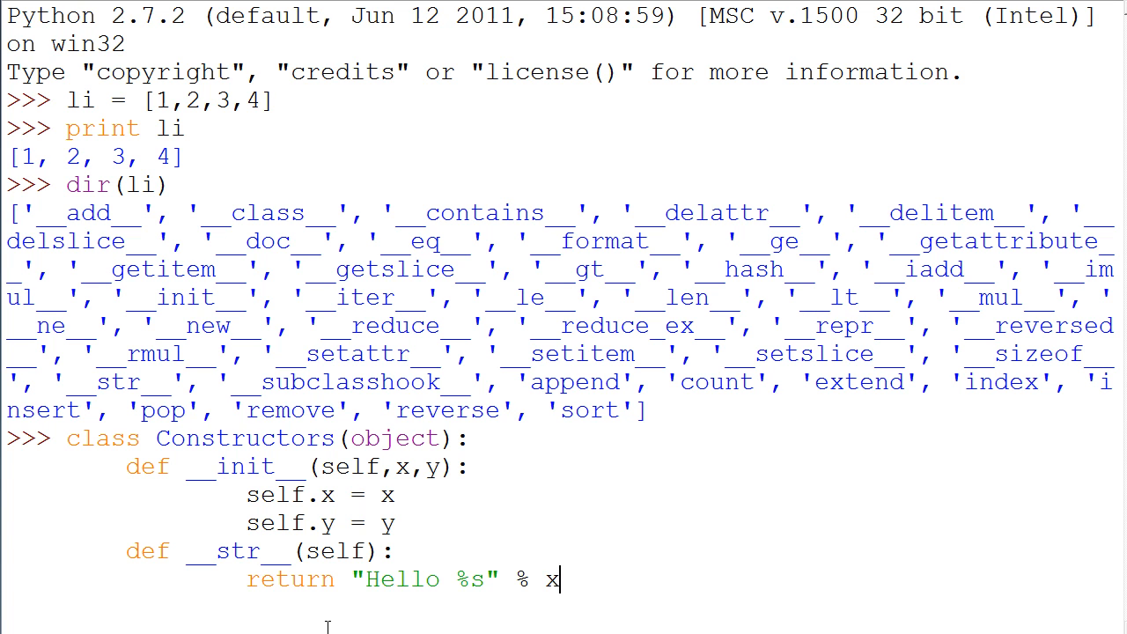
pyautogui.write('self.')
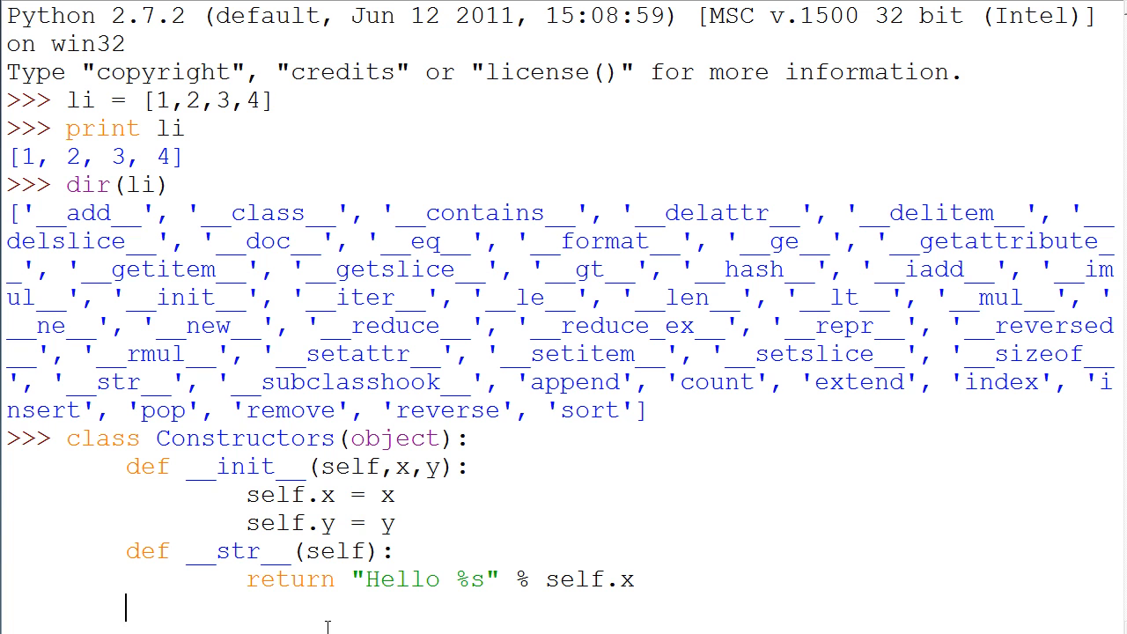
pyautogui.press('enter')
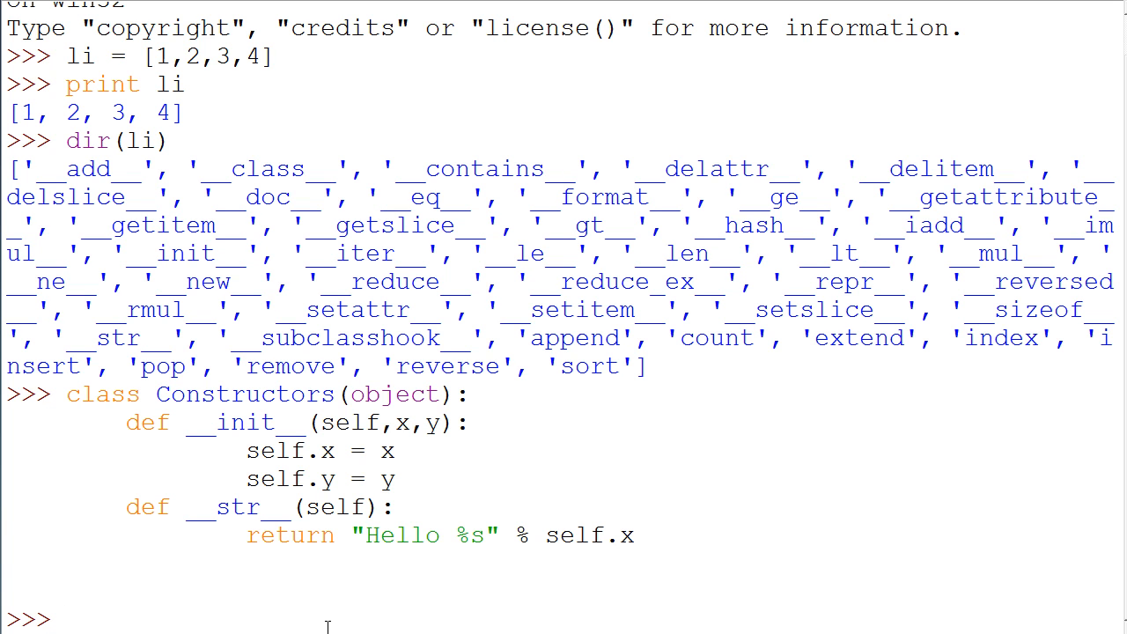
# - Create the instance example = Constructors("Kurt", "Price")
pyautogui.write('example = Constru')
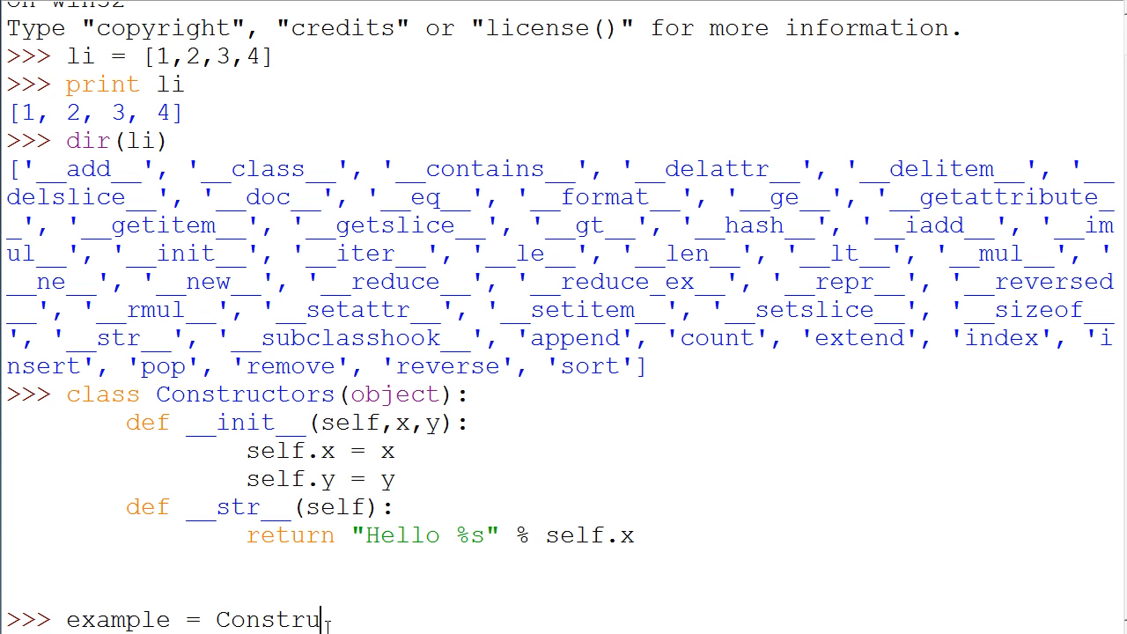
pyautogui.write('ctors')
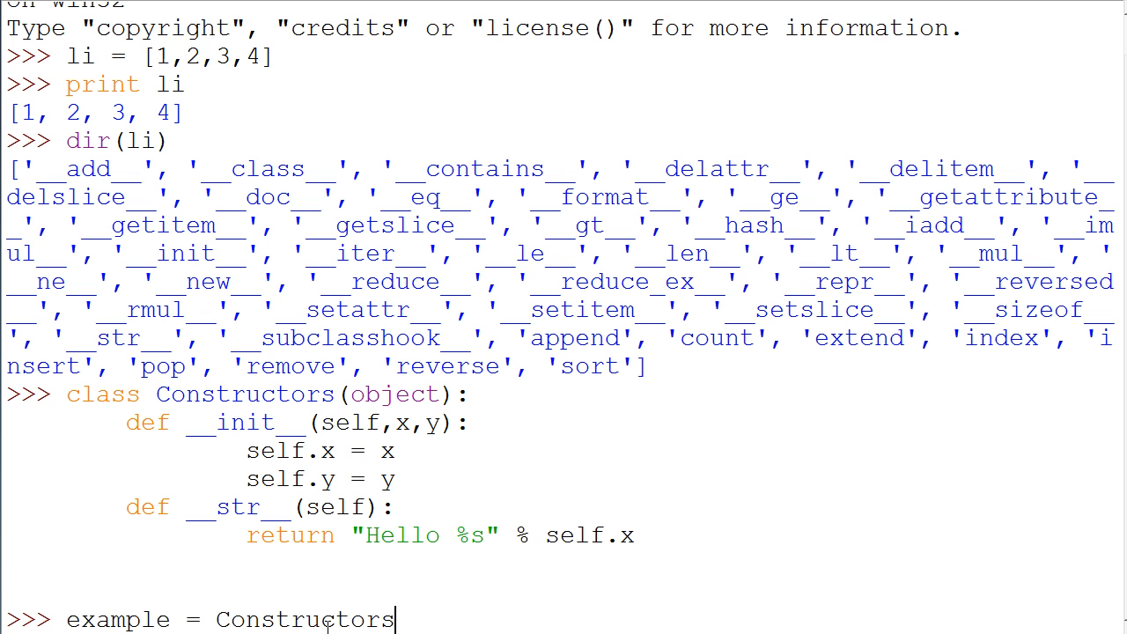
pyautogui.write('(')
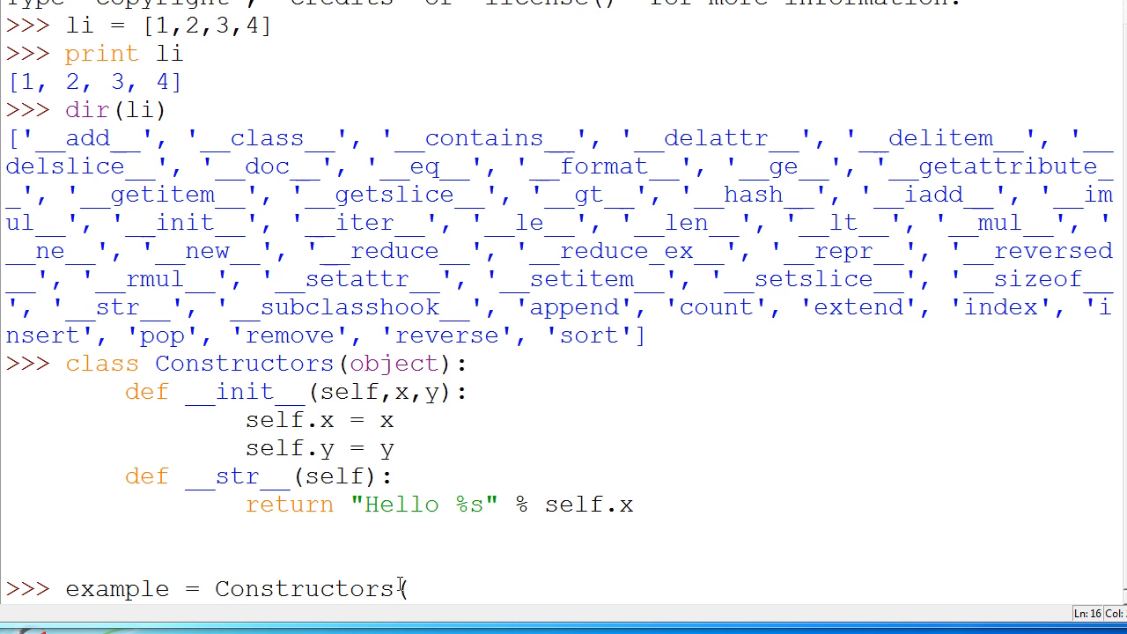
pyautogui.press('Backspace')
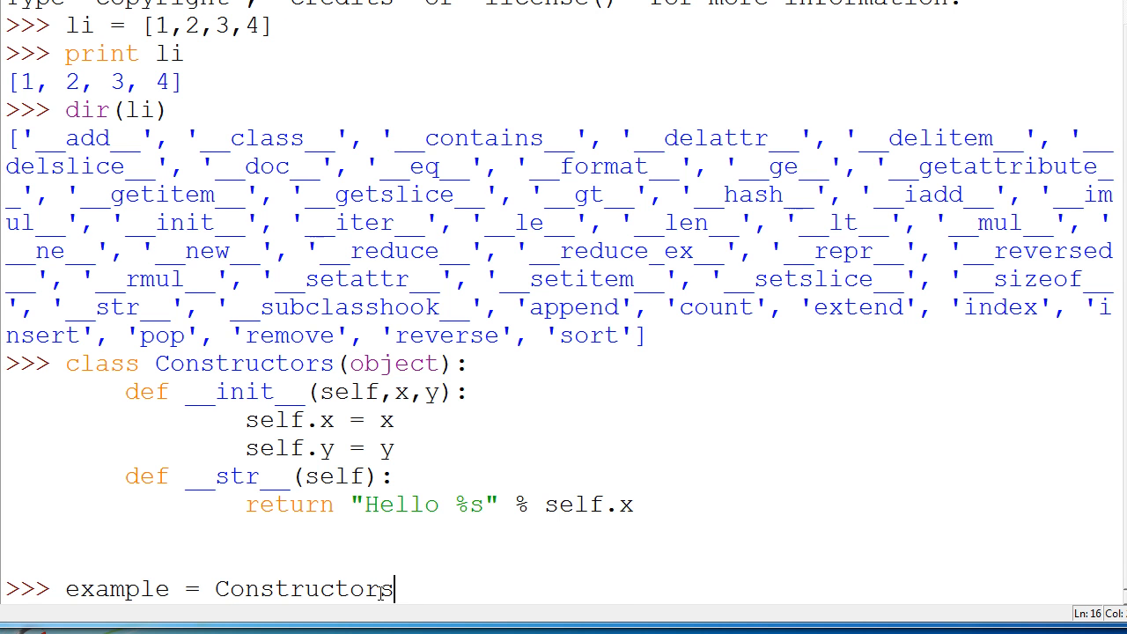
pyautogui.write('(')
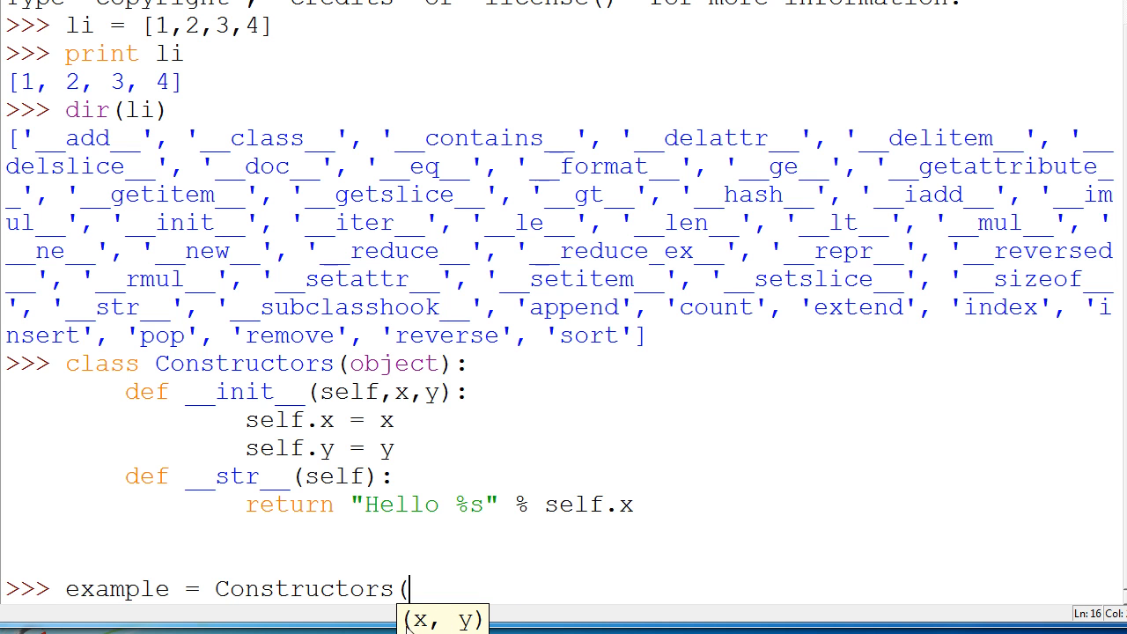
pyautogui.moveTo(360, 397)
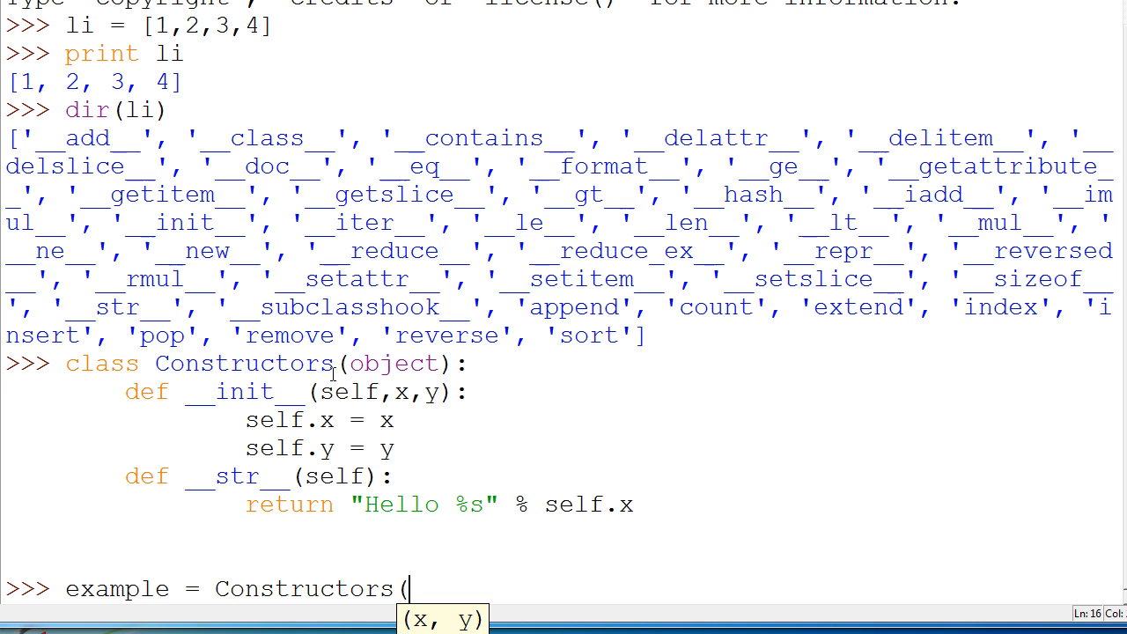
pyautogui.moveTo(564, 403)
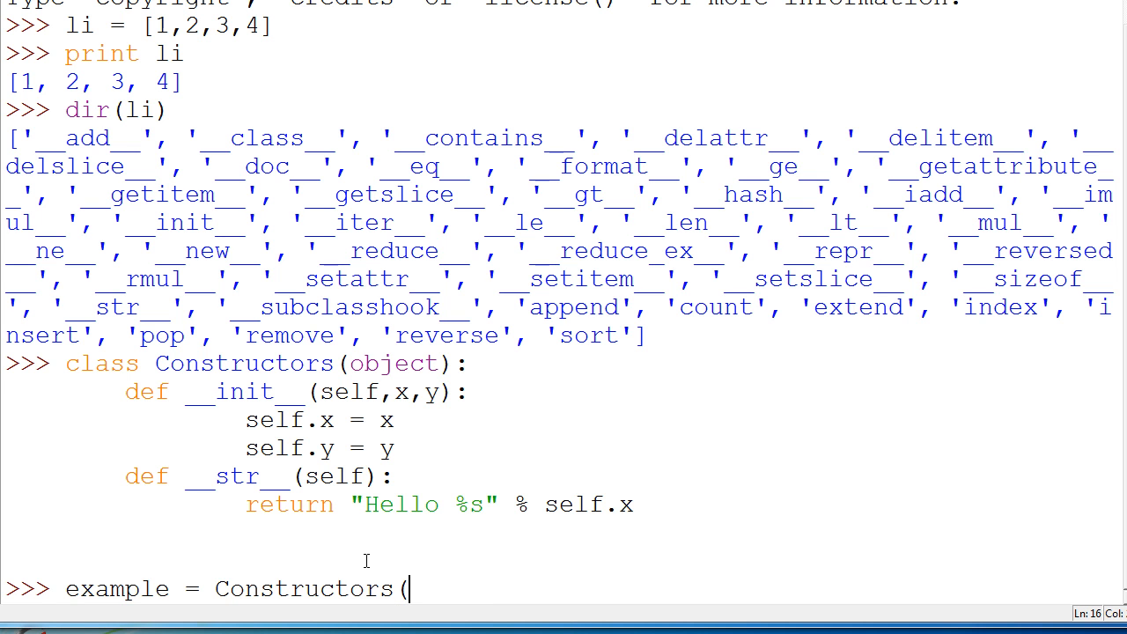
pyautogui.write('"Kurt')
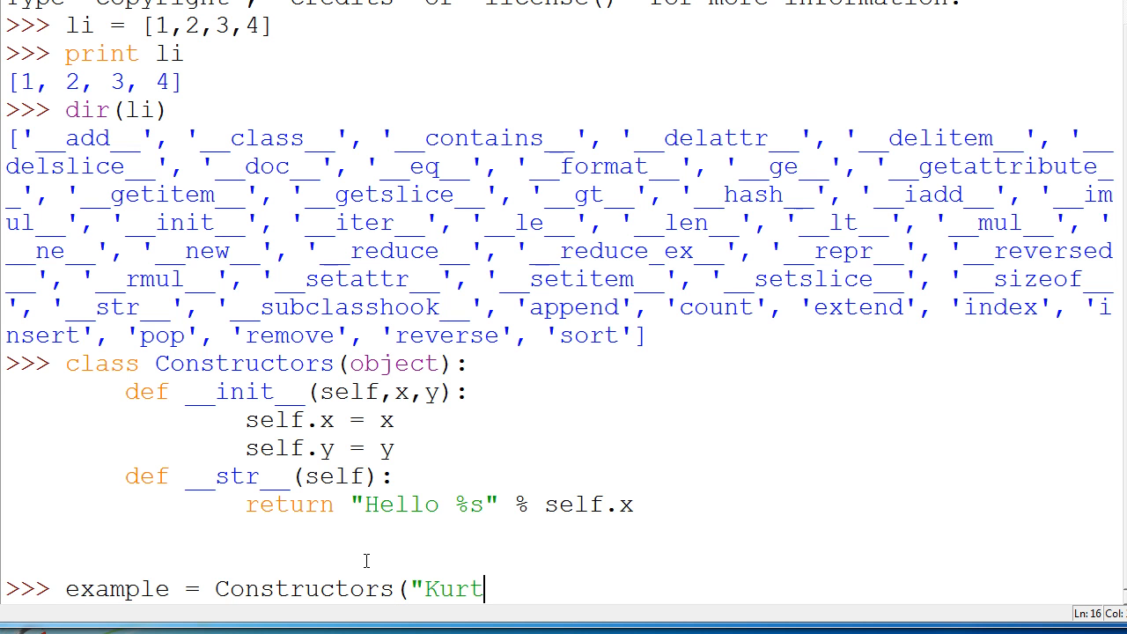
pyautogui.write('", "')
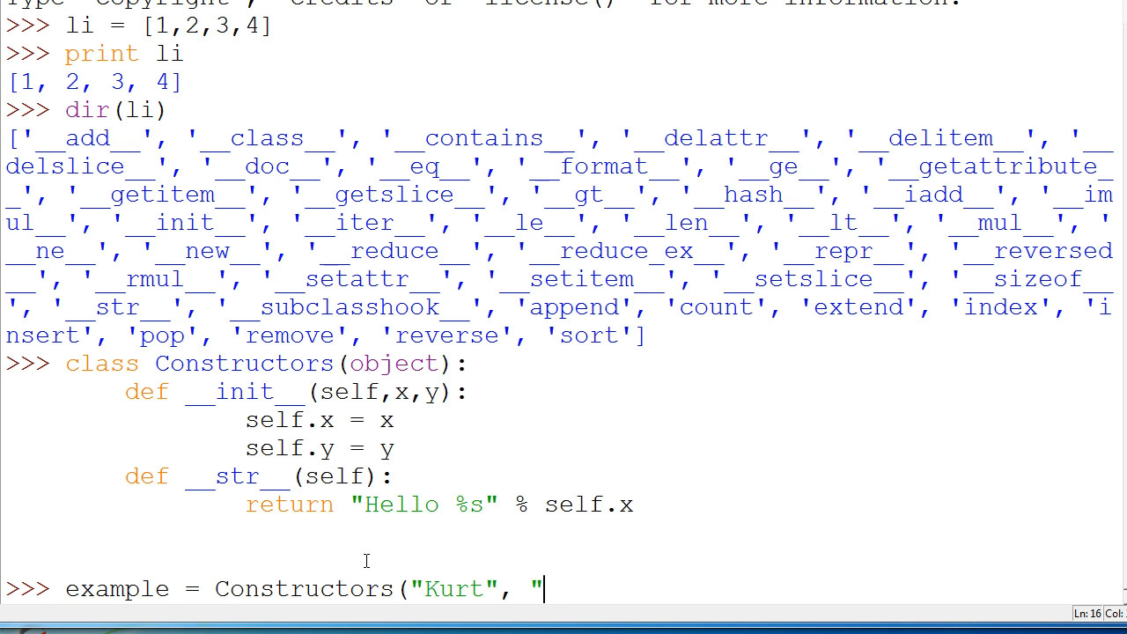
pyautogui.write('Price"')
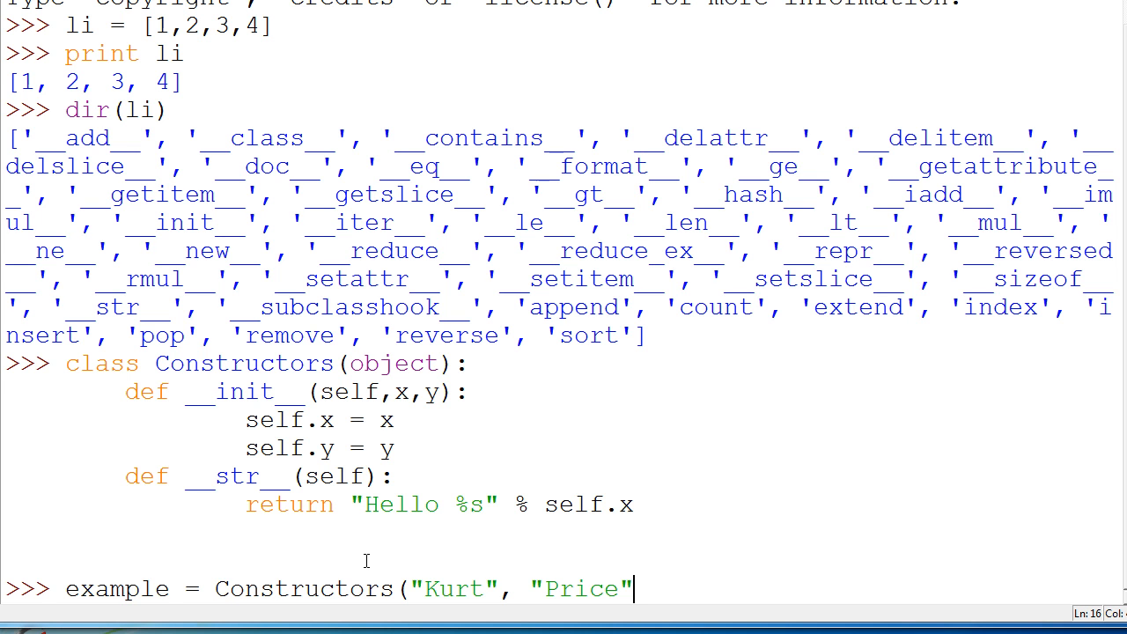
pyautogui.press('Return')
pyautogui.write('example.__')
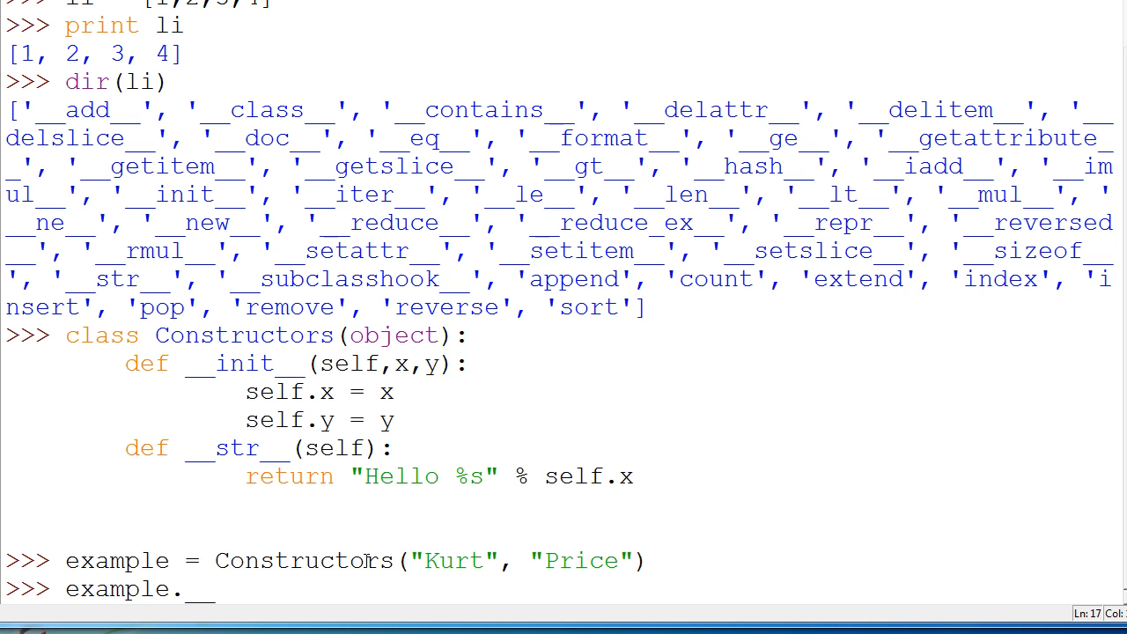
# - Call example.__str__() to get 'Hello Kurt', highlight it, then print example
pyautogui.write('str_')
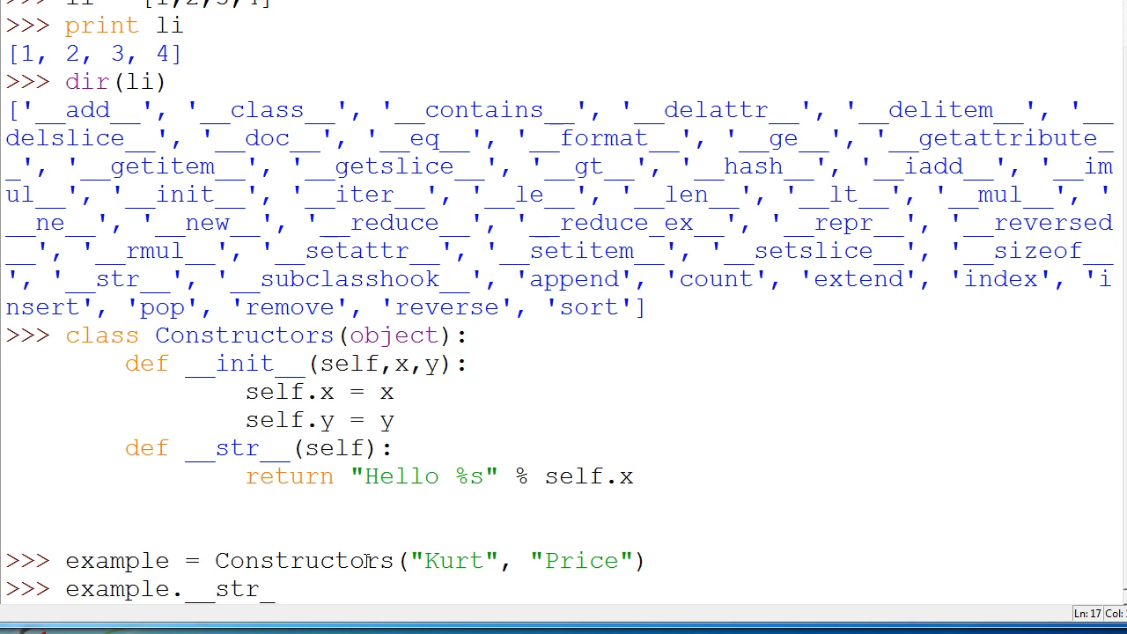
pyautogui.press('Return')
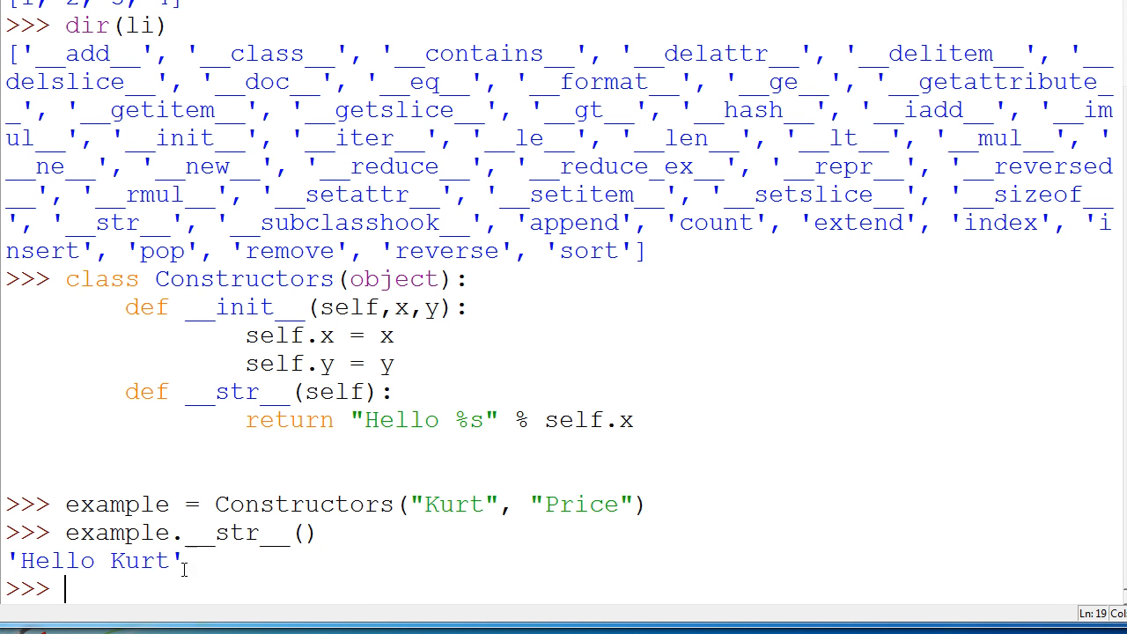
pyautogui.doubleClick(97, 561)
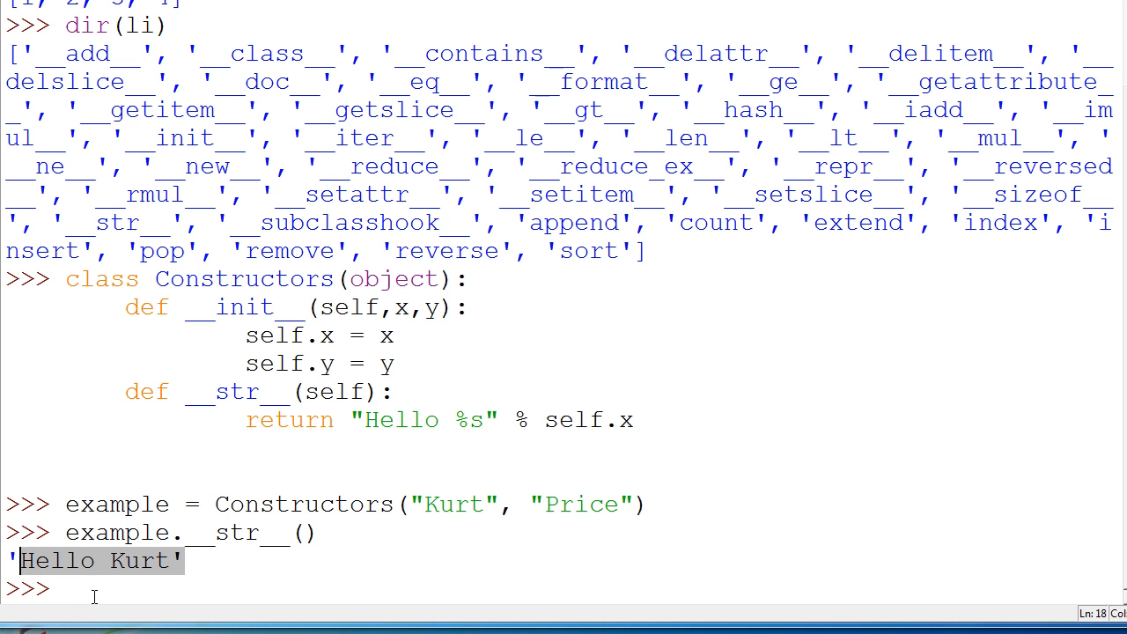
pyautogui.write('pr')
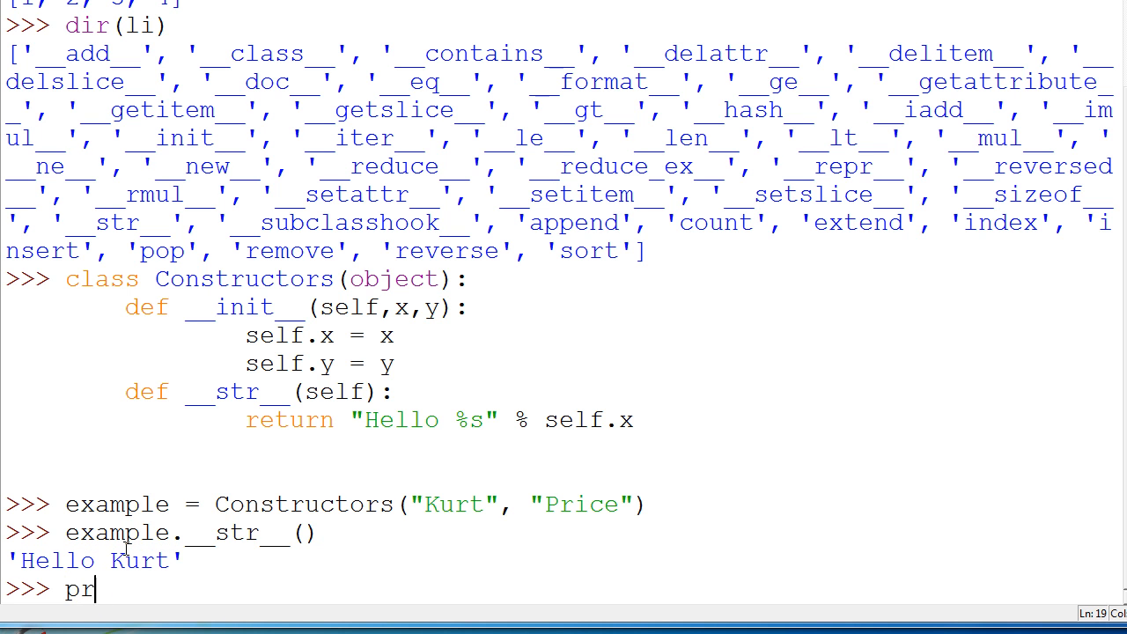
pyautogui.write('int example')
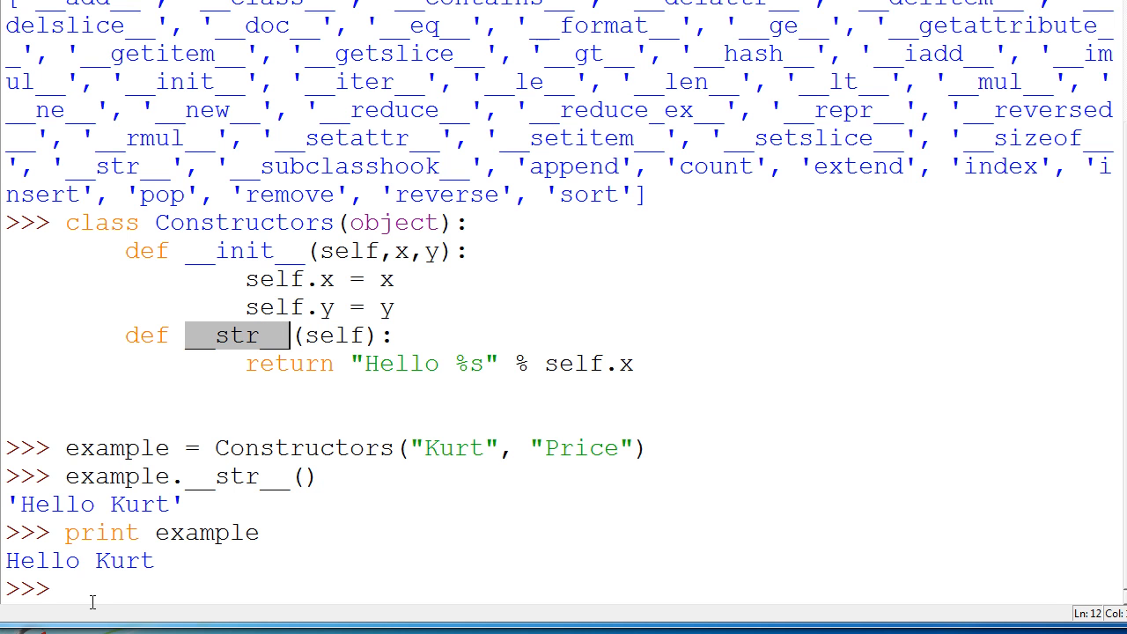
# - Define class Stuff(object) with __init__(self, x, y) storing self.x and self.y
pyautogui.write('class')
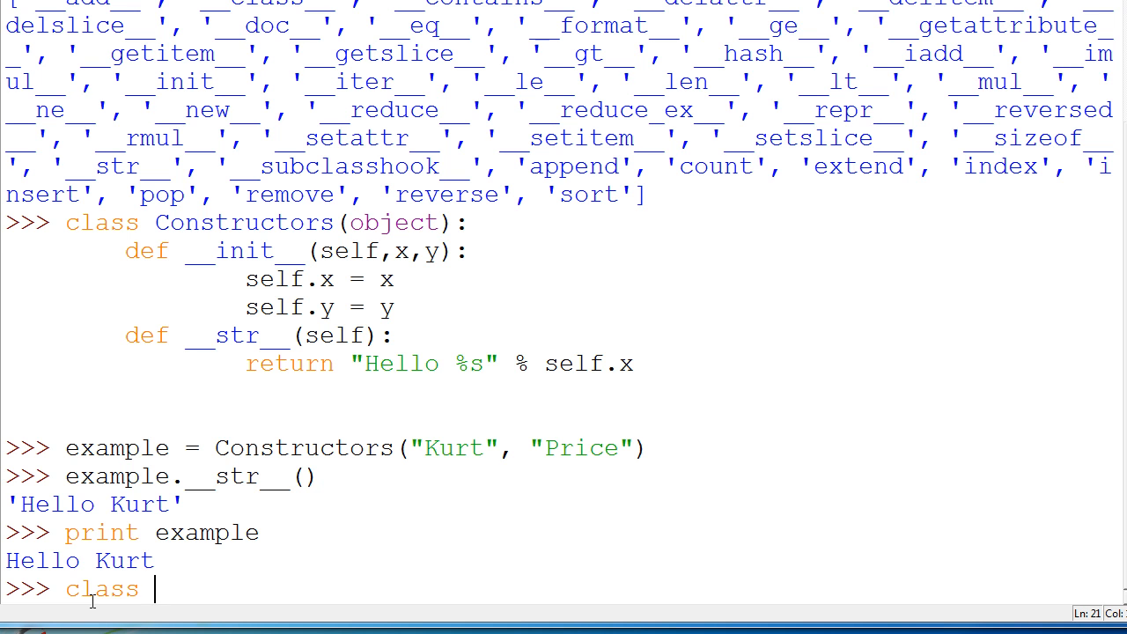
pyautogui.write('Stuff(')
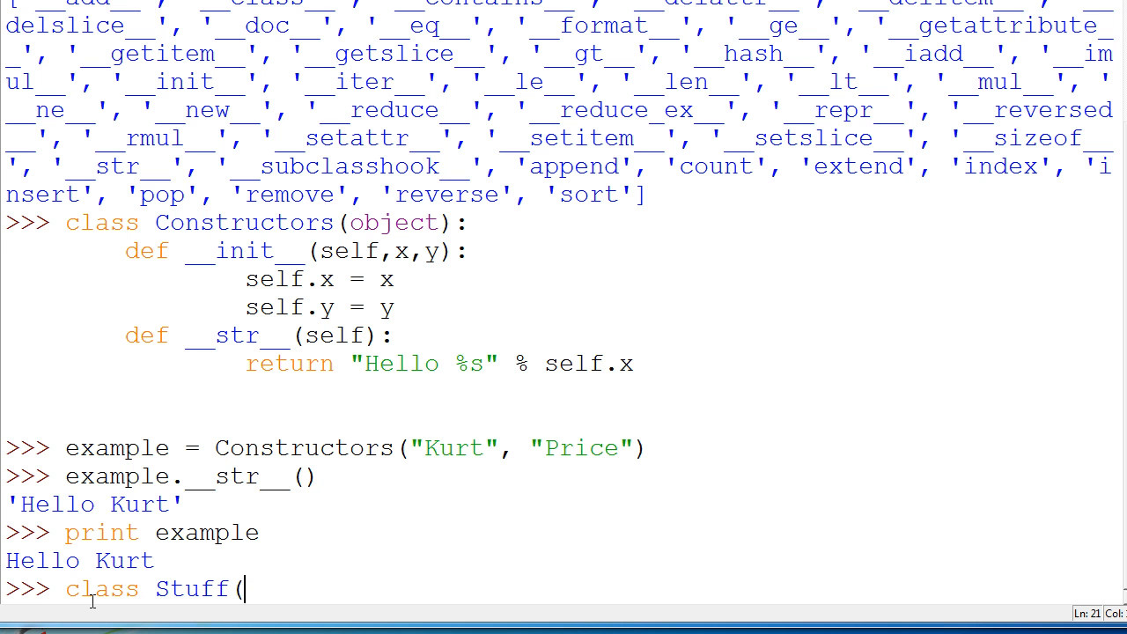
pyautogui.write('object):')
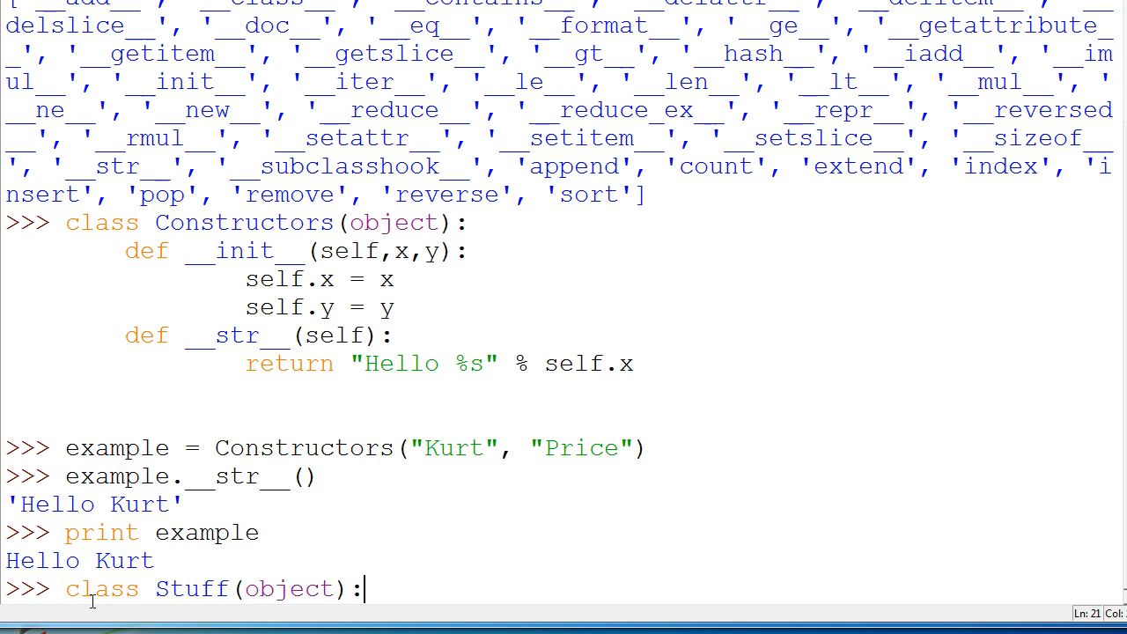
pyautogui.write('def in')
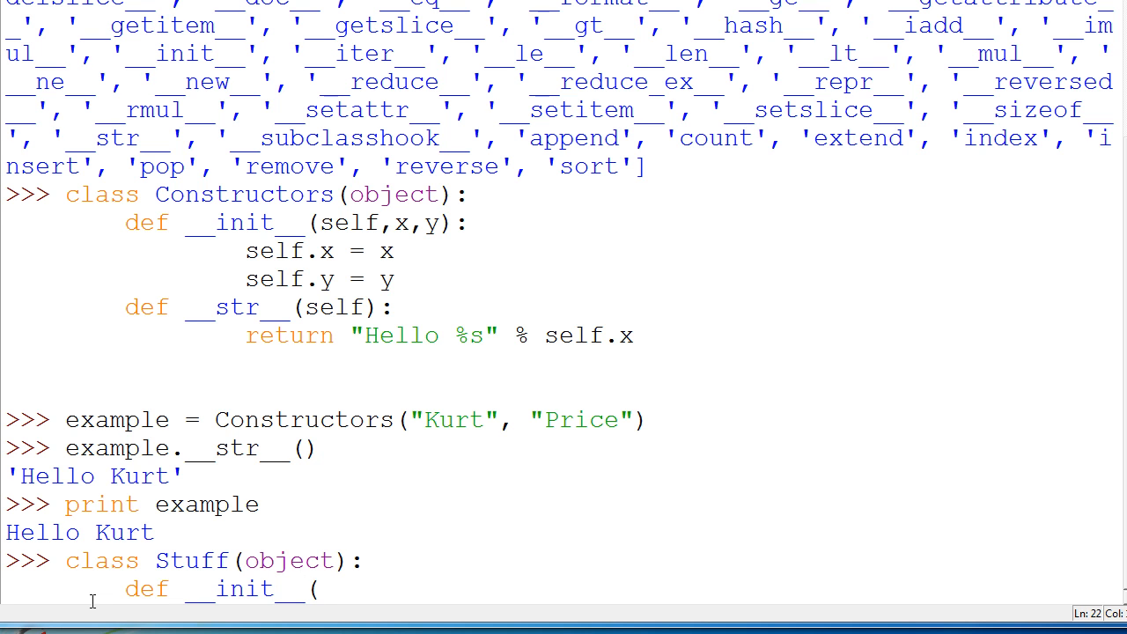
pyautogui.write('self, x, y):')
pyautogui.write('self.x = x')
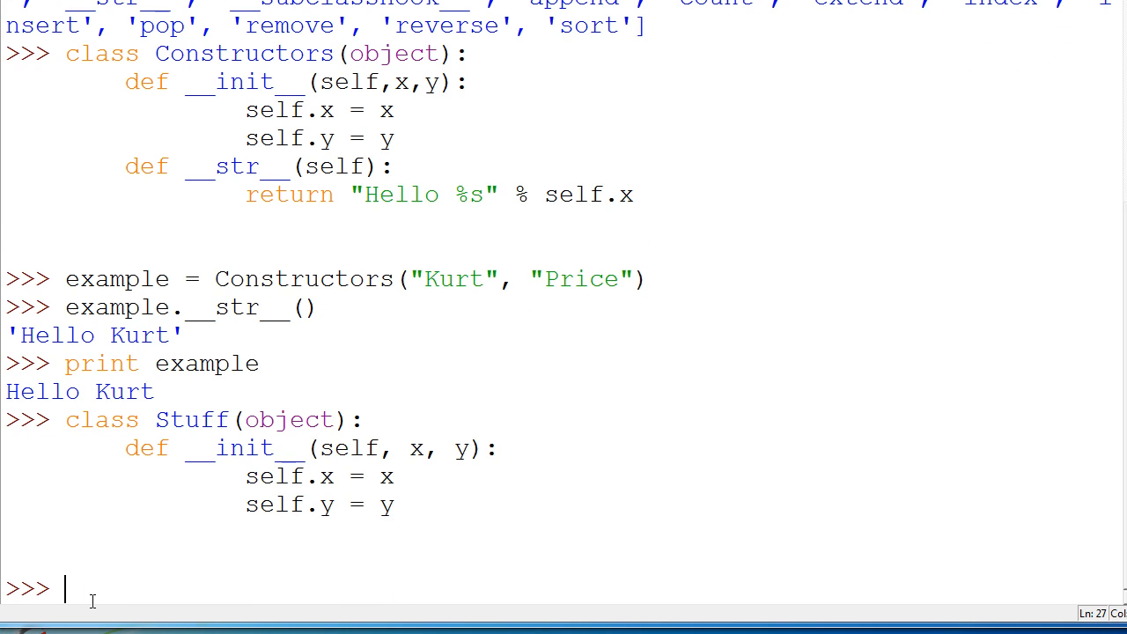
# - Create example2 = Stuff("Kurt", "Price") and print it to show its memory address
pyautogui.write('example2 =')
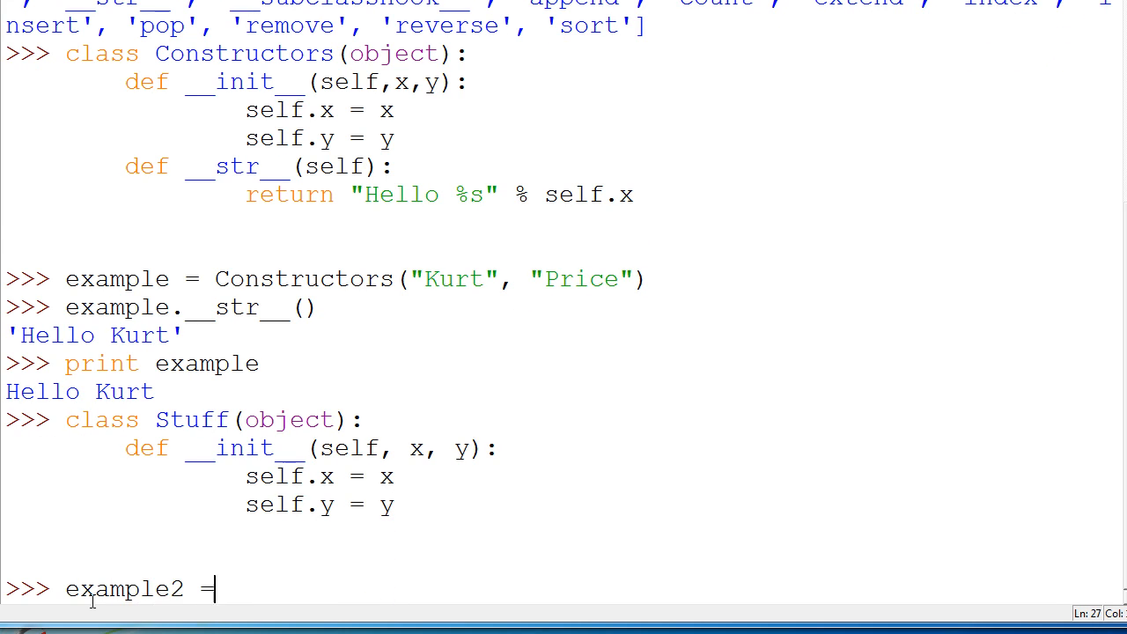
pyautogui.write('Stuff(')
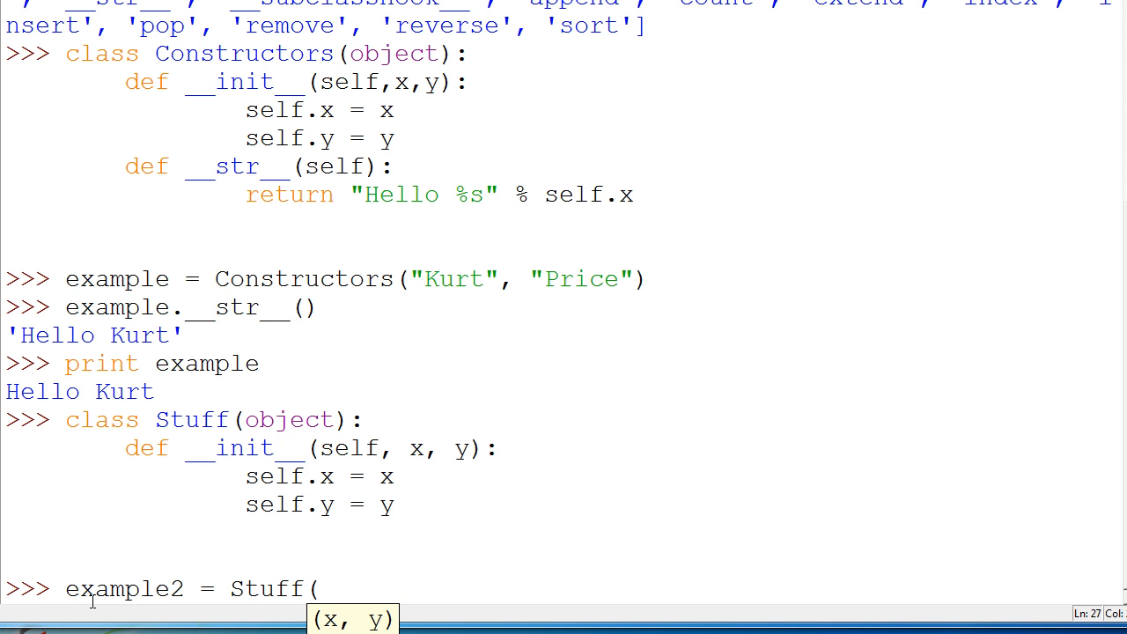
pyautogui.write('"Kurt", P')
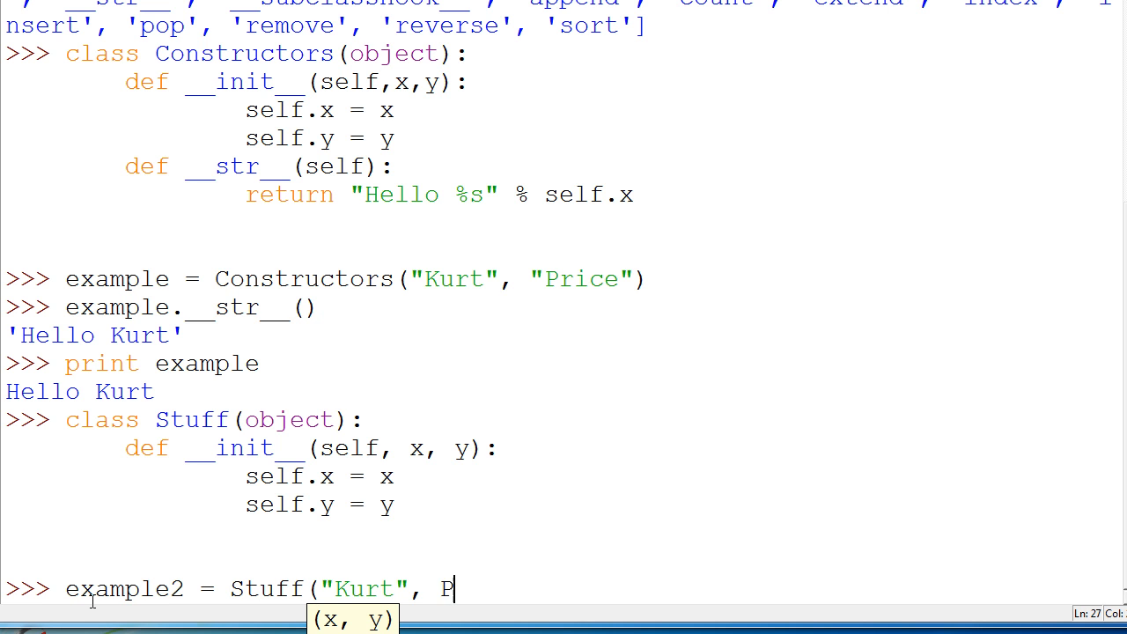
pyautogui.write('rice"')
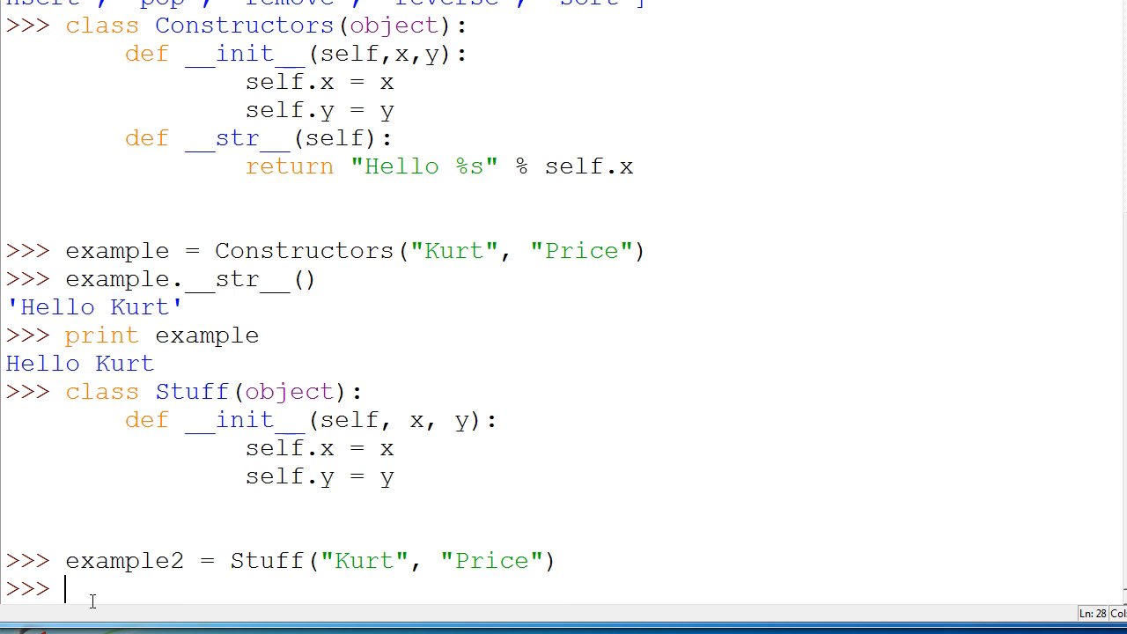
pyautogui.write('print example2')
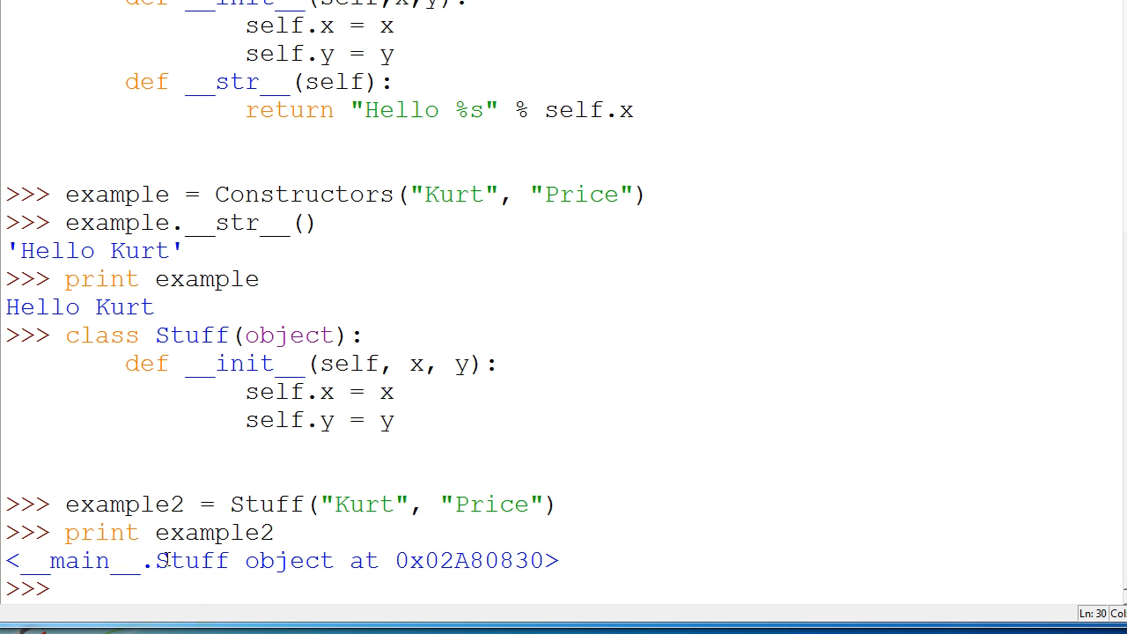
pyautogui.moveTo(246, 561); pyautogui.dragTo(557, 561)
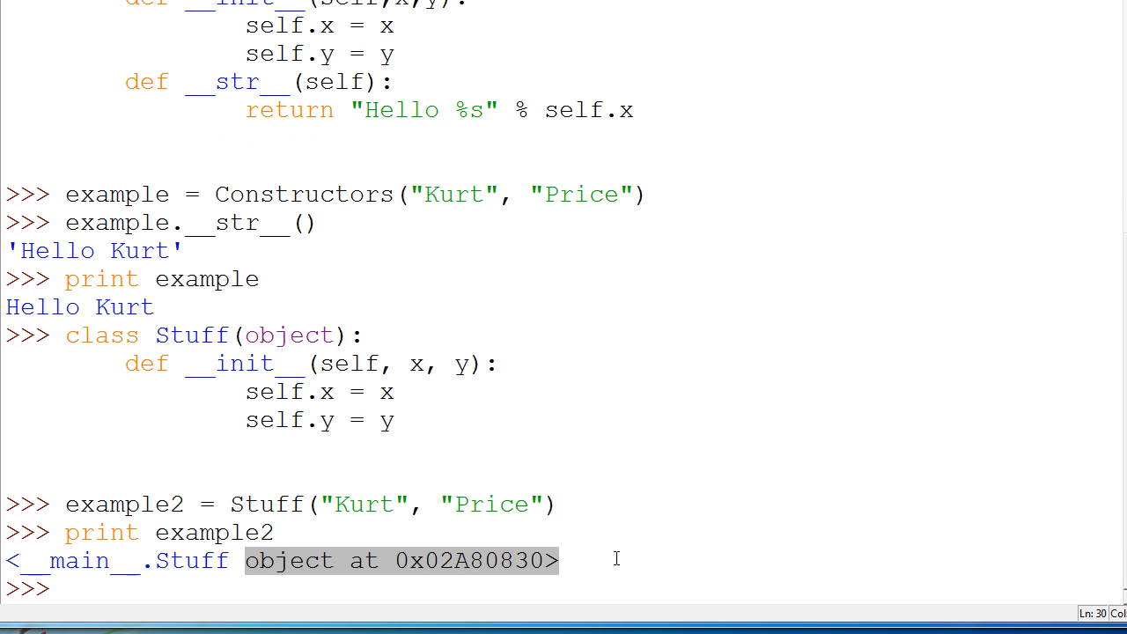
pyautogui.click(559, 560)
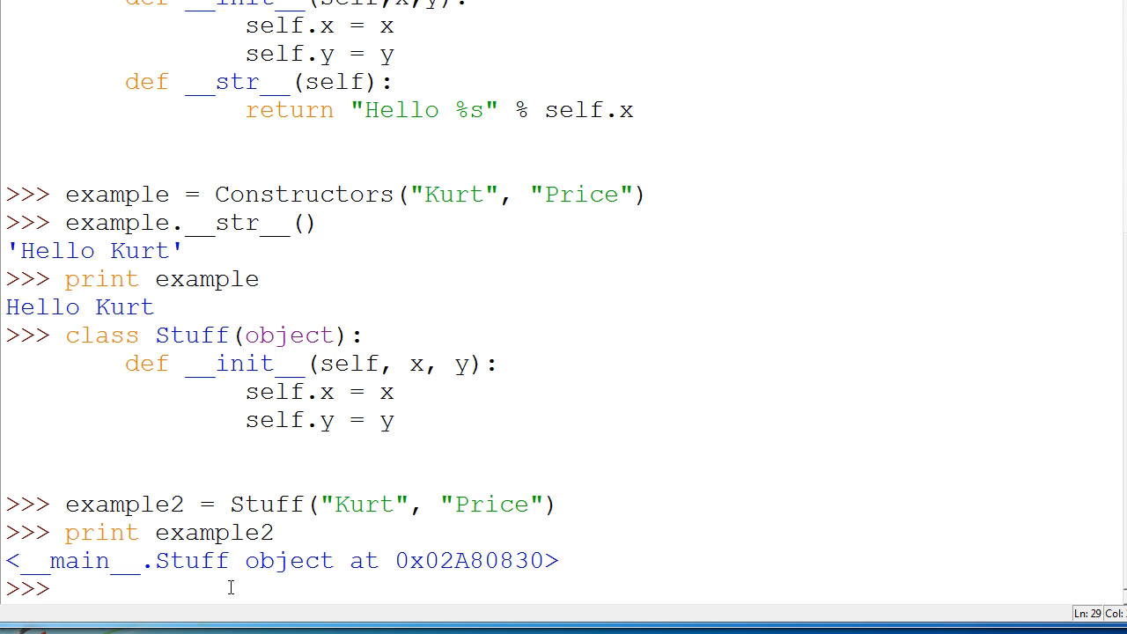
pyautogui.moveTo(825, 523)
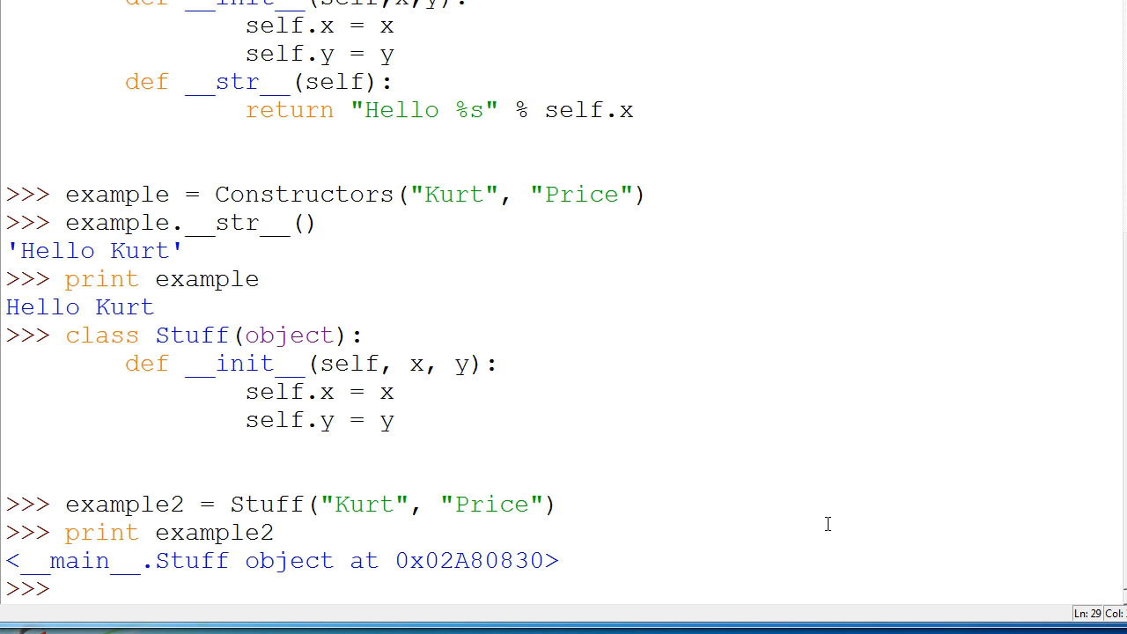
pyautogui.moveTo(936, 546)
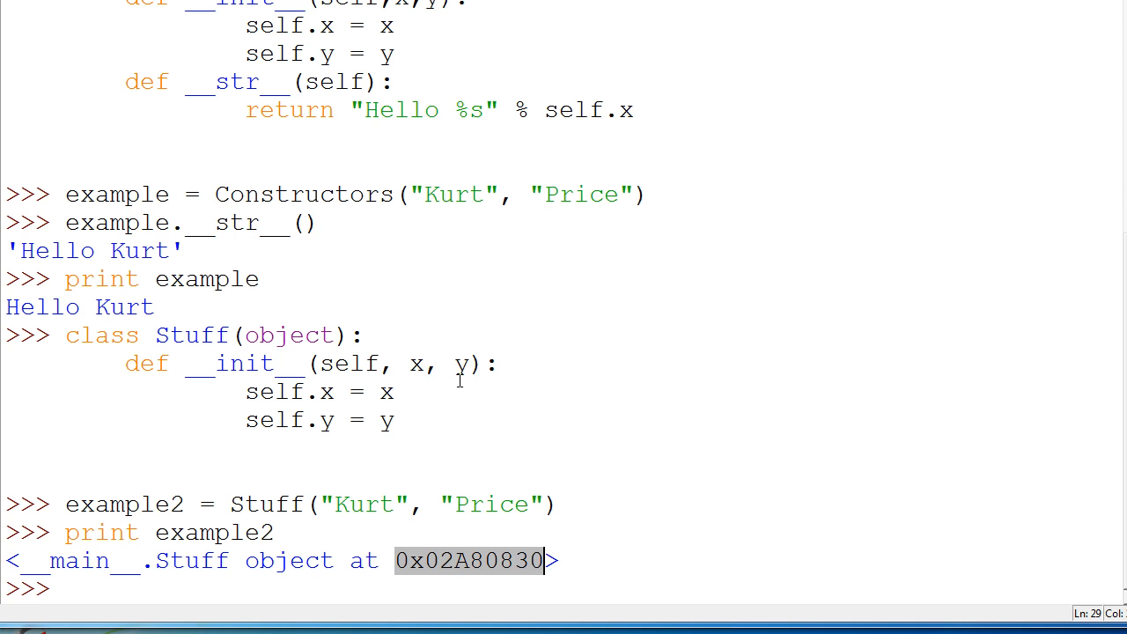
pyautogui.moveTo(632, 571)
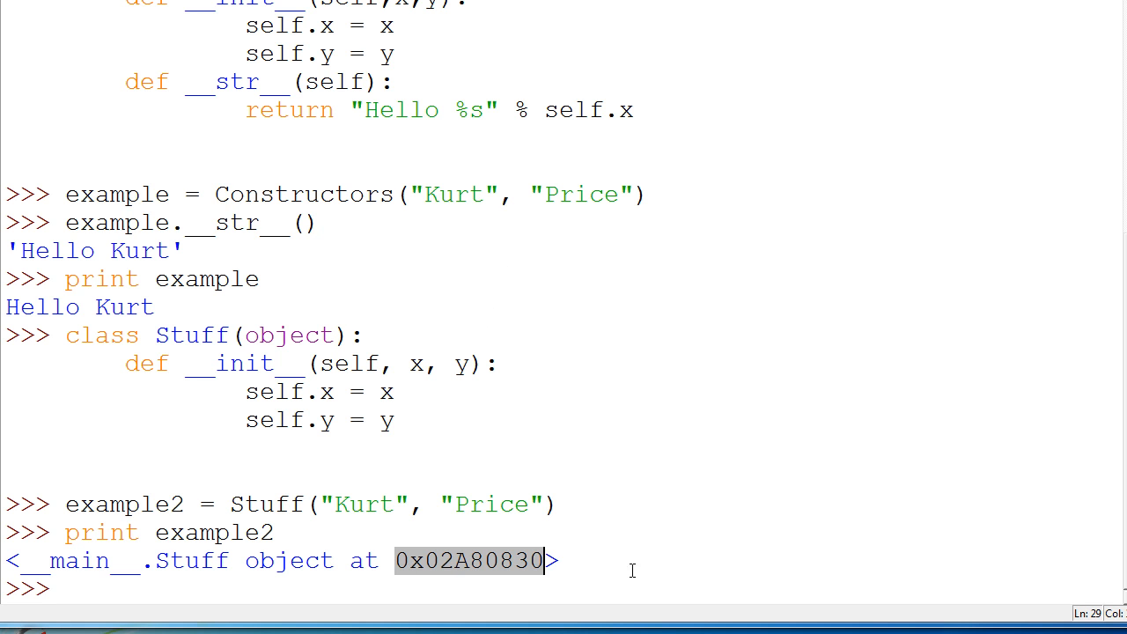